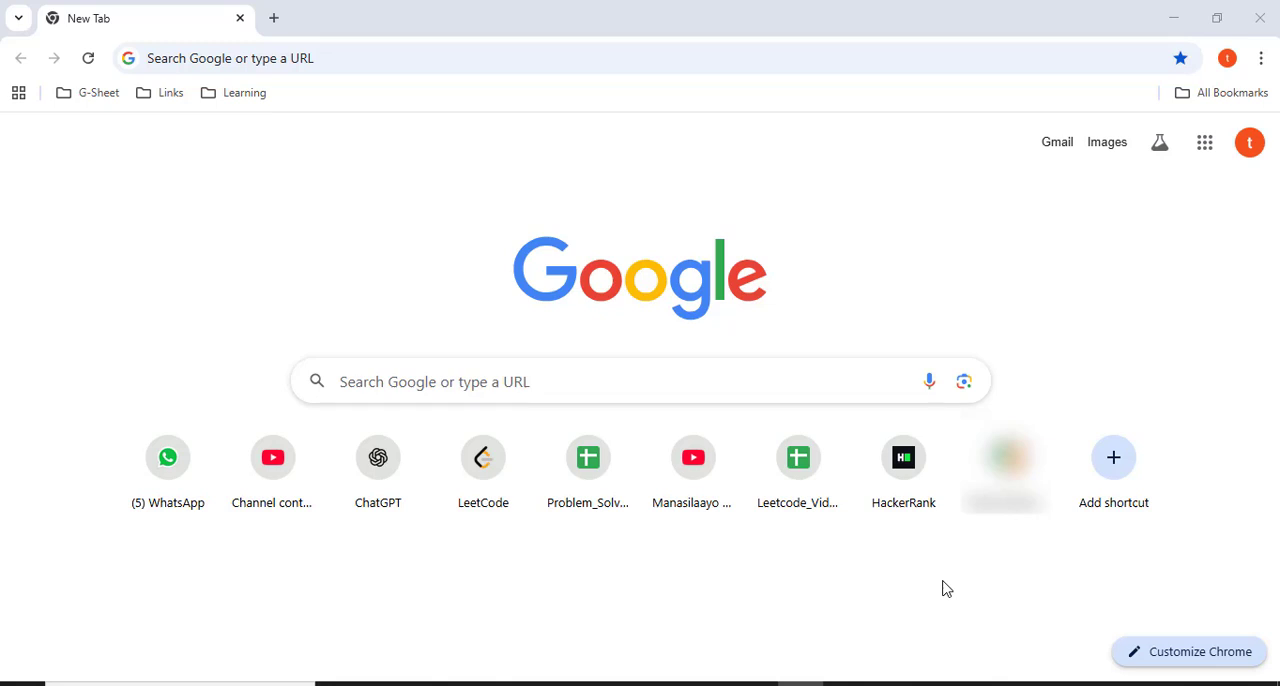
mouse_move(764, 40)
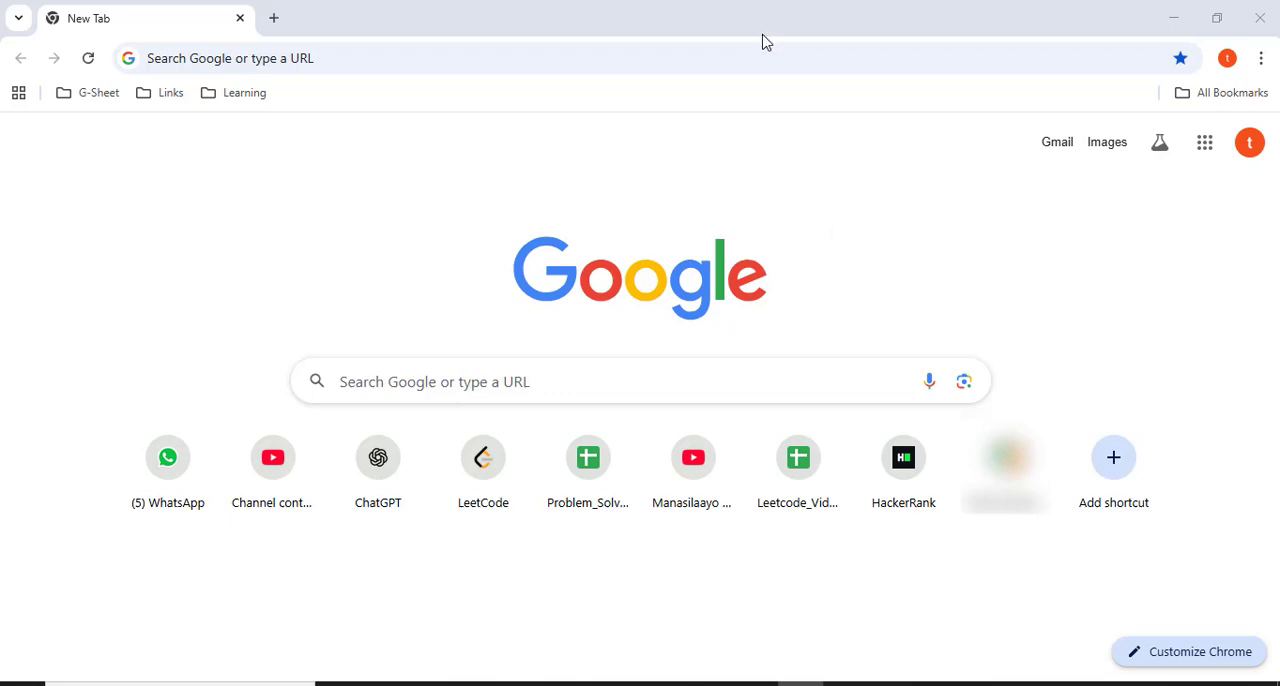
Navigate to codevita.tcsapps.com to load the CodeVita Season 13 home page
text(codevita.tcsapps.com)
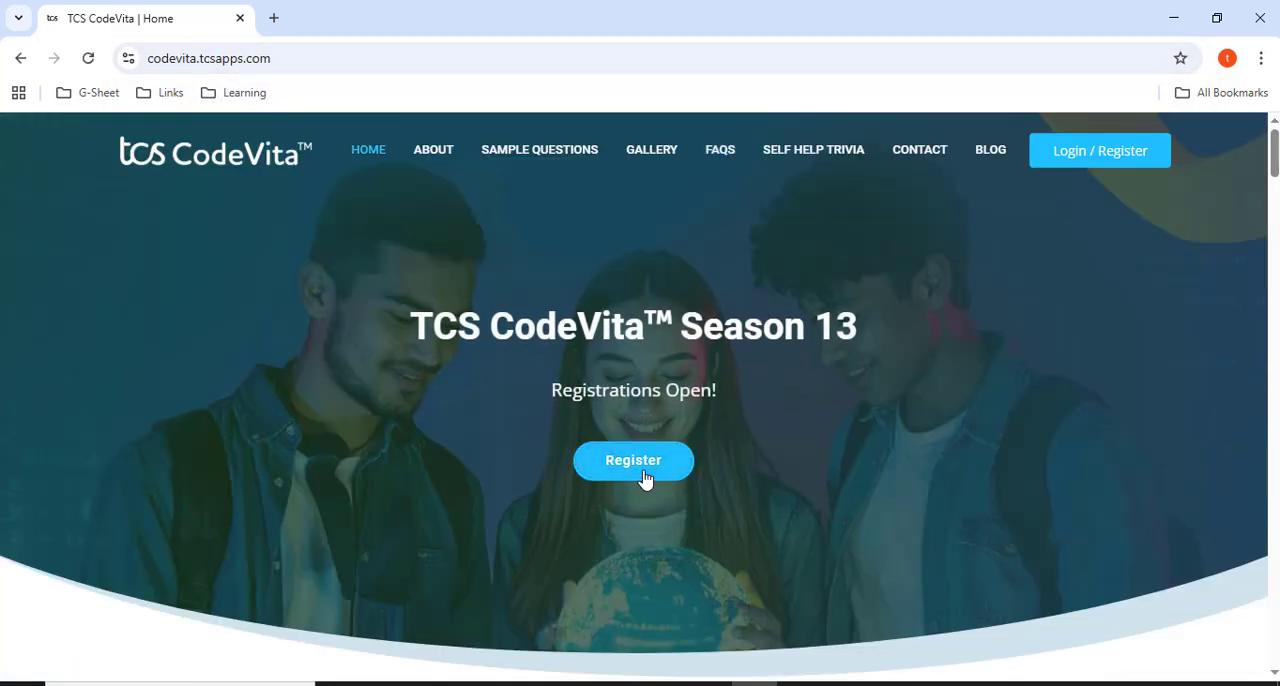
Start a new CodeVita registration and choose India as the country
click(632, 460)
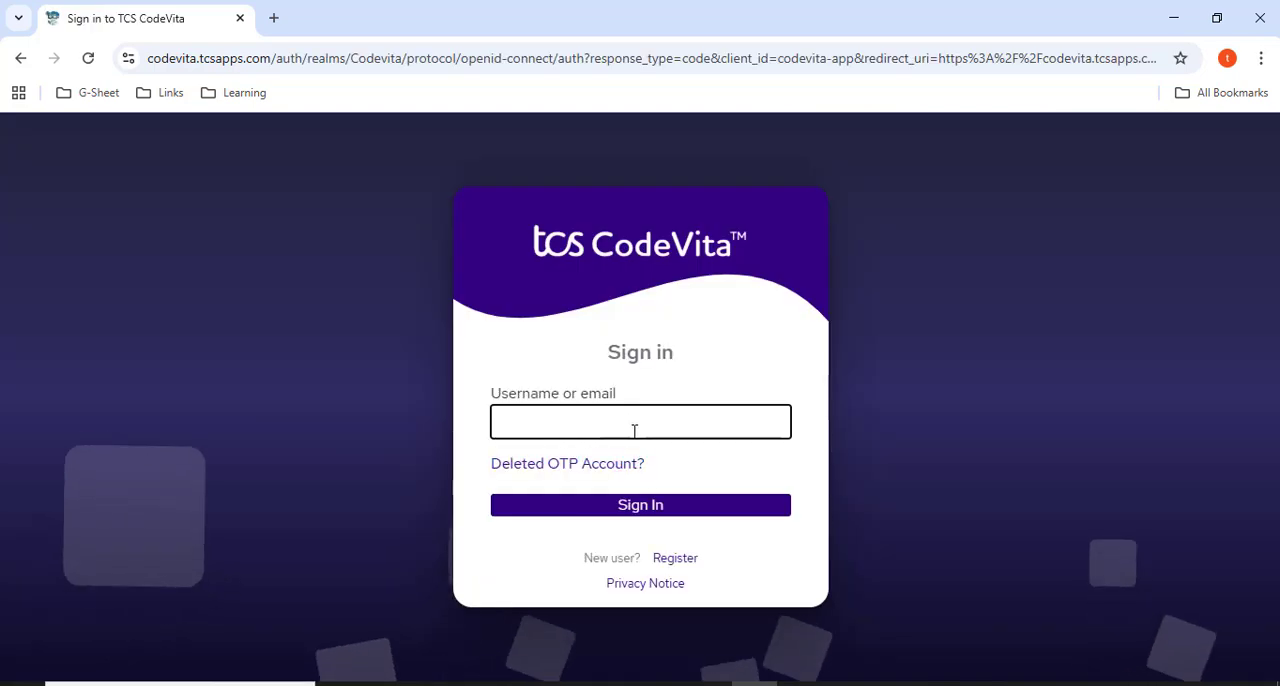
mouse_move(676, 558)
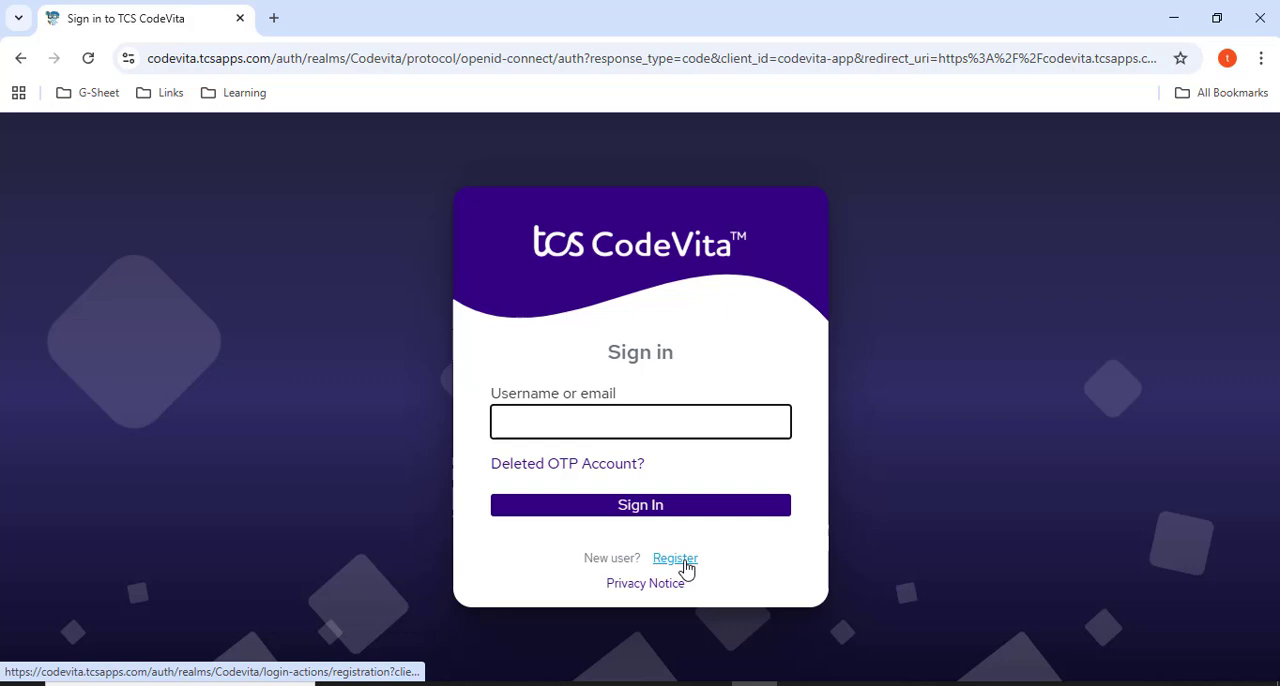
click(676, 558)
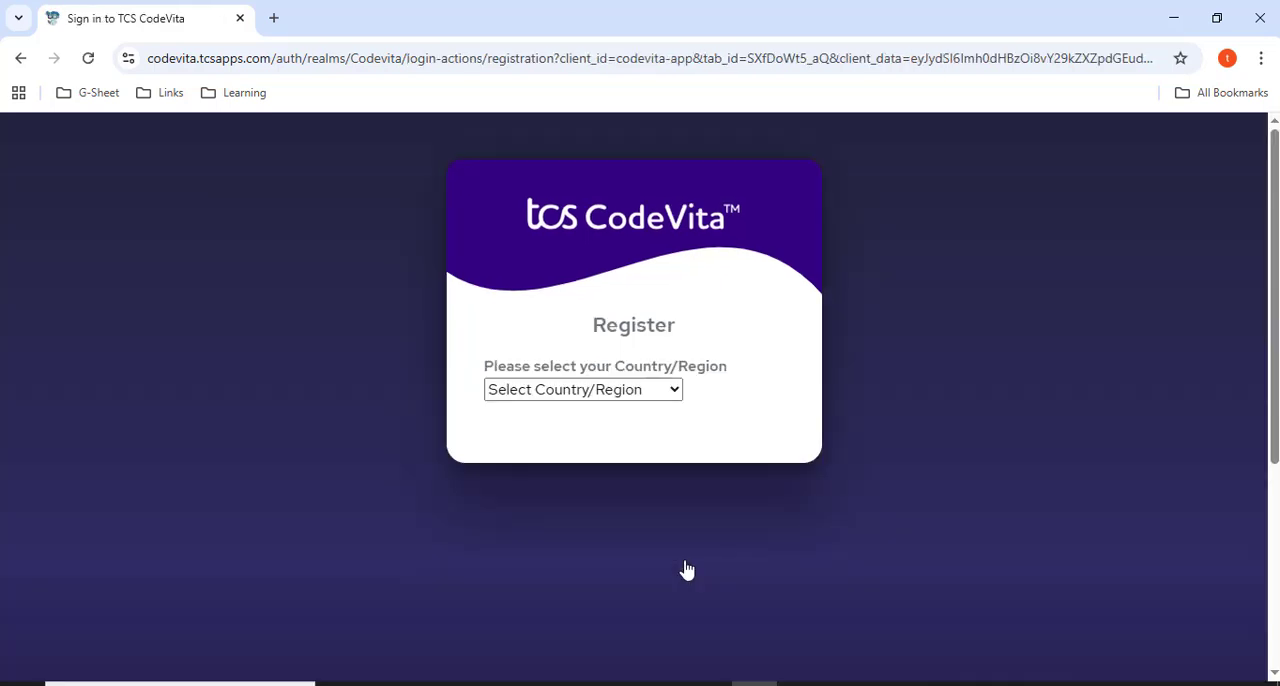
click(584, 390)
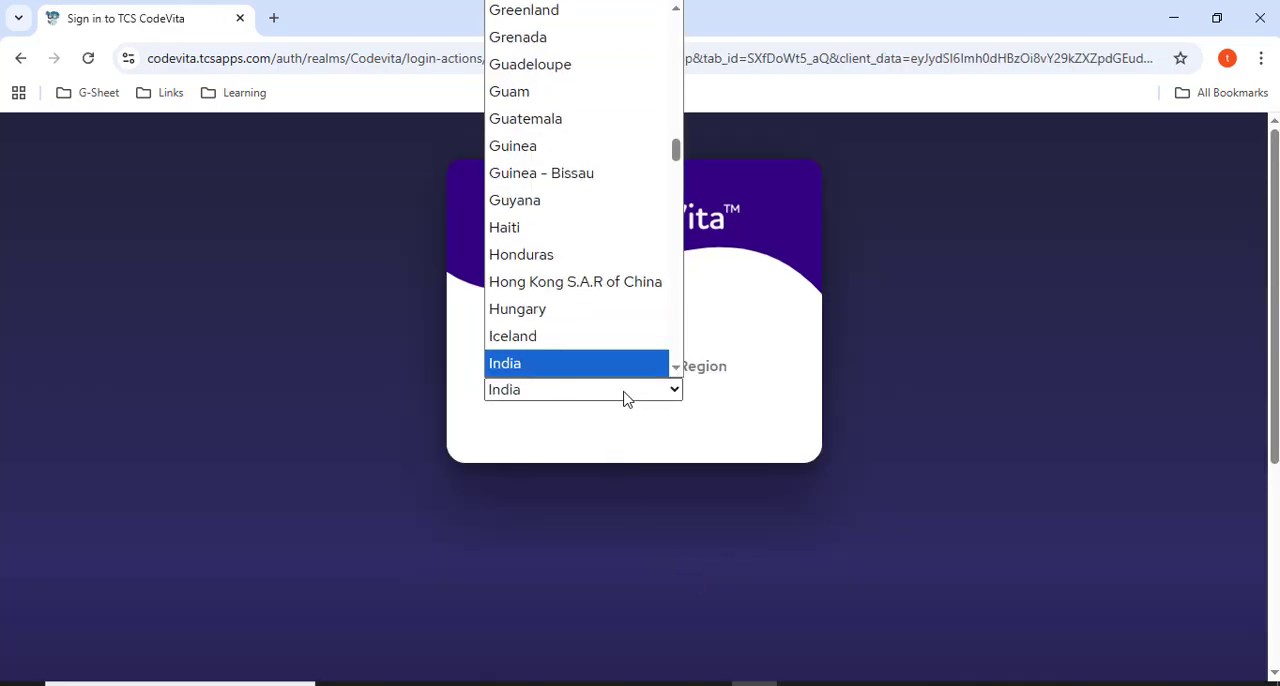
click(504, 364)
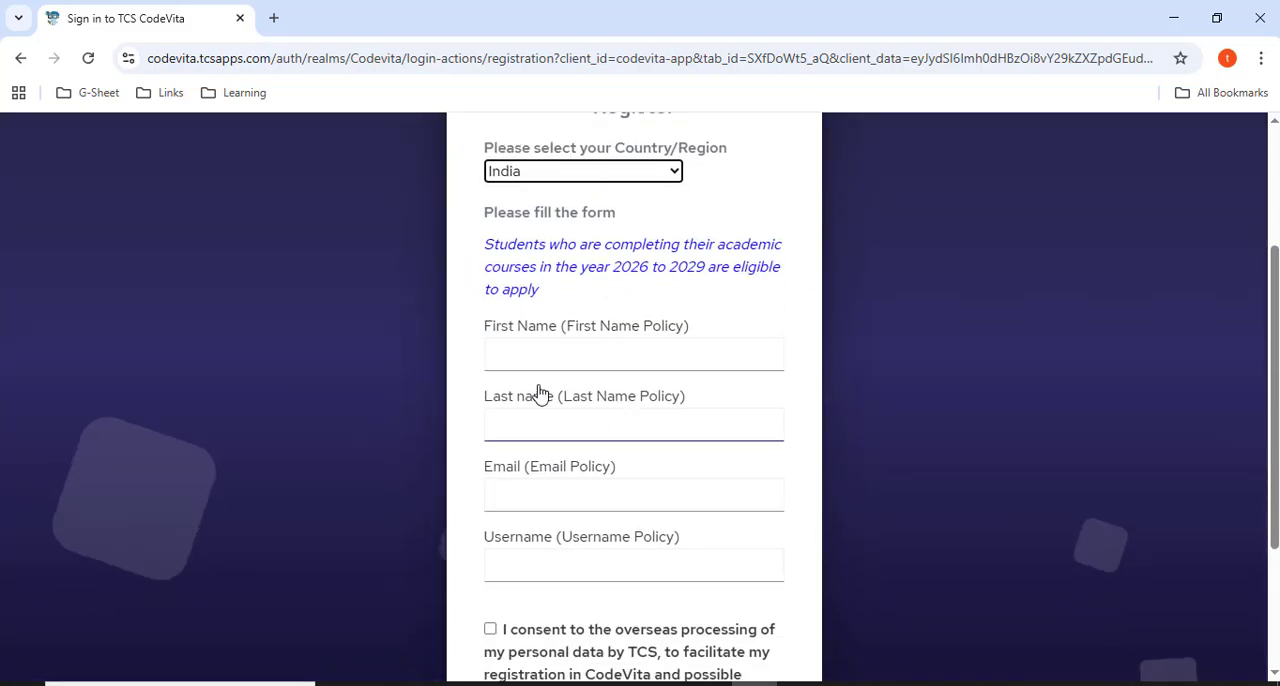
Fill first name 'Tam', last name 'G', the email address and username 'Tamilarasan'
text(Tamilarasan)
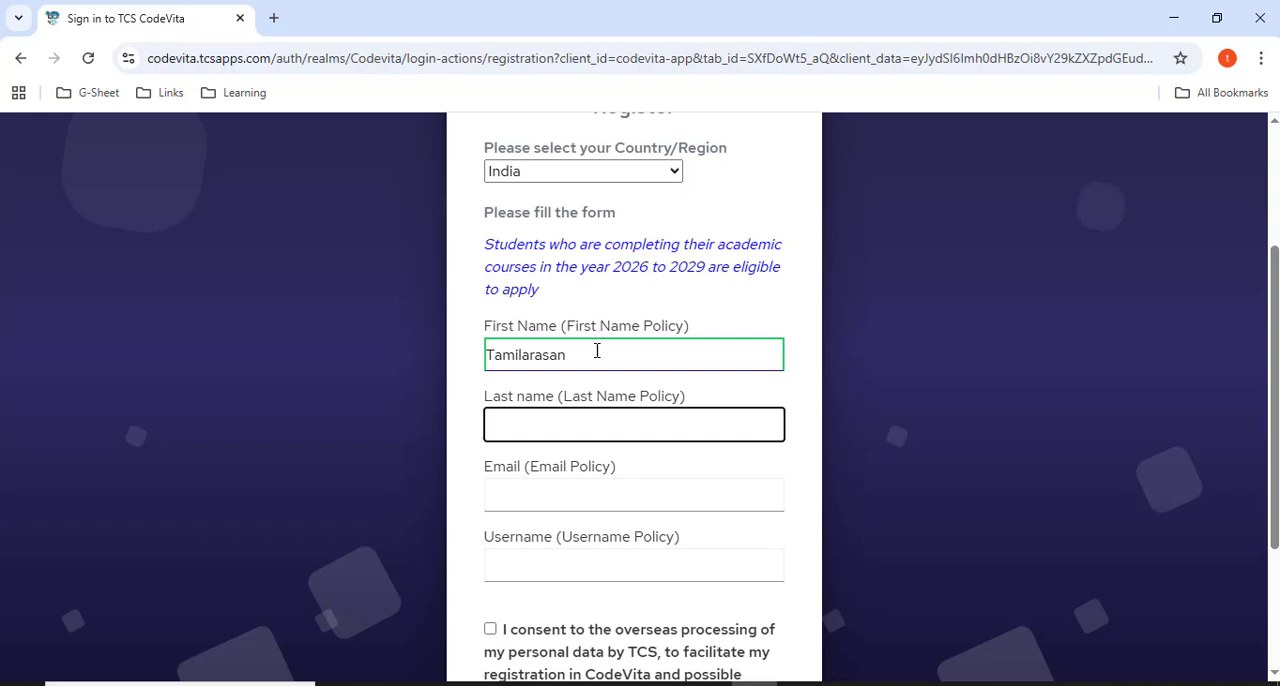
text(G)
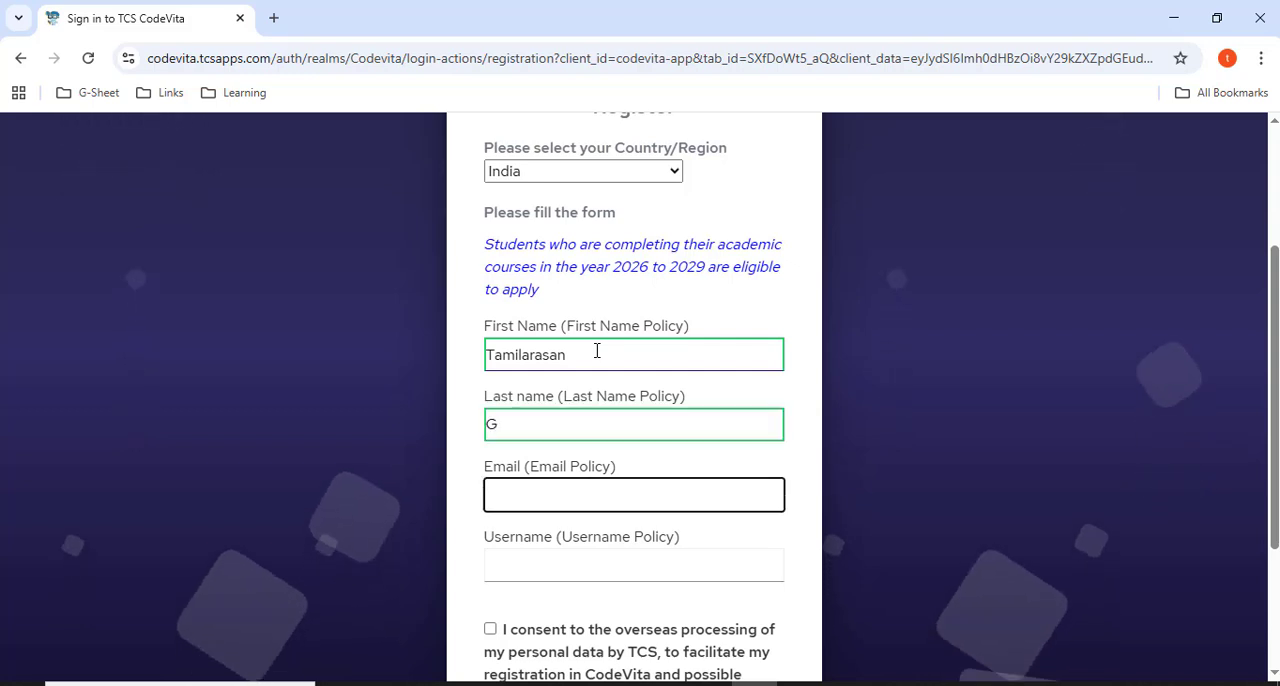
click(632, 494)
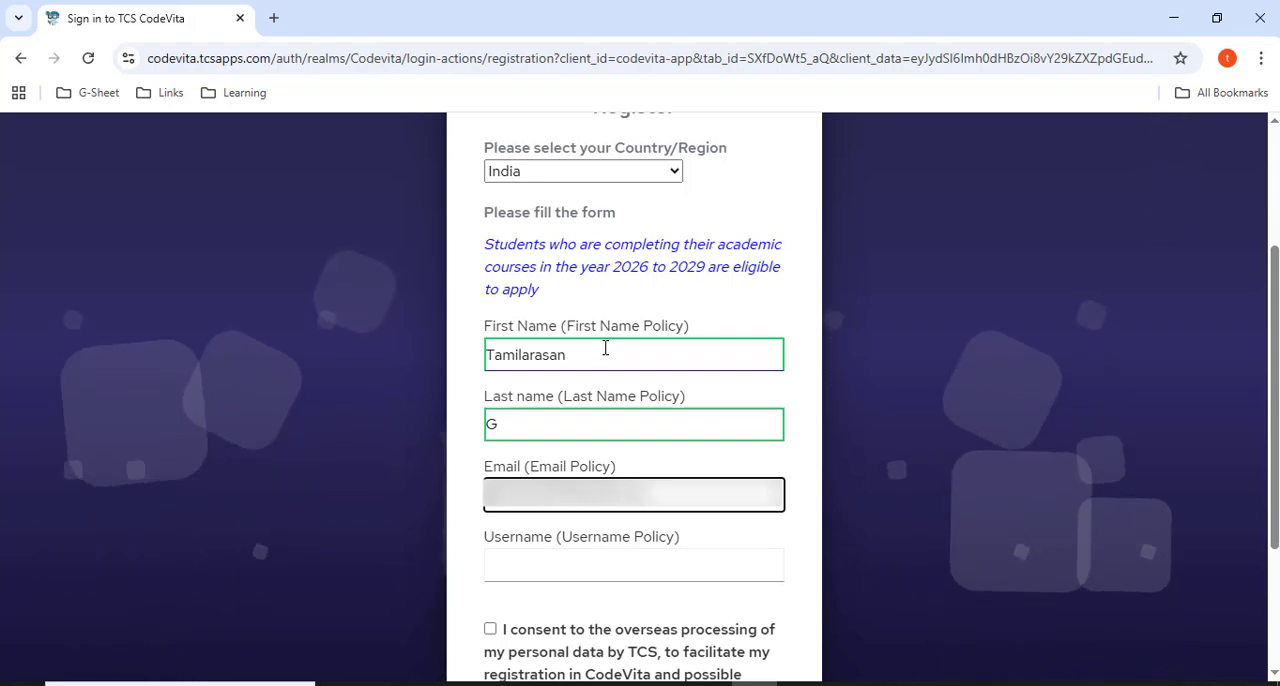
click(632, 564)
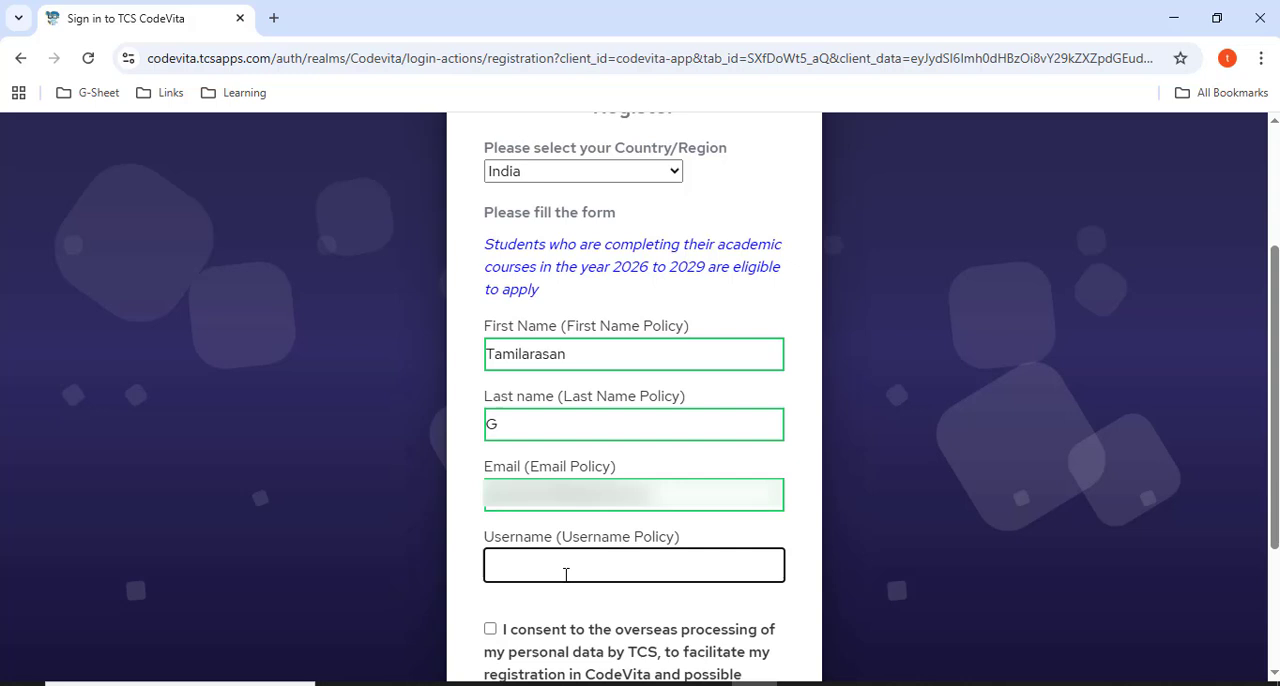
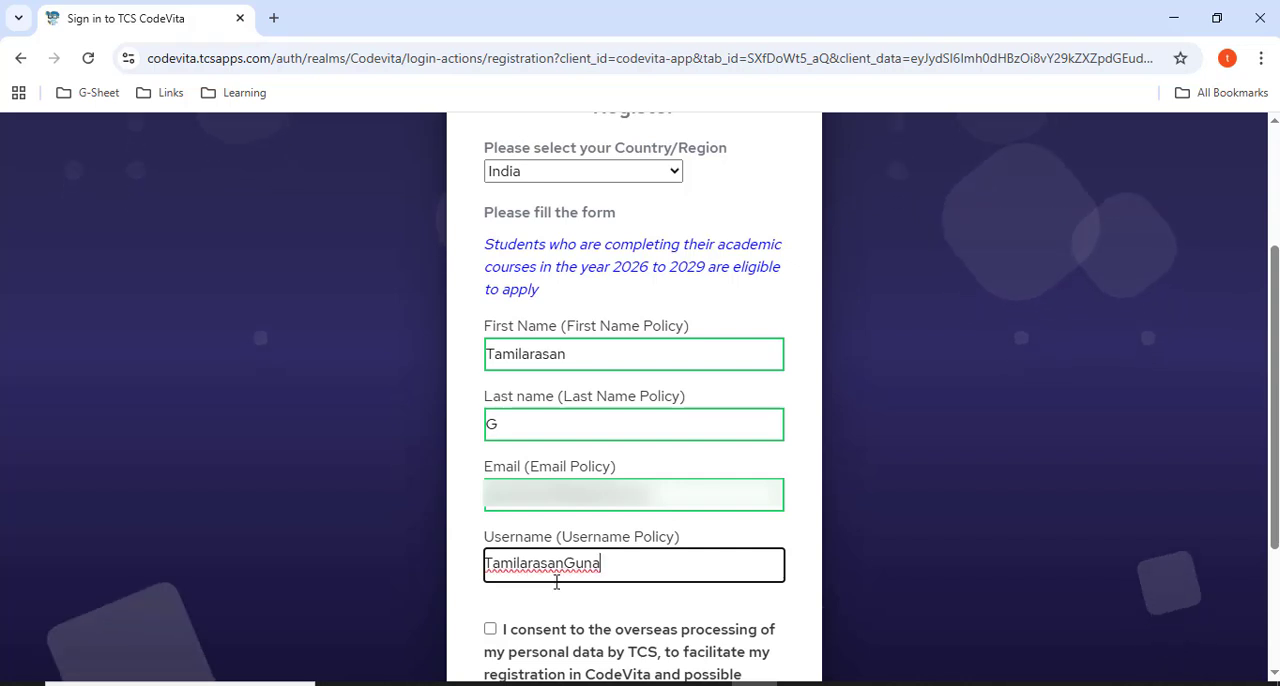
Accept the overseas data-processing consent and the Terms and Conditions
scroll(down, 3)
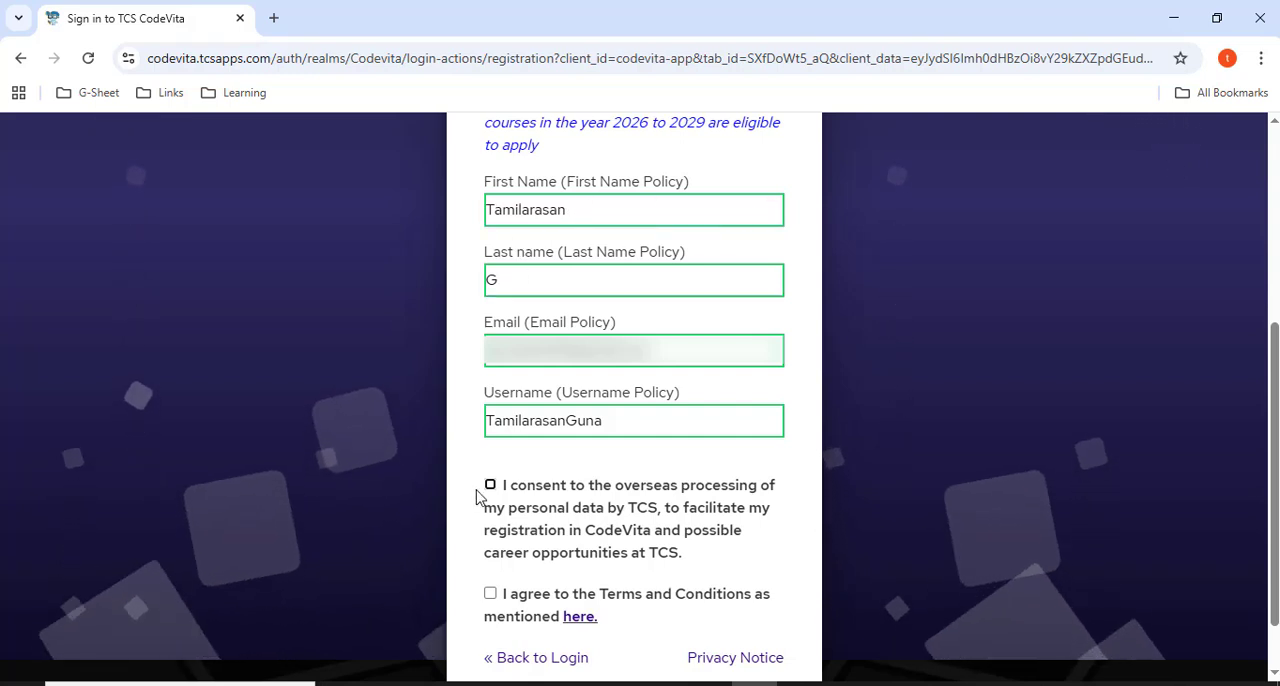
click(490, 484)
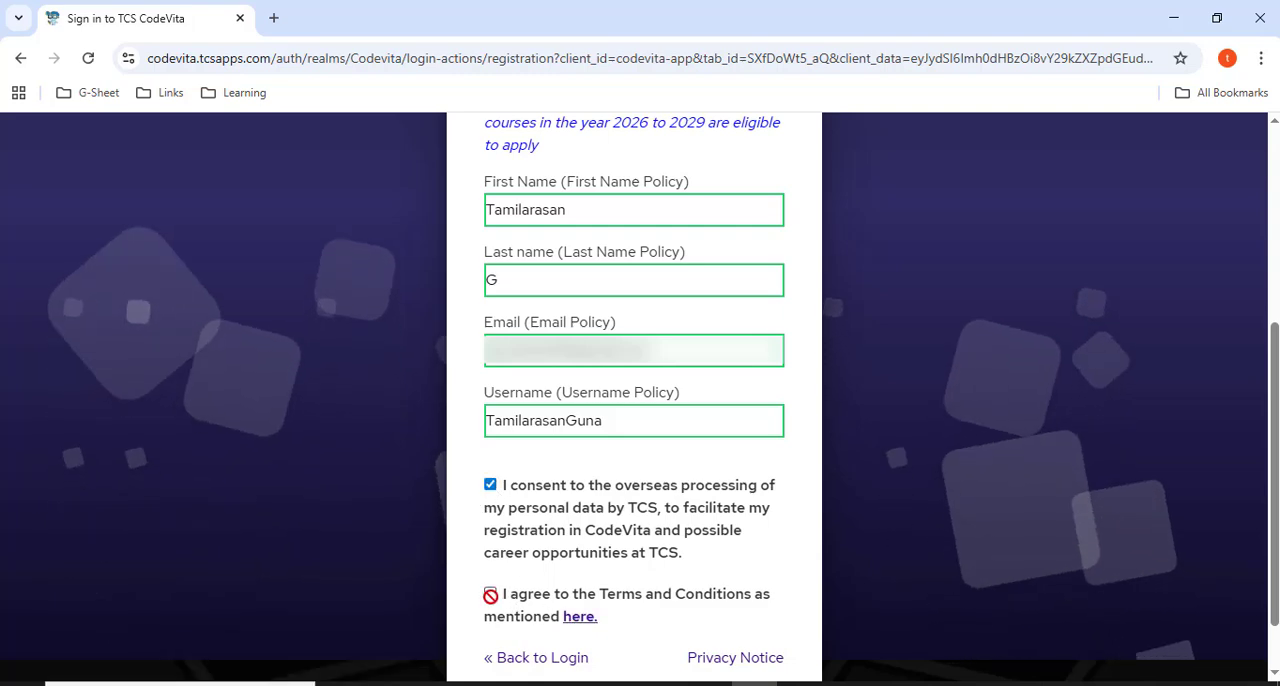
click(580, 616)
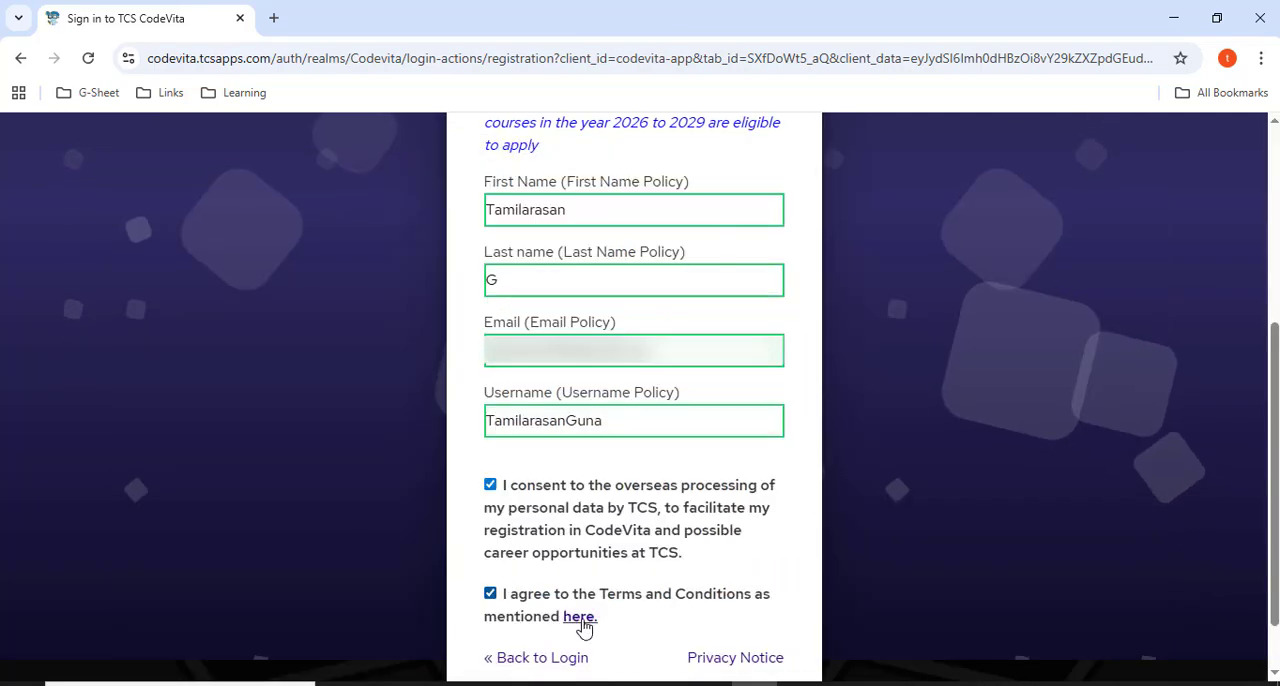
mouse_move(504, 604)
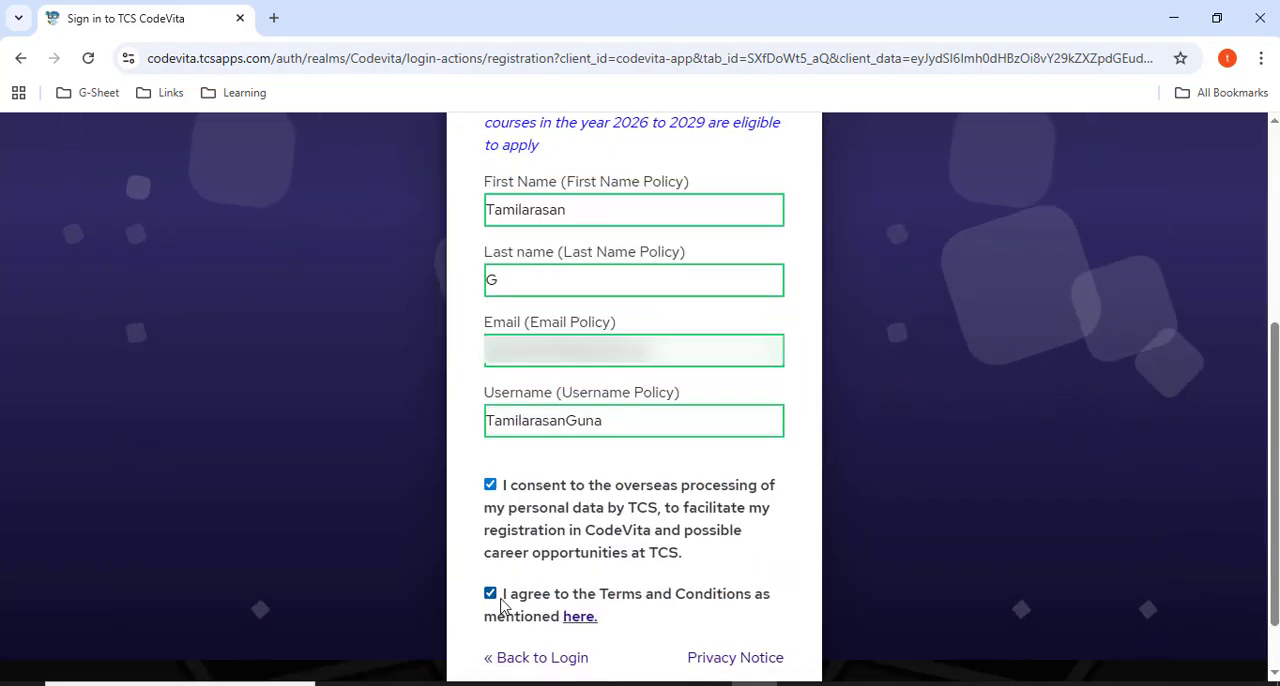
scroll(down, 3)
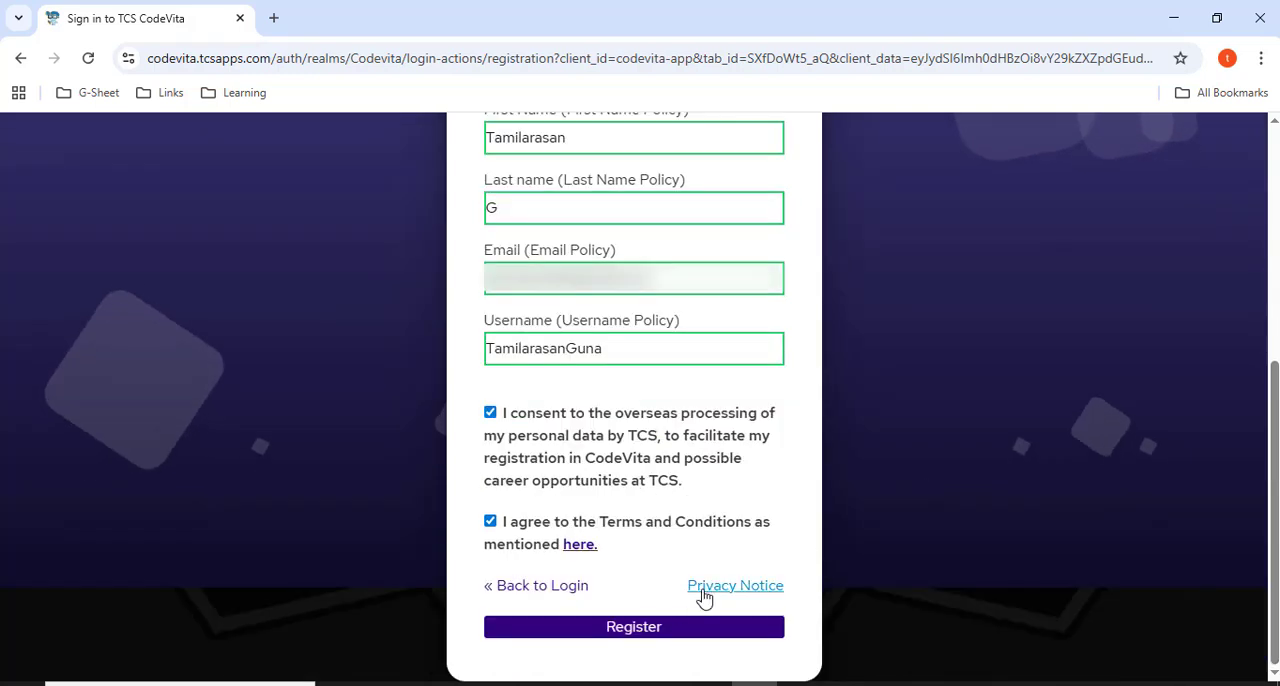
Submit the form, hit the 'Username already exists' error, and start editing the username
click(632, 628)
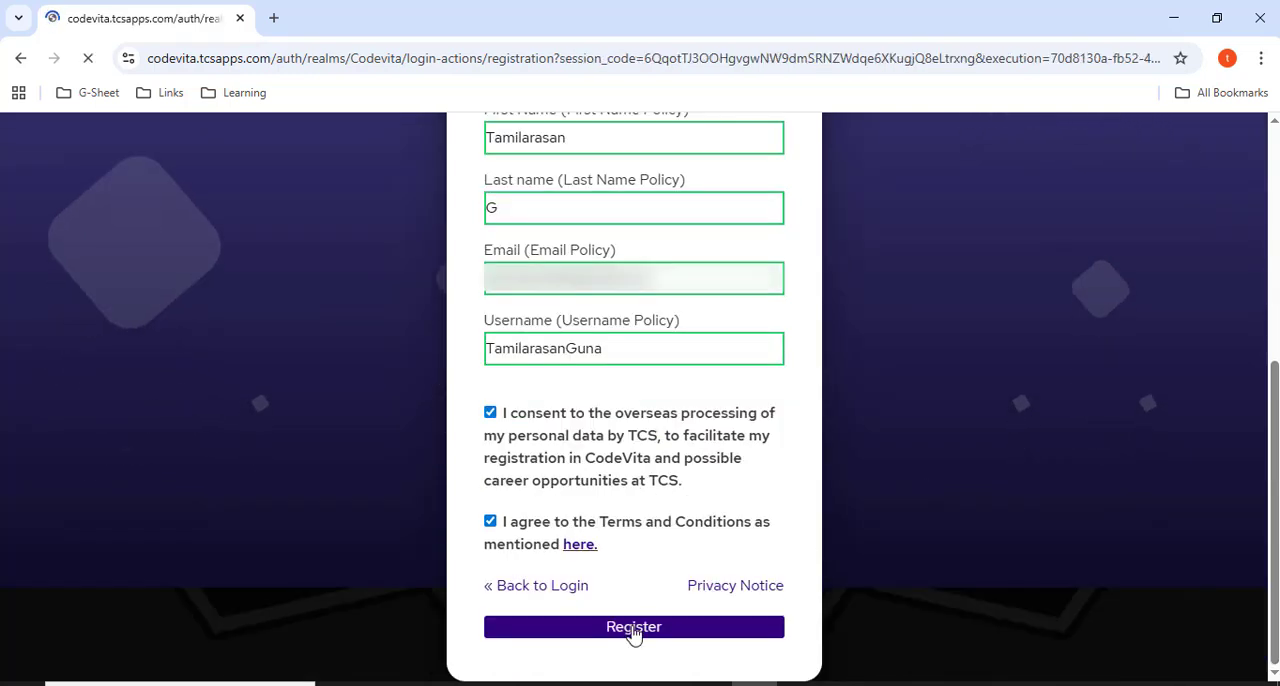
click(632, 628)
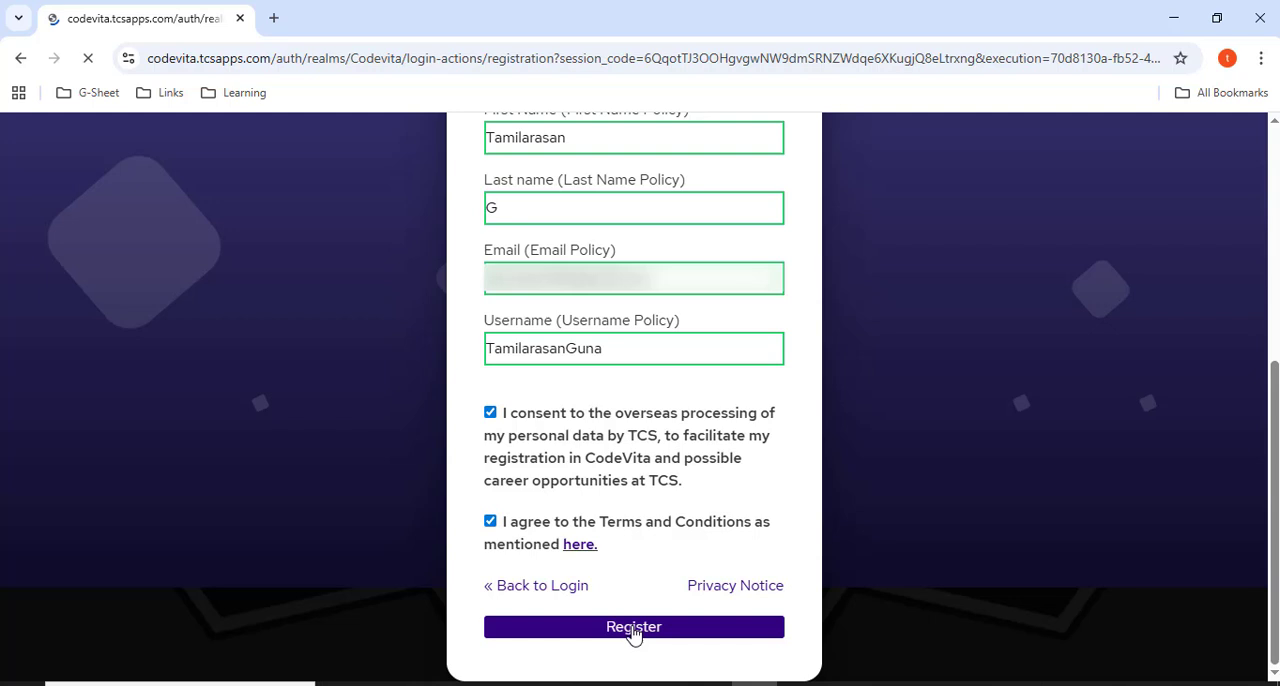
click(632, 626)
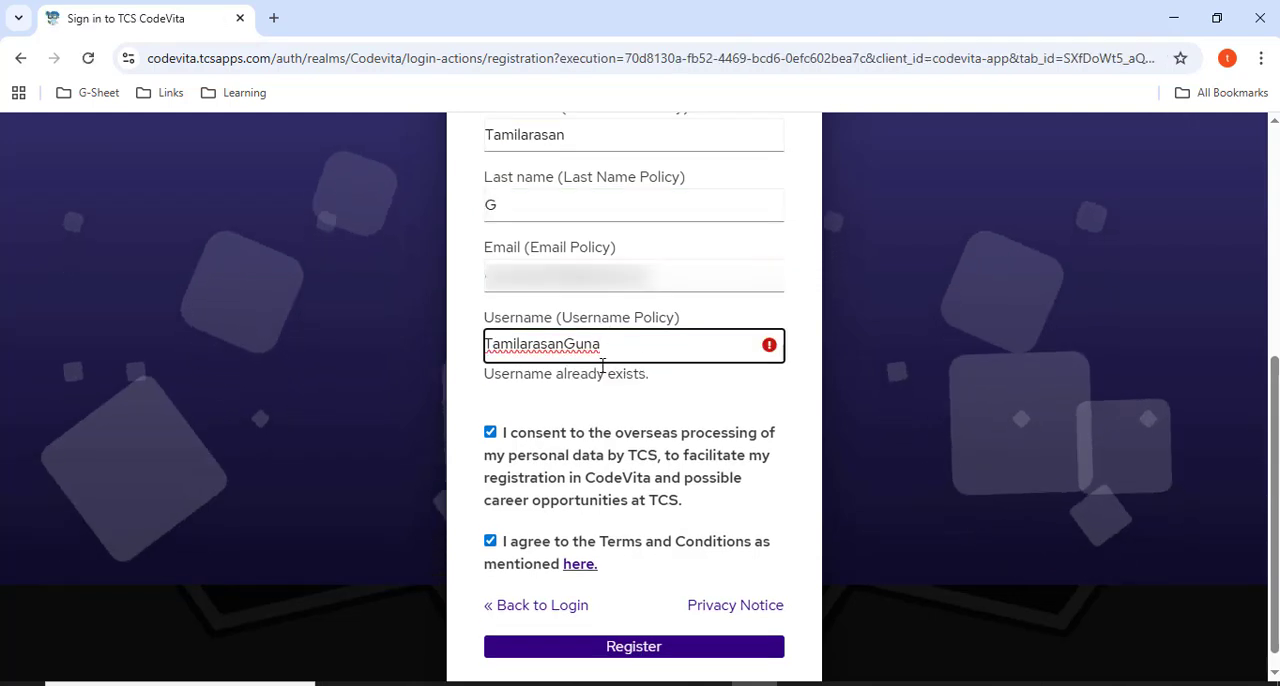
key(Backspace)
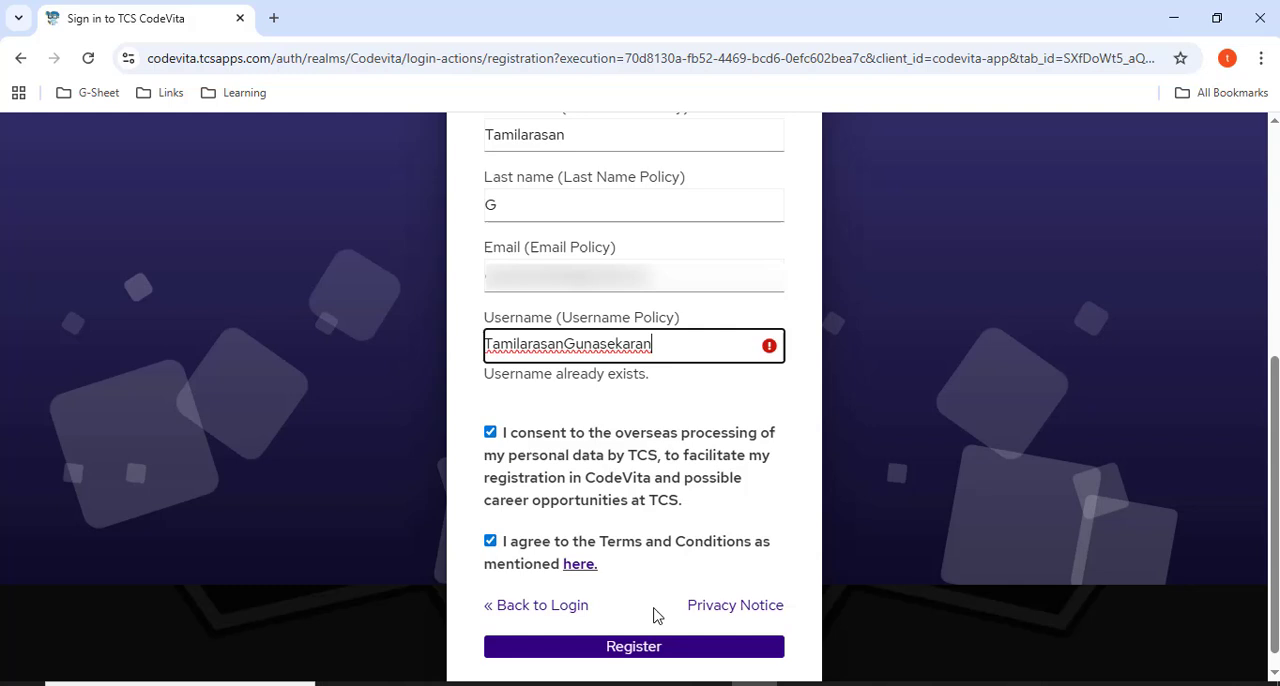
Revise the username until registration is accepted, reaching the email verification notice
click(632, 646)
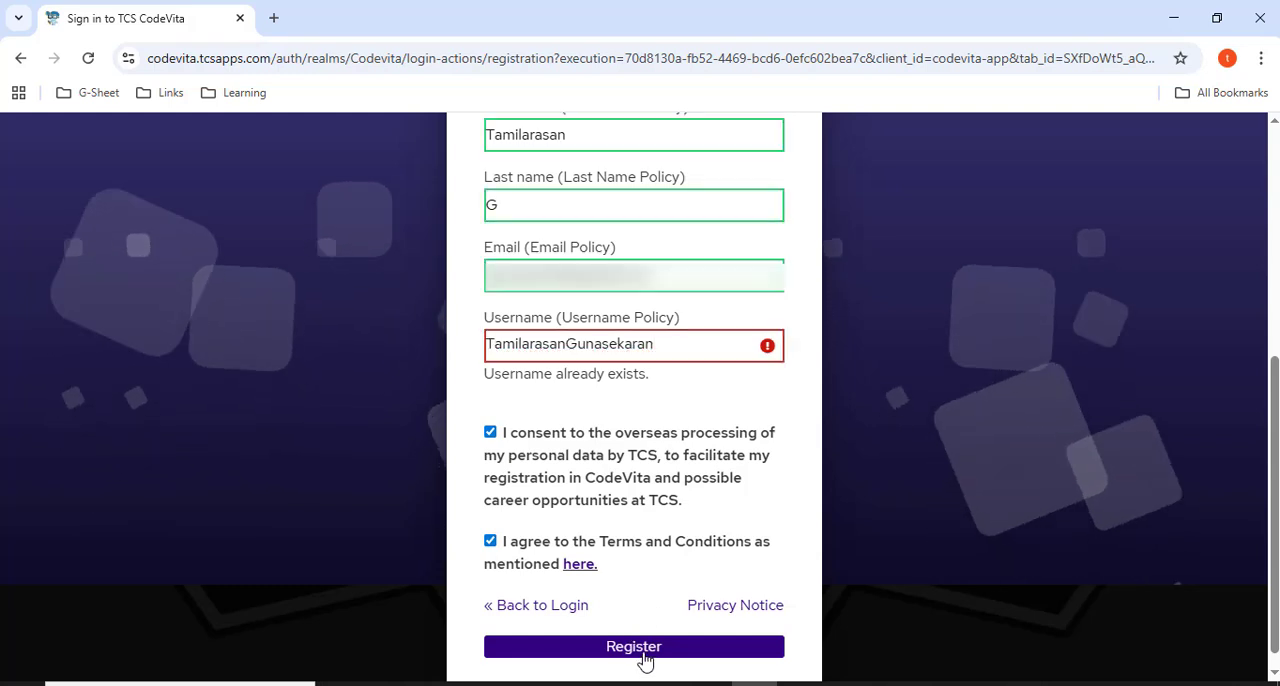
double_click(622, 344)
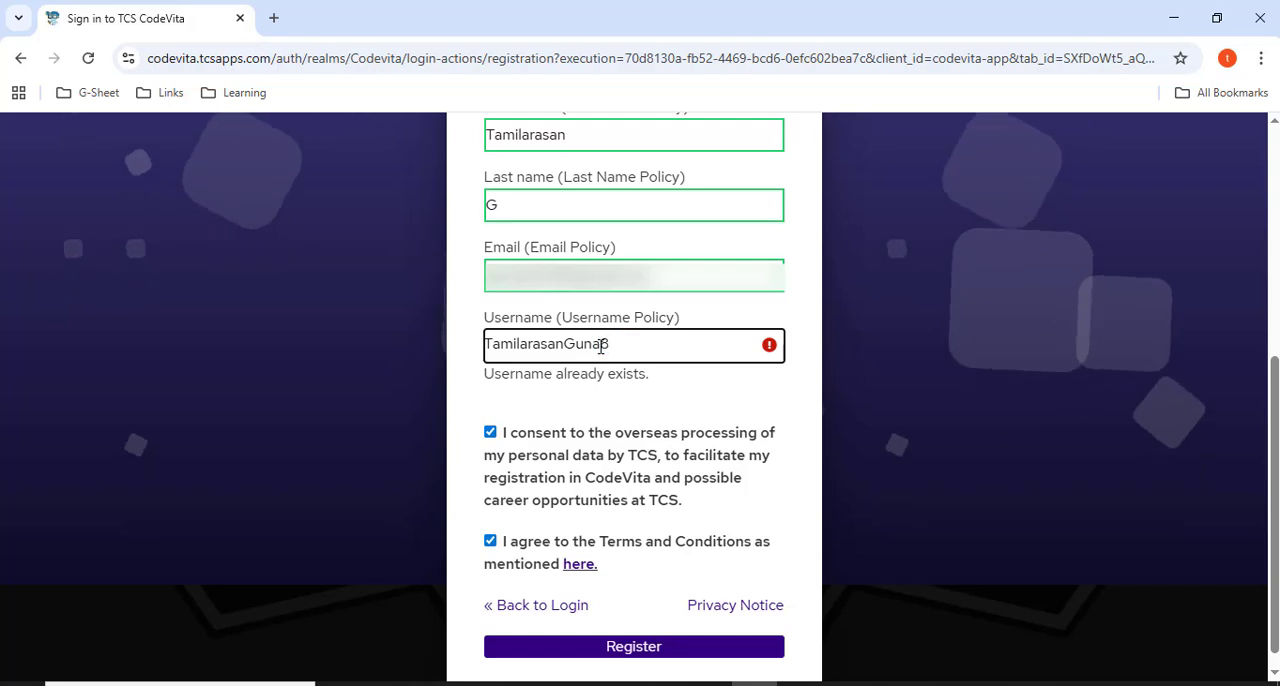
click(632, 646)
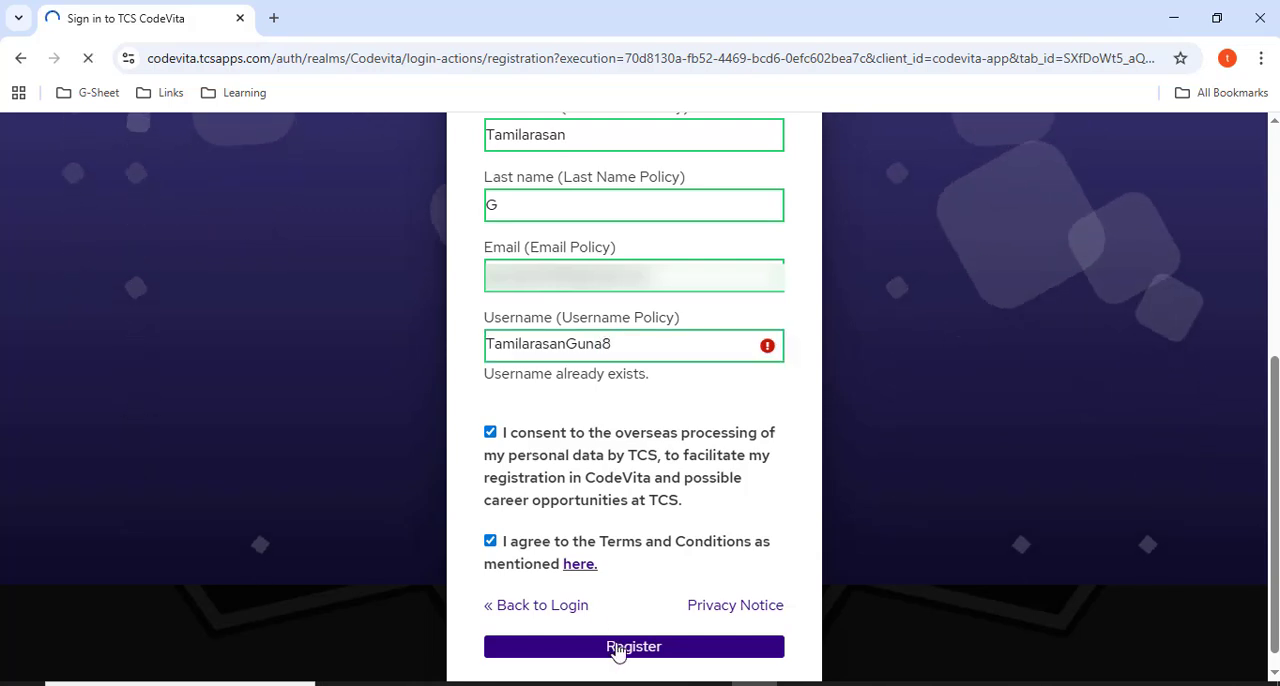
click(632, 646)
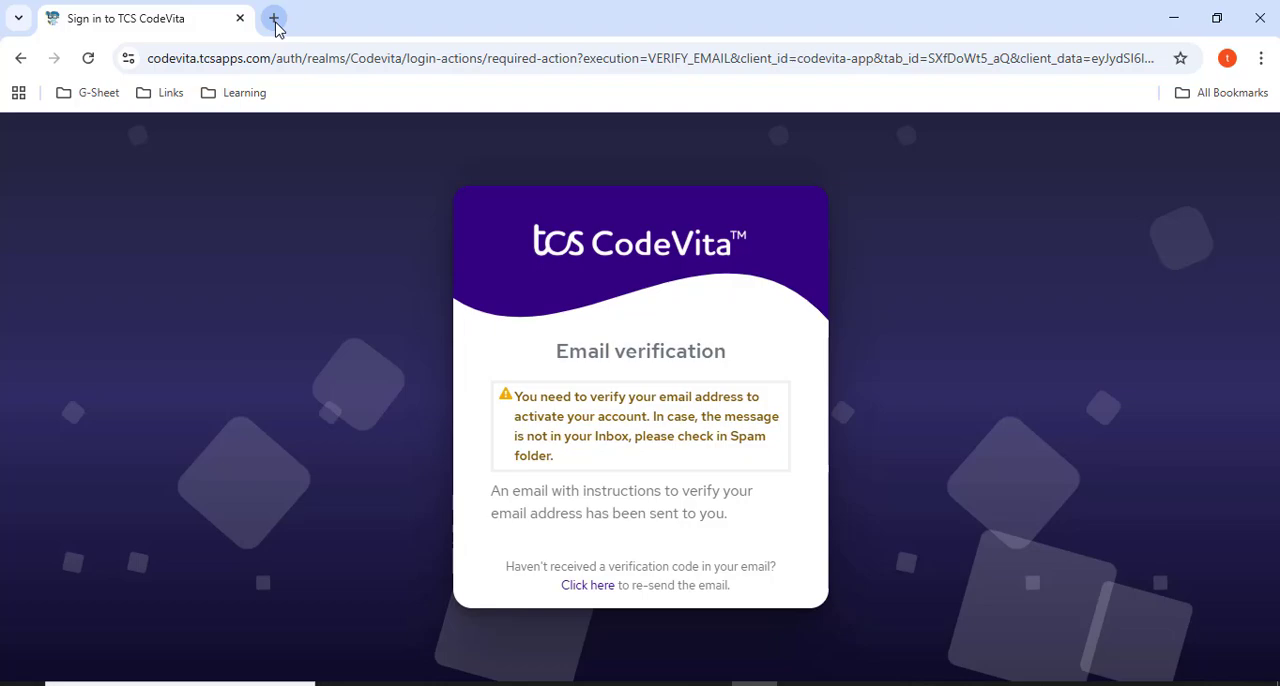
Follow the email-address verification link from the Gmail confirmation mail
click(272, 18)
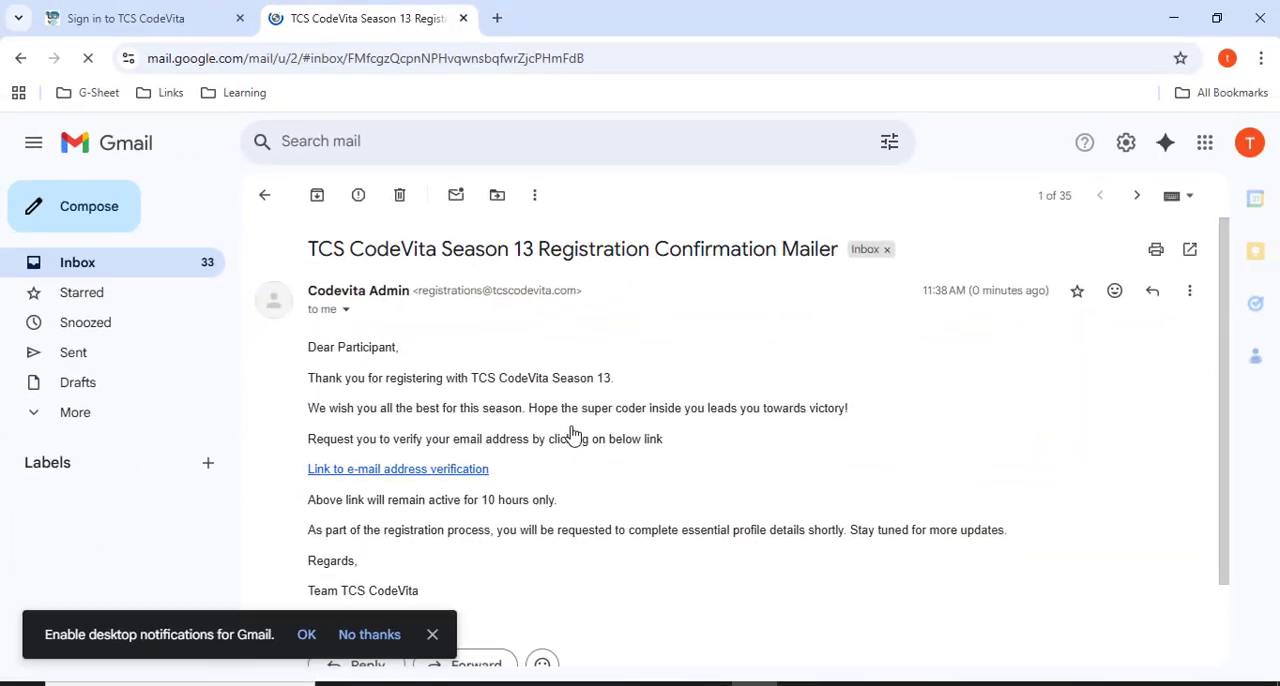
click(396, 468)
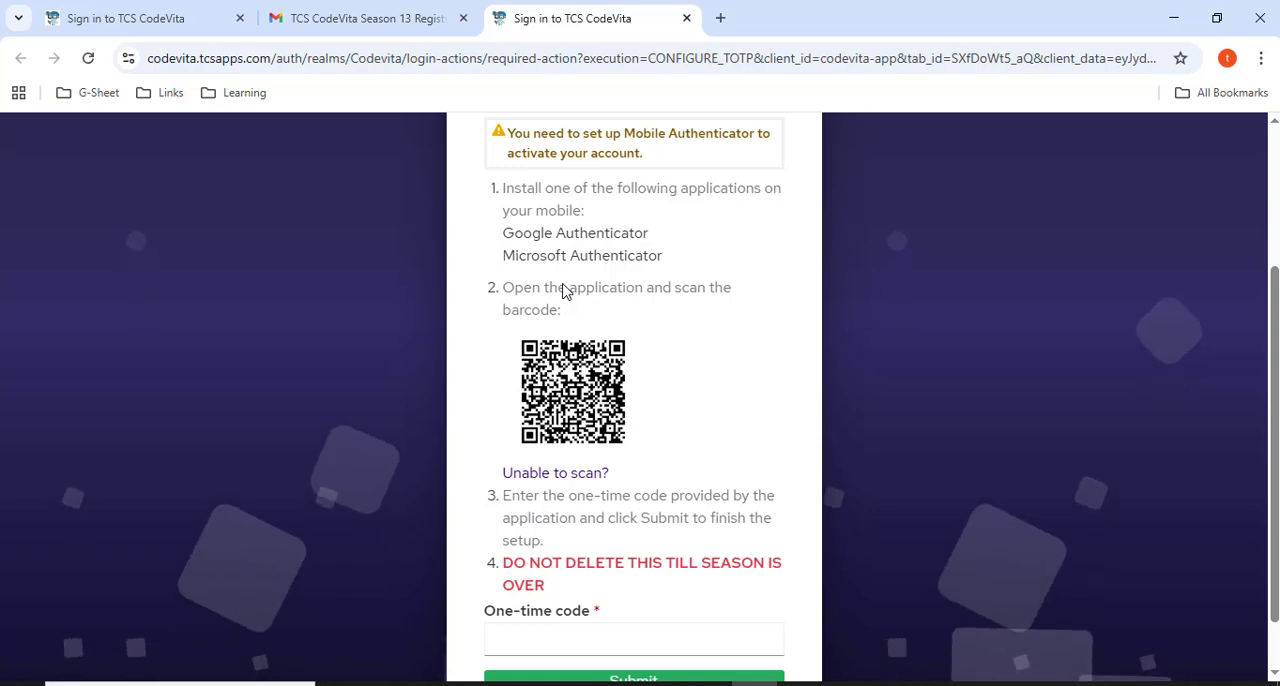
mouse_move(694, 122)
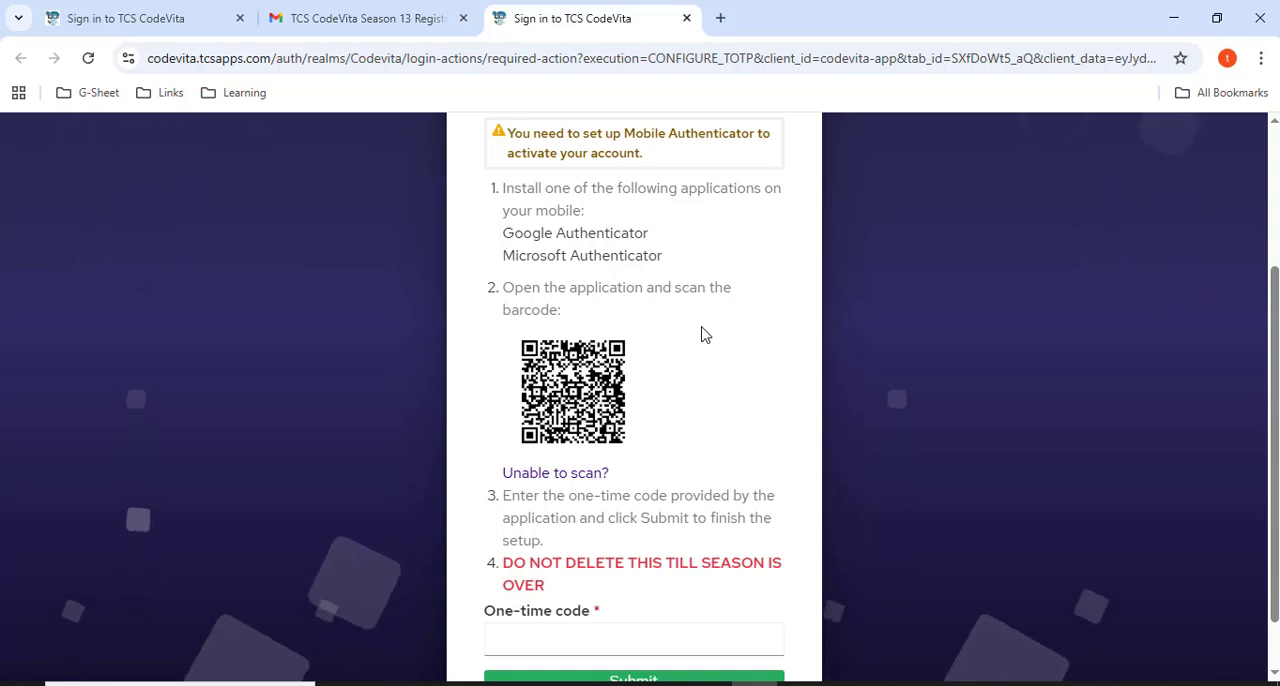
mouse_move(640, 472)
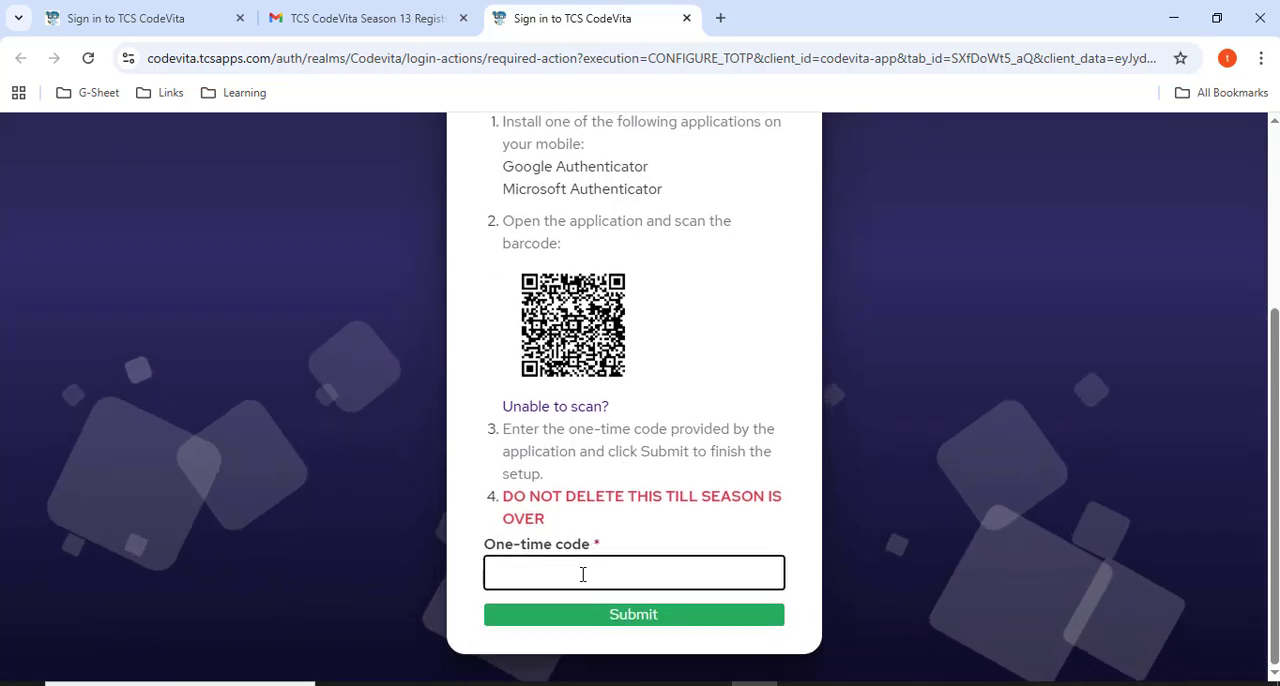
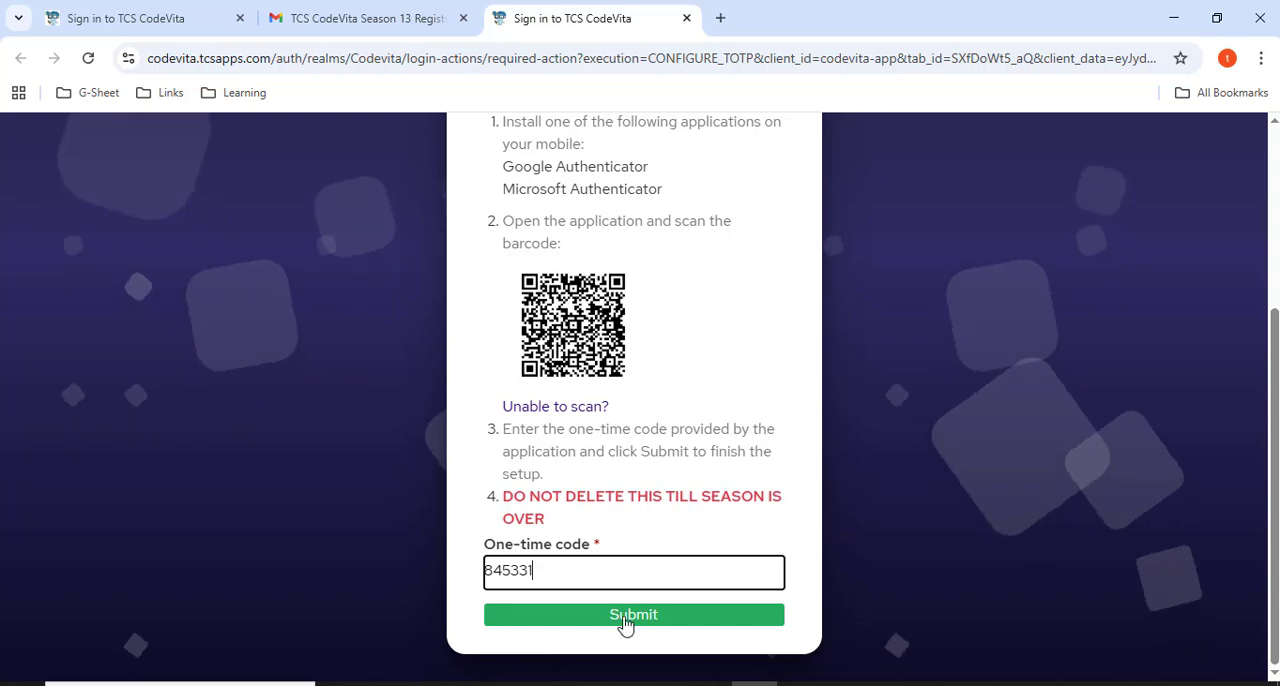
click(632, 614)
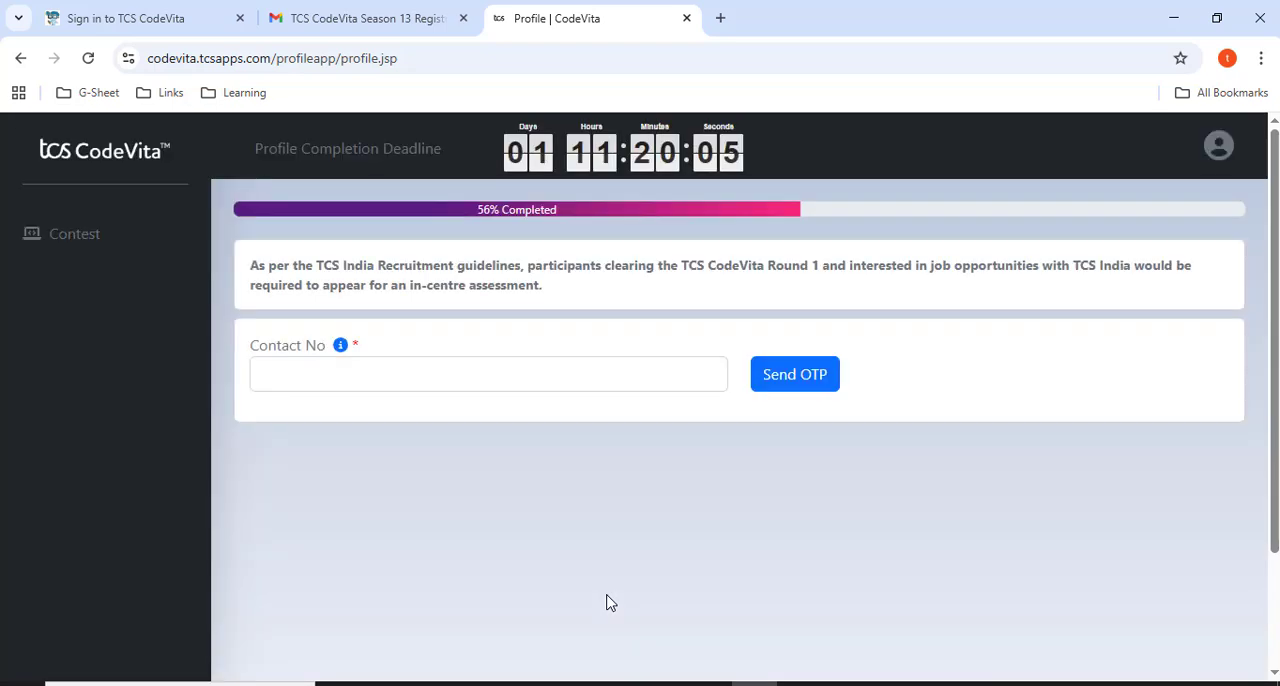
mouse_move(484, 480)
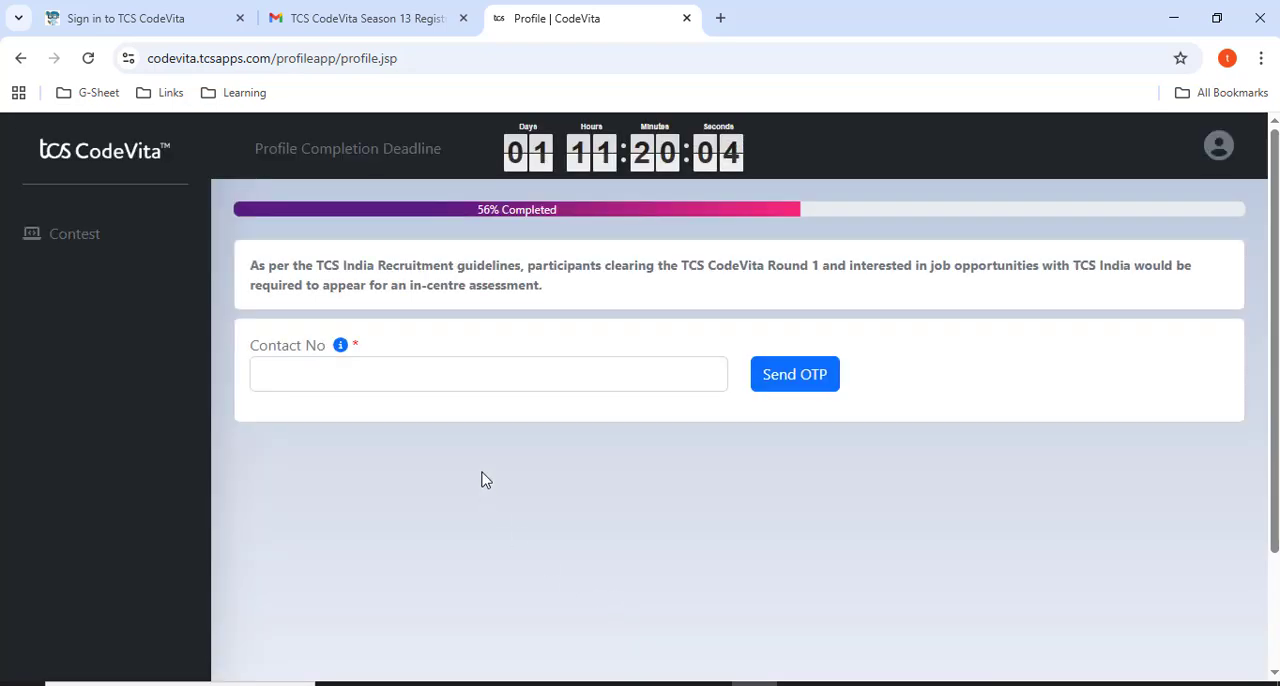
Enter the contact number, validate it with the SMS OTP, and confirm the success message
click(488, 374)
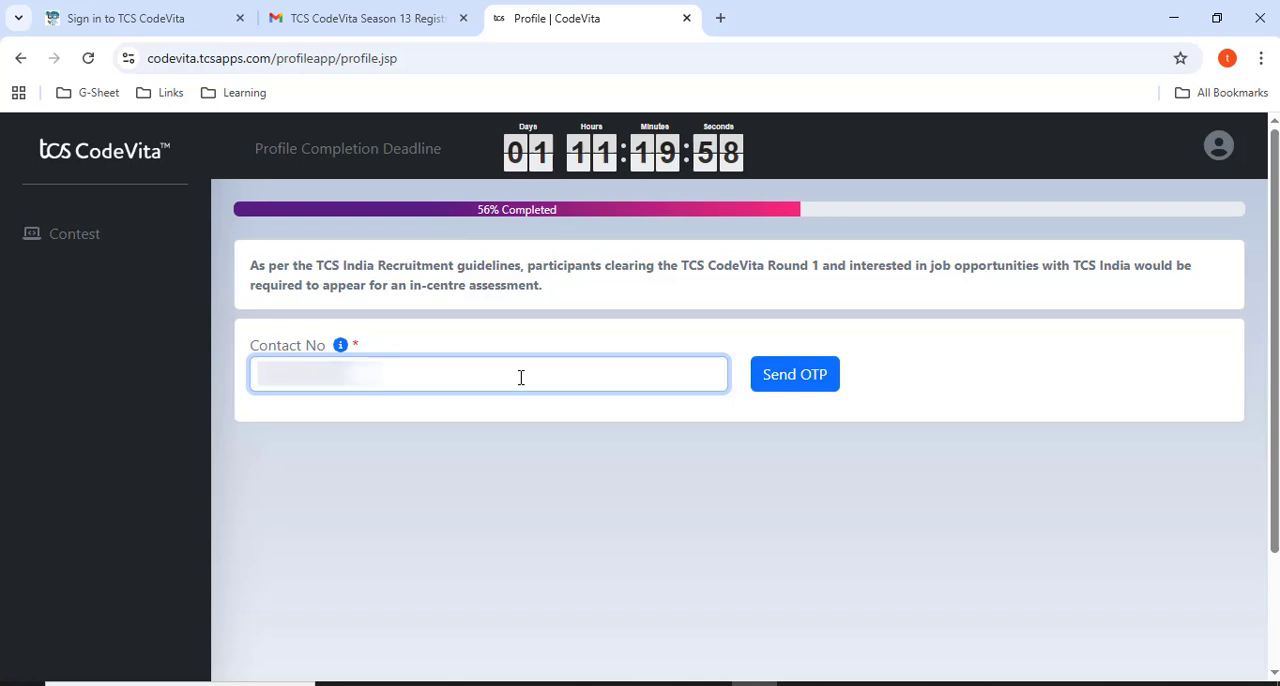
click(794, 372)
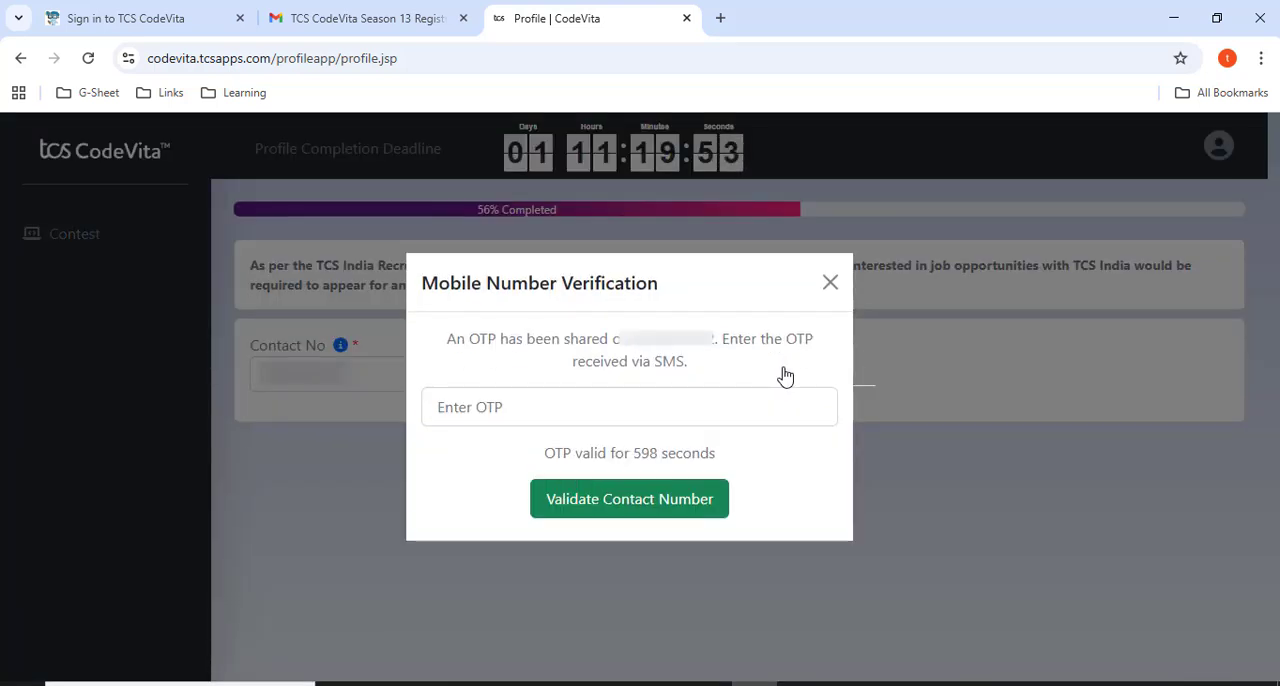
click(630, 408)
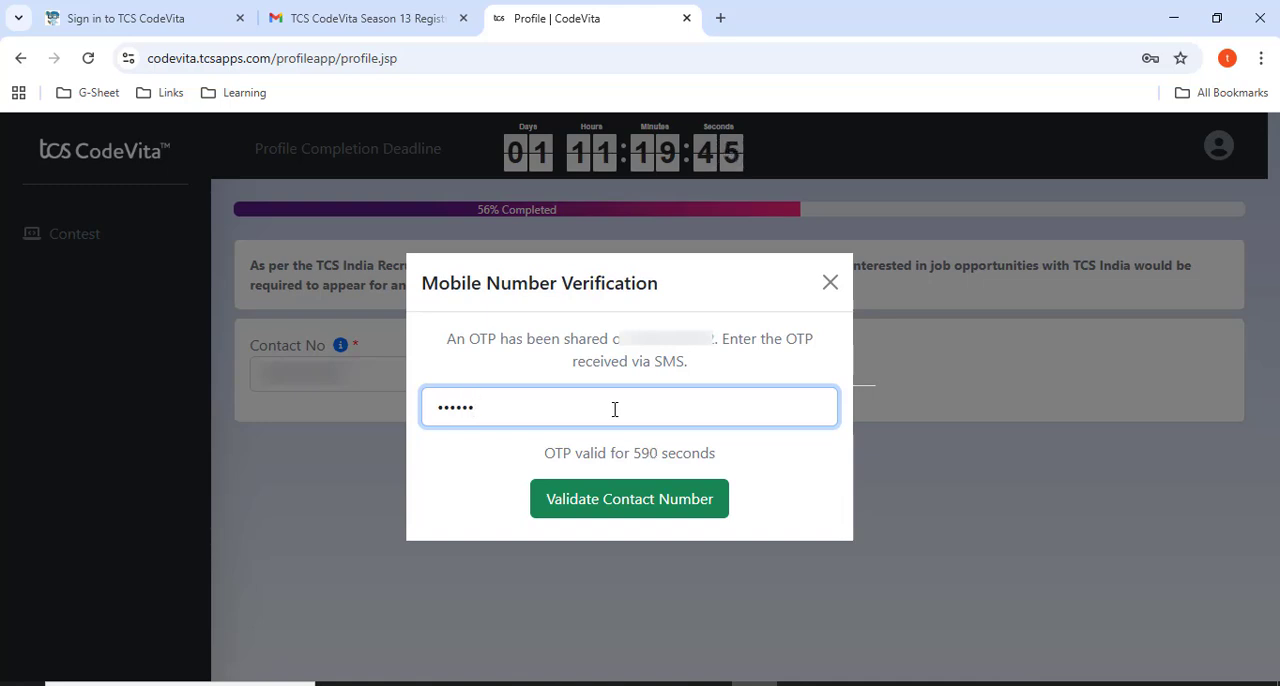
click(628, 500)
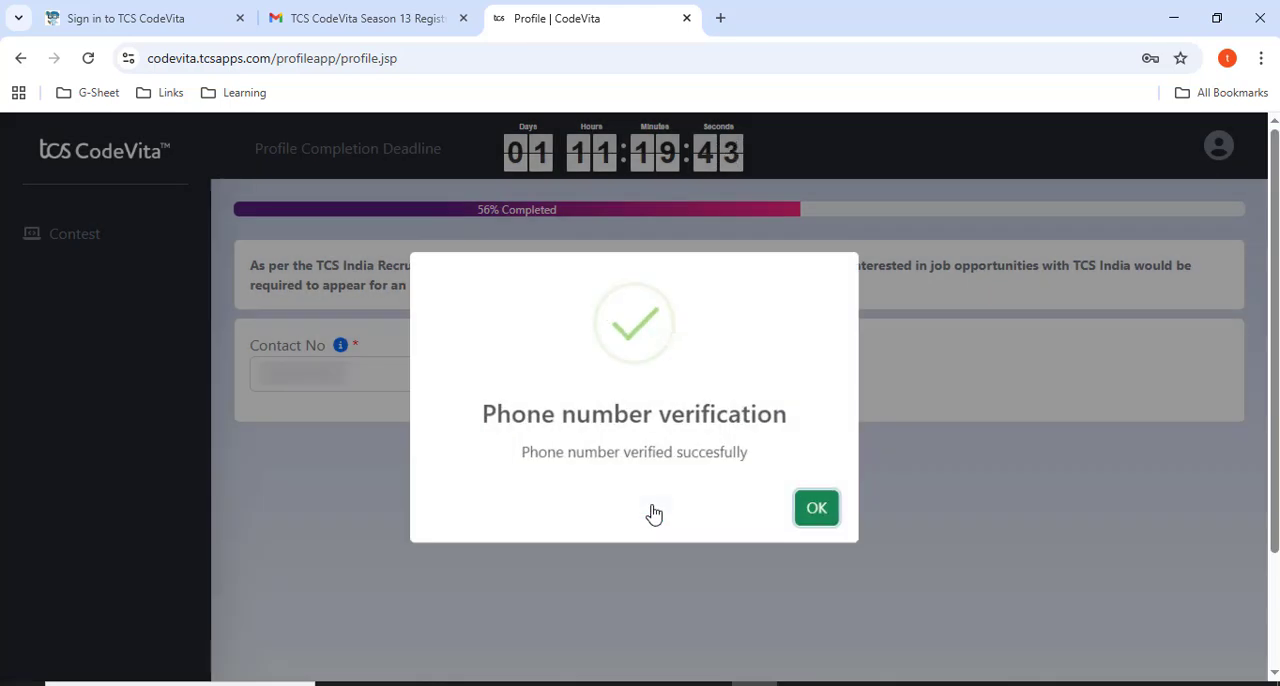
click(816, 508)
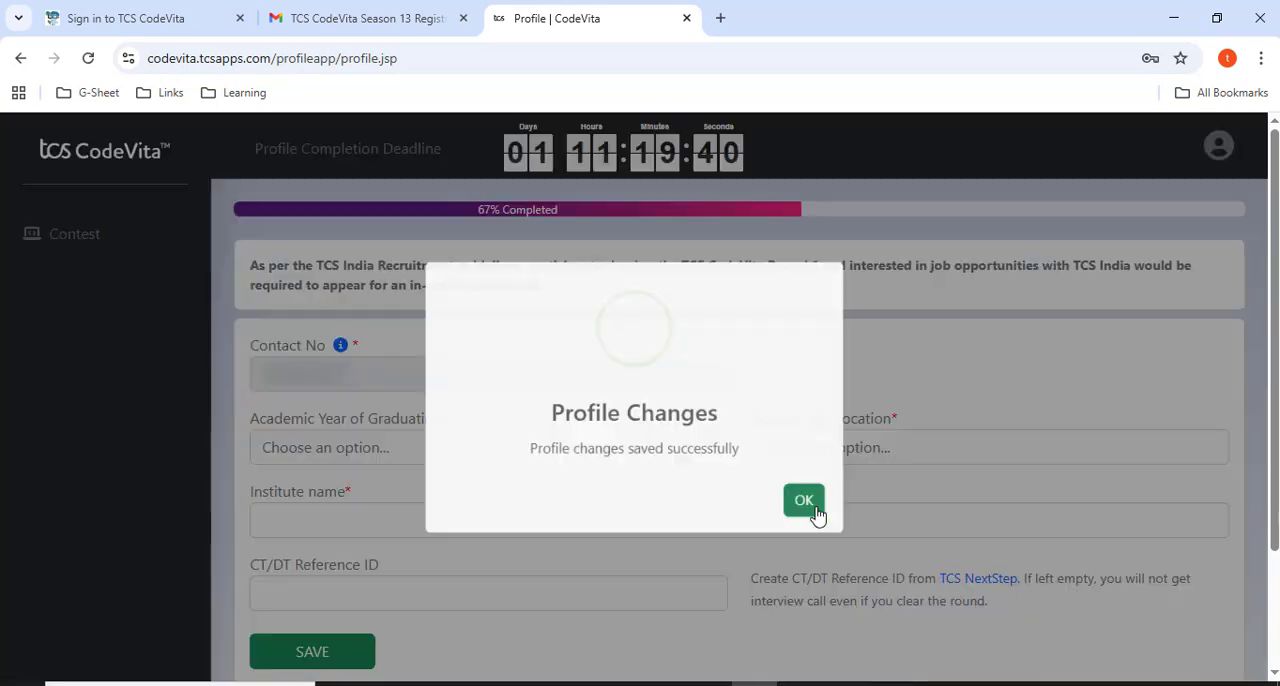
Set the institute to 'PSG COLLEGE OF TECHNOLOGY' and follow the TCS NextStep link
click(804, 500)
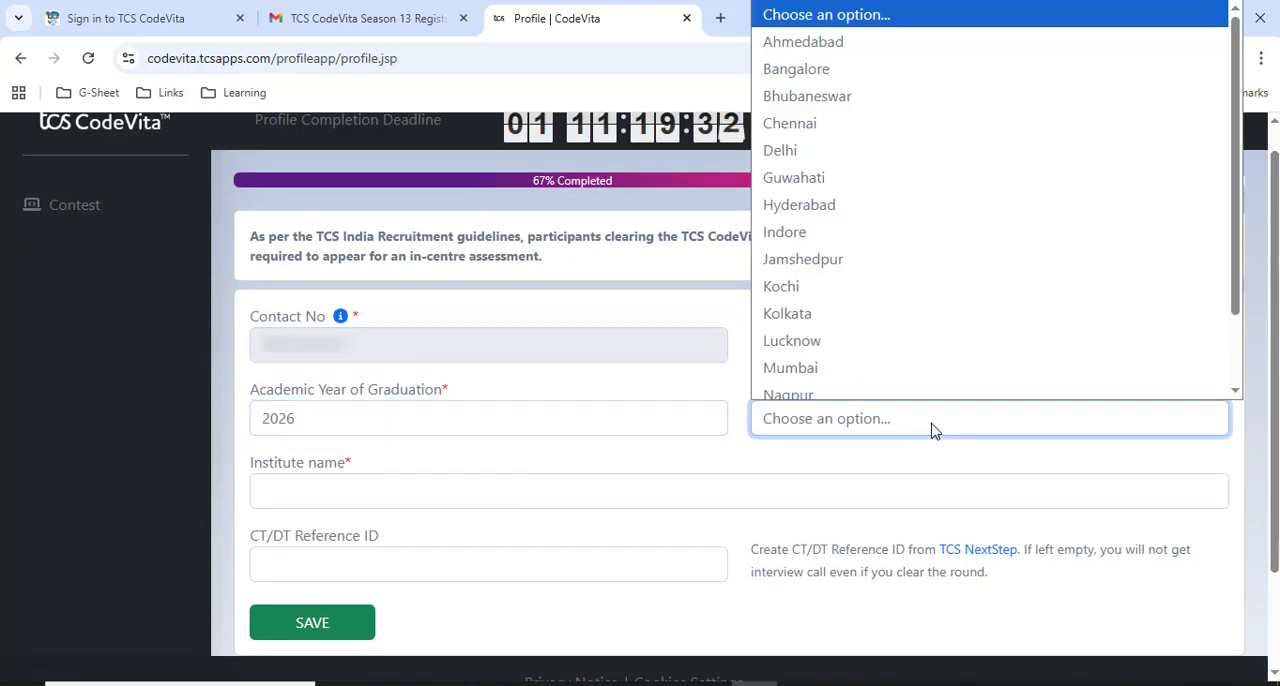
mouse_move(864, 136)
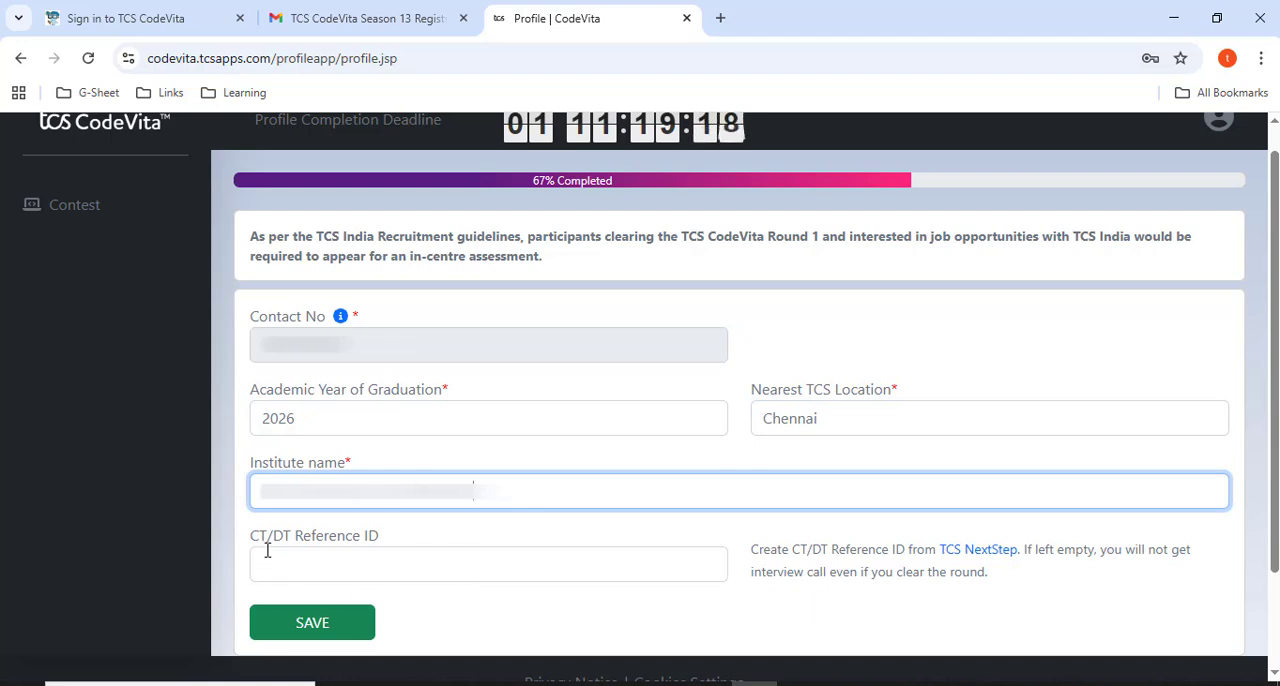
mouse_move(316, 560)
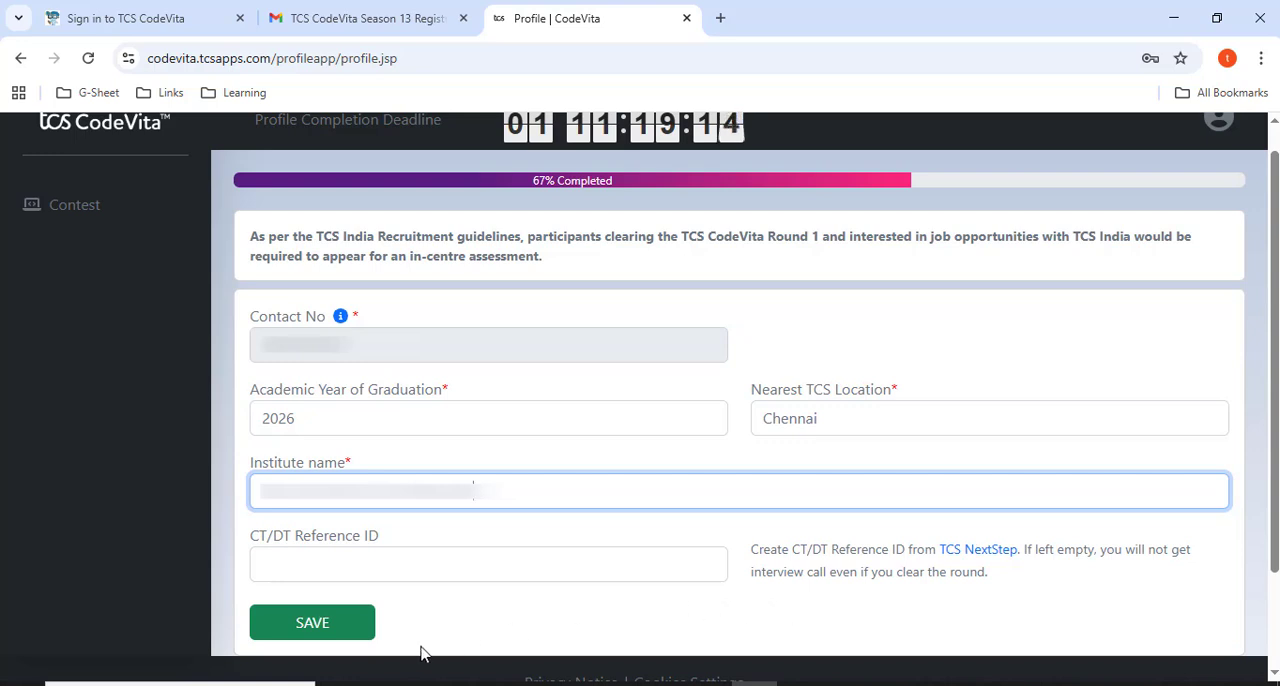
mouse_move(1036, 592)
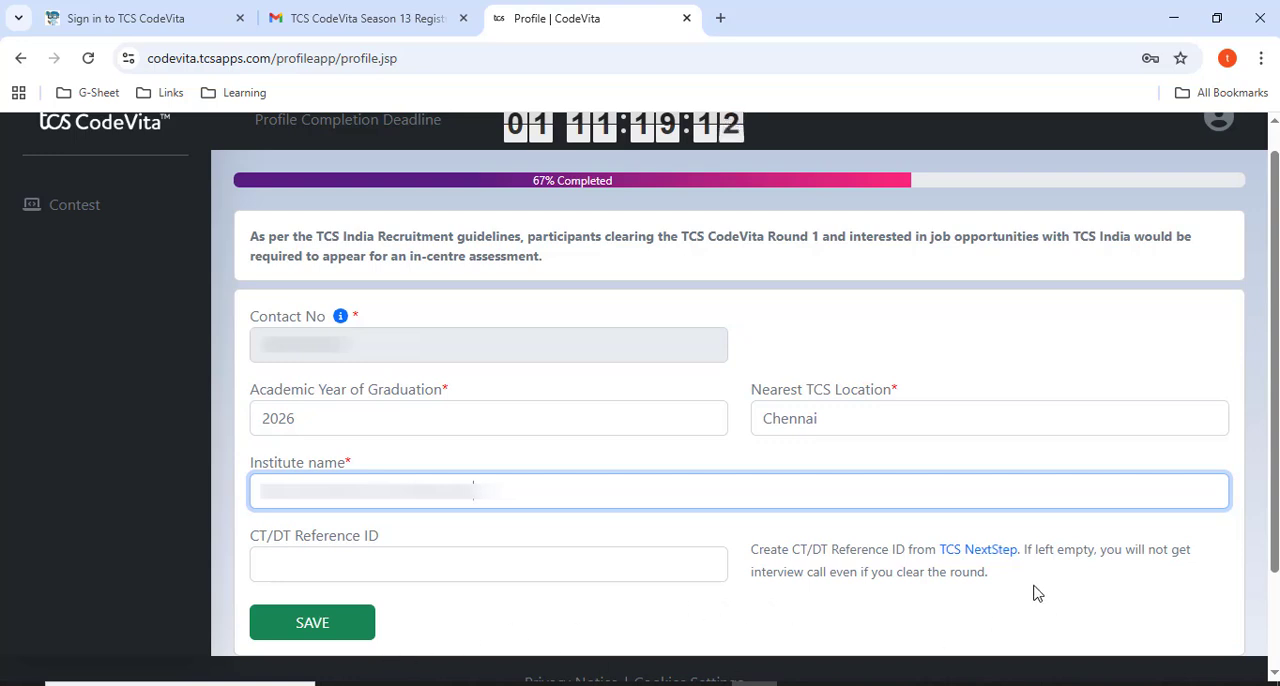
mouse_move(1130, 566)
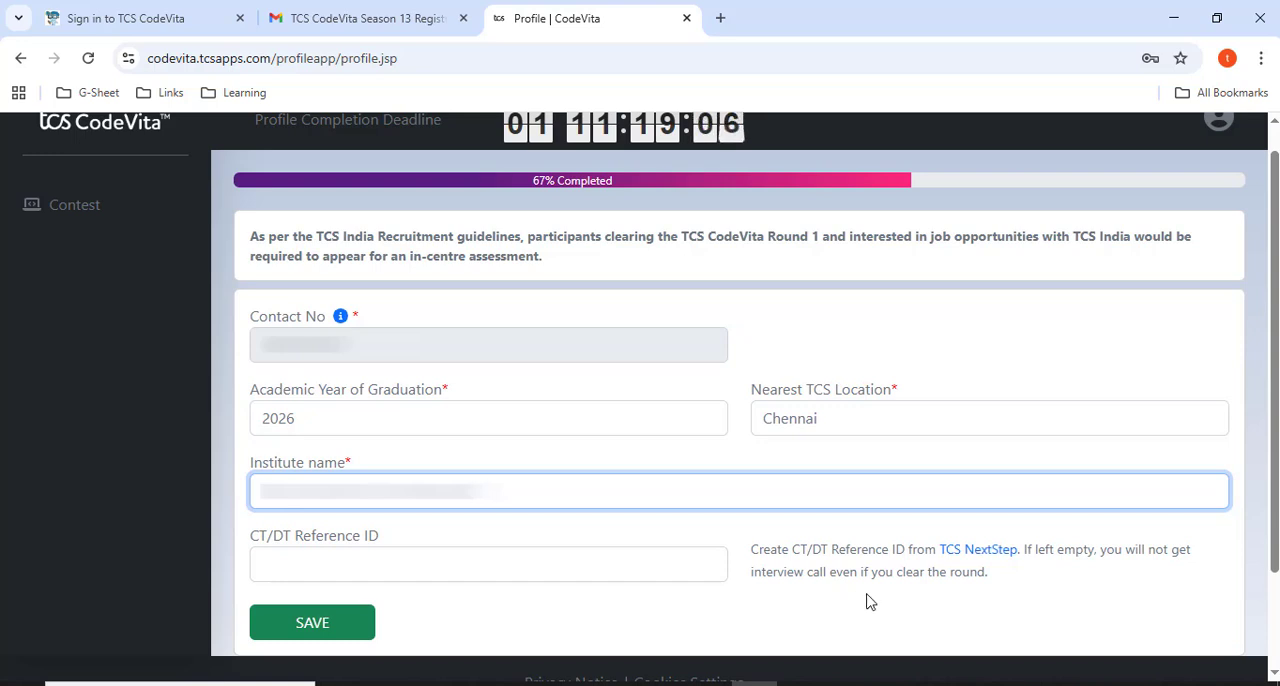
mouse_move(448, 592)
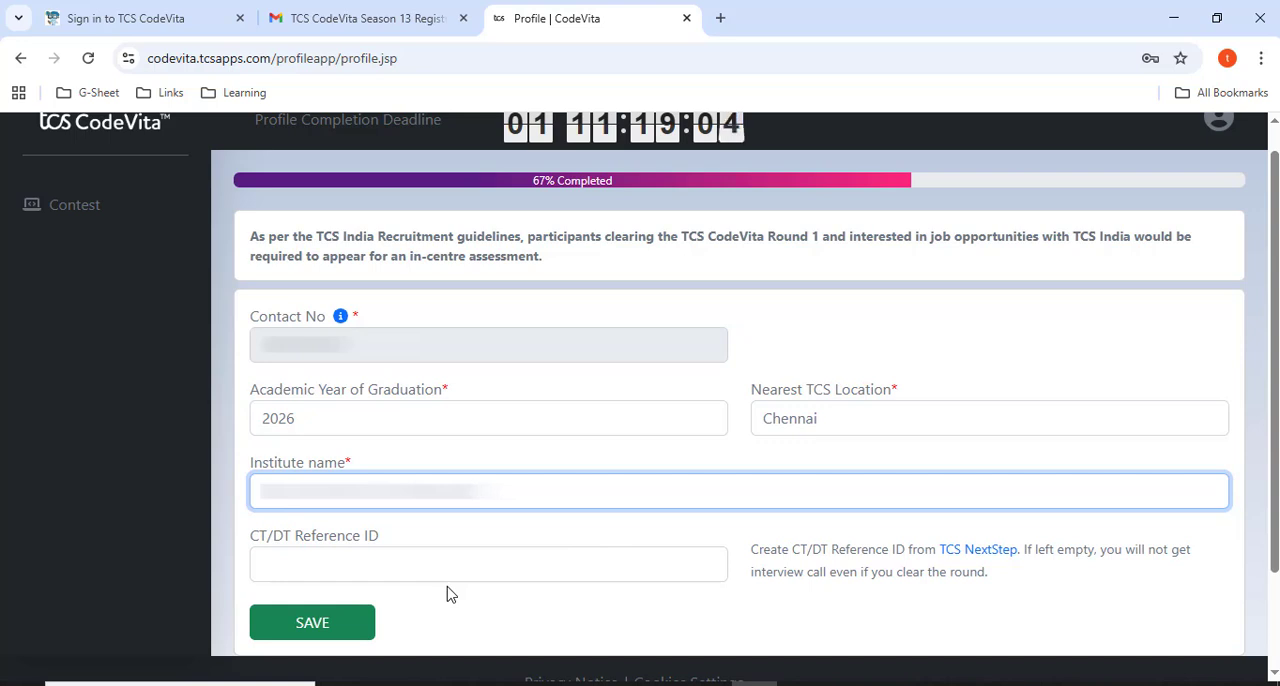
mouse_move(838, 576)
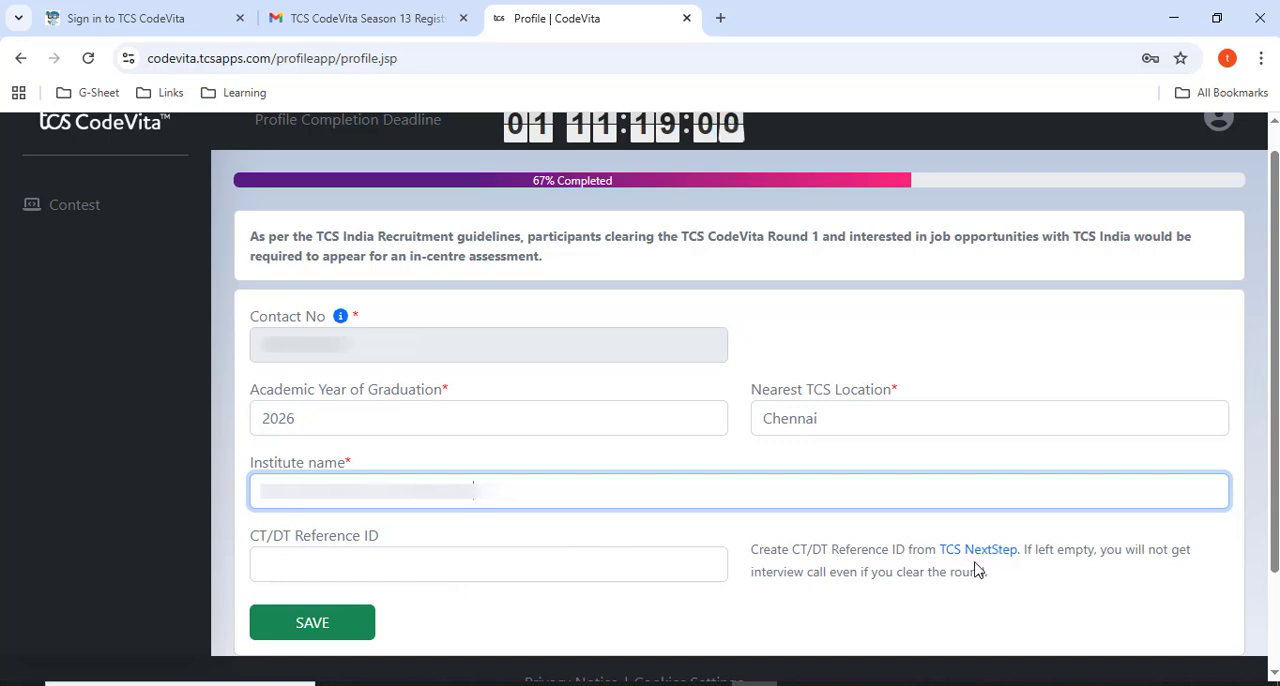
text(PSG COLLEGE OF TECHNOLOGY)
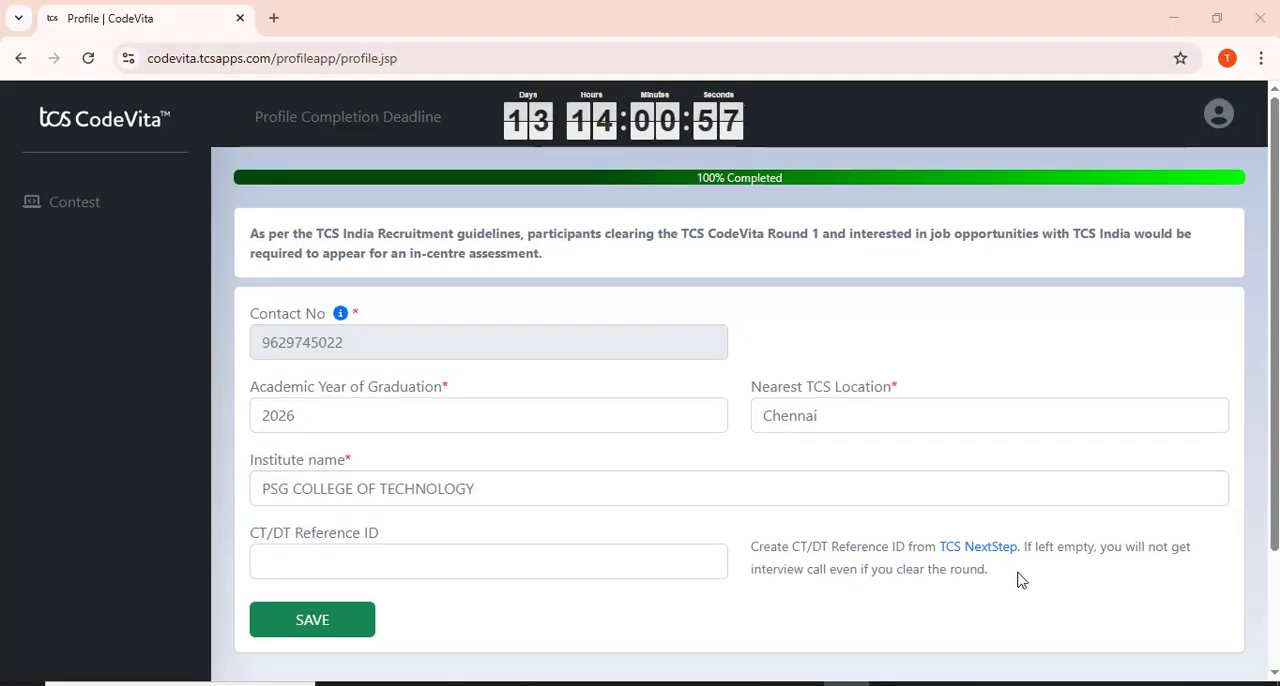
click(978, 546)
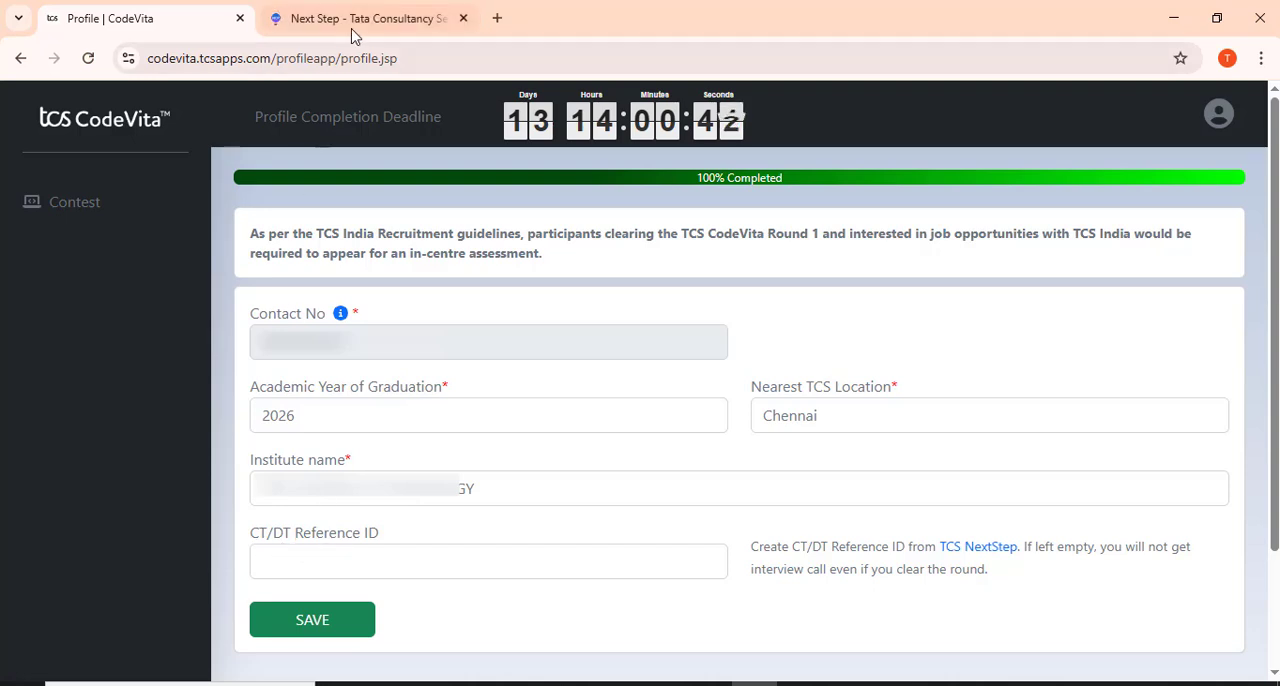
Begin a NextStep registration in the IT category and continue to email verification
click(368, 18)
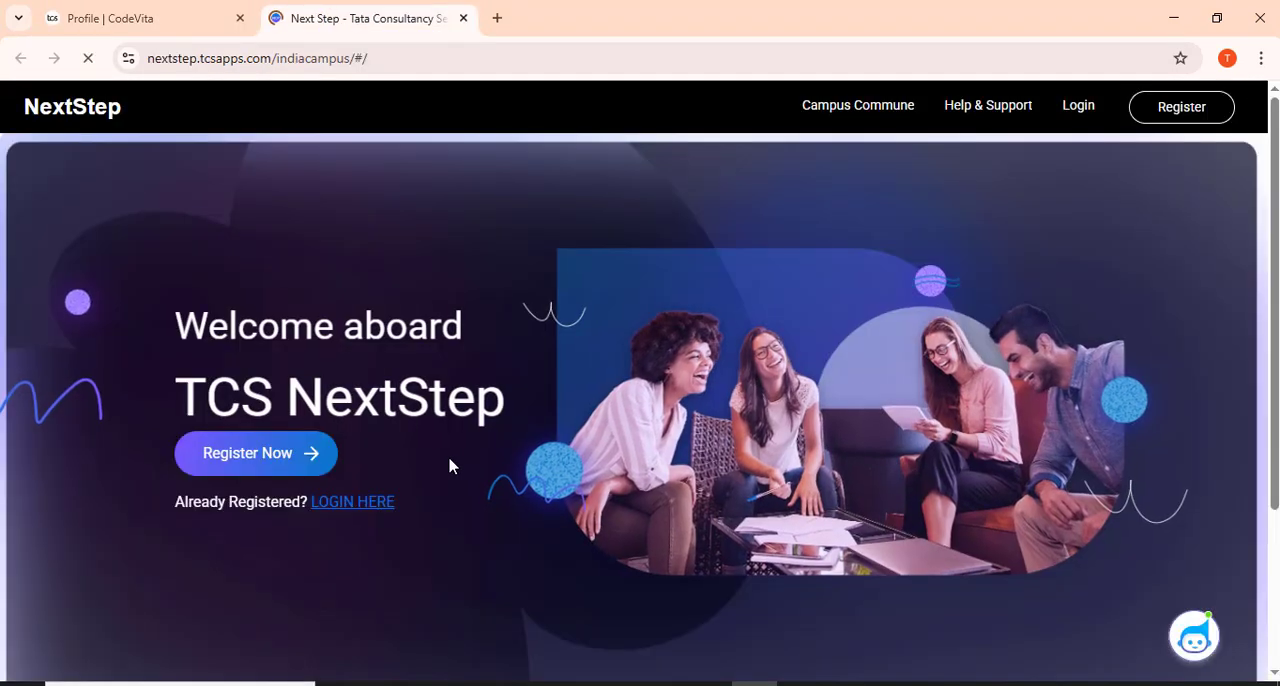
click(248, 452)
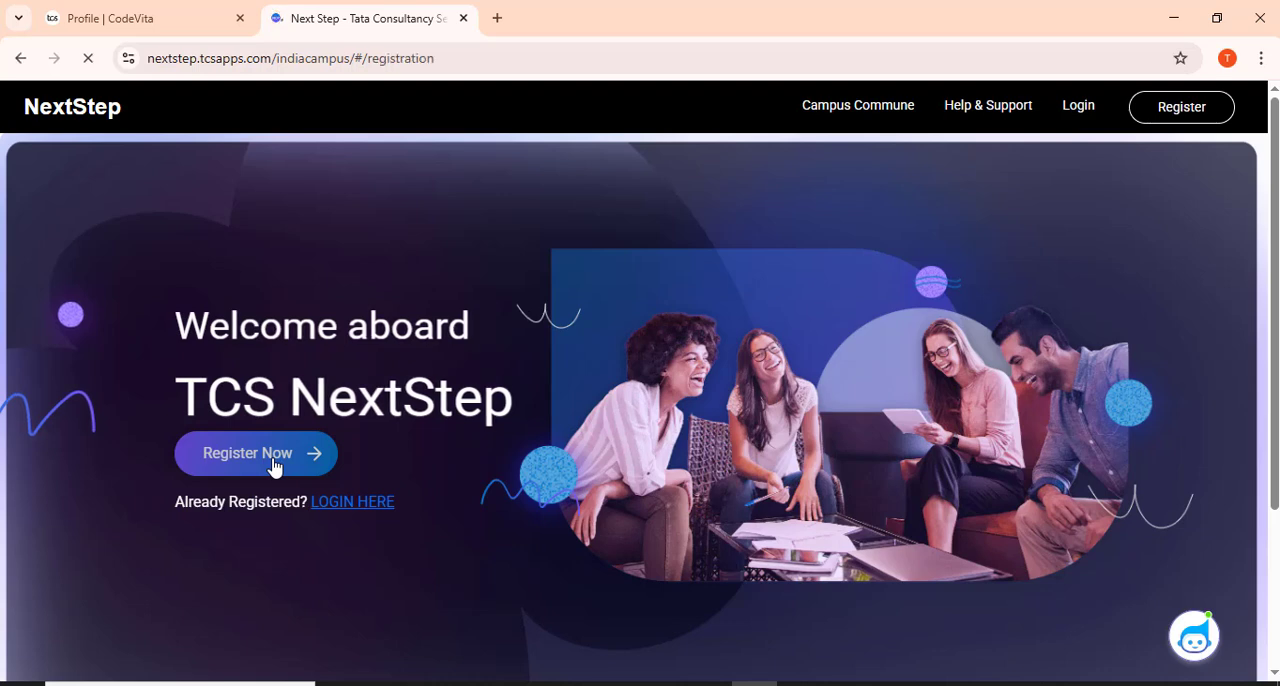
click(248, 452)
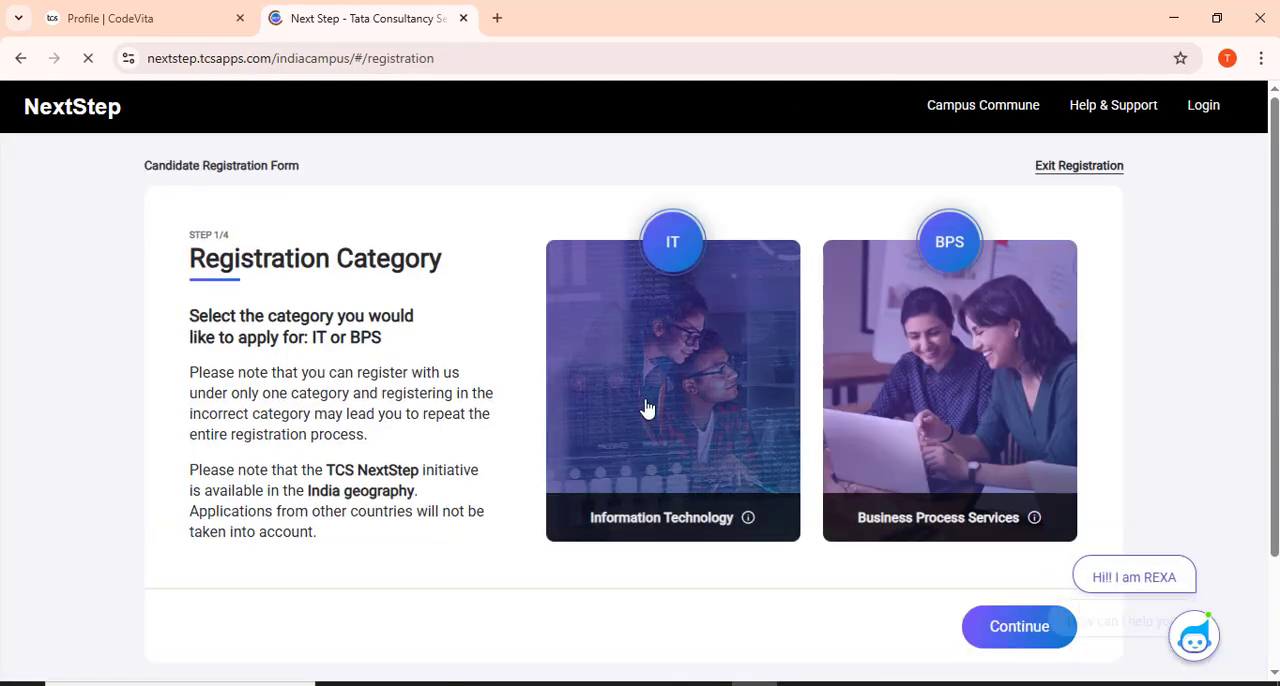
click(672, 390)
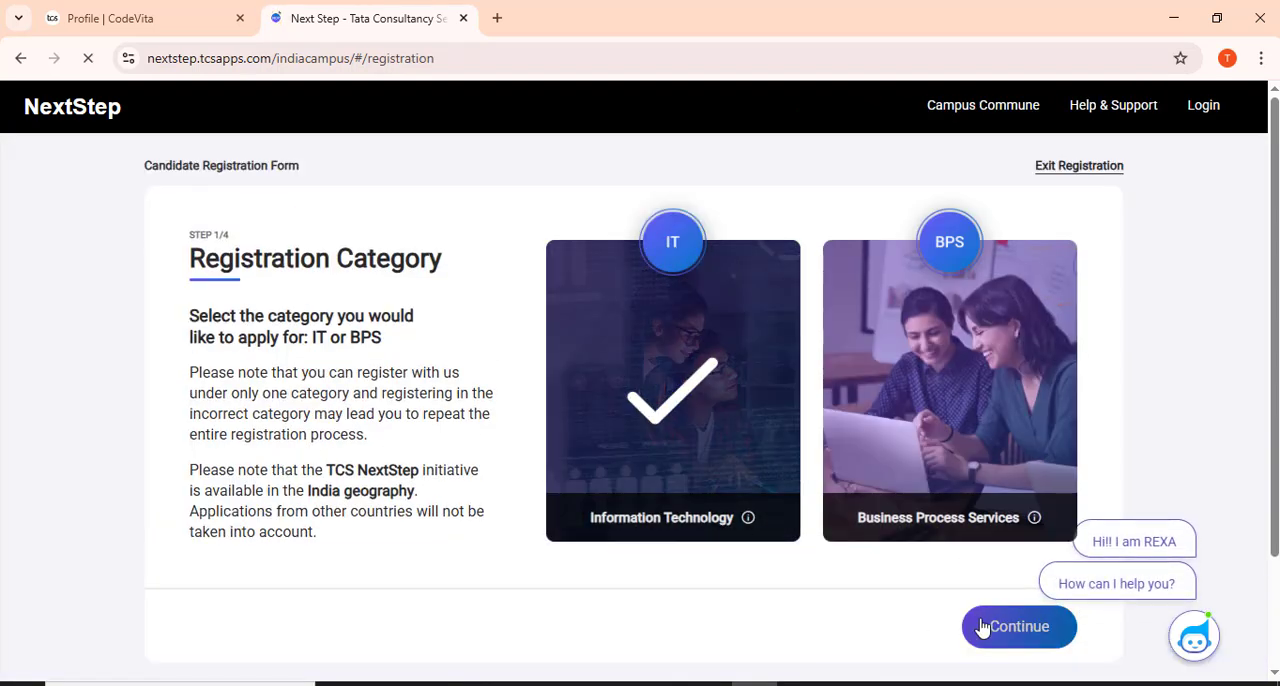
click(1018, 626)
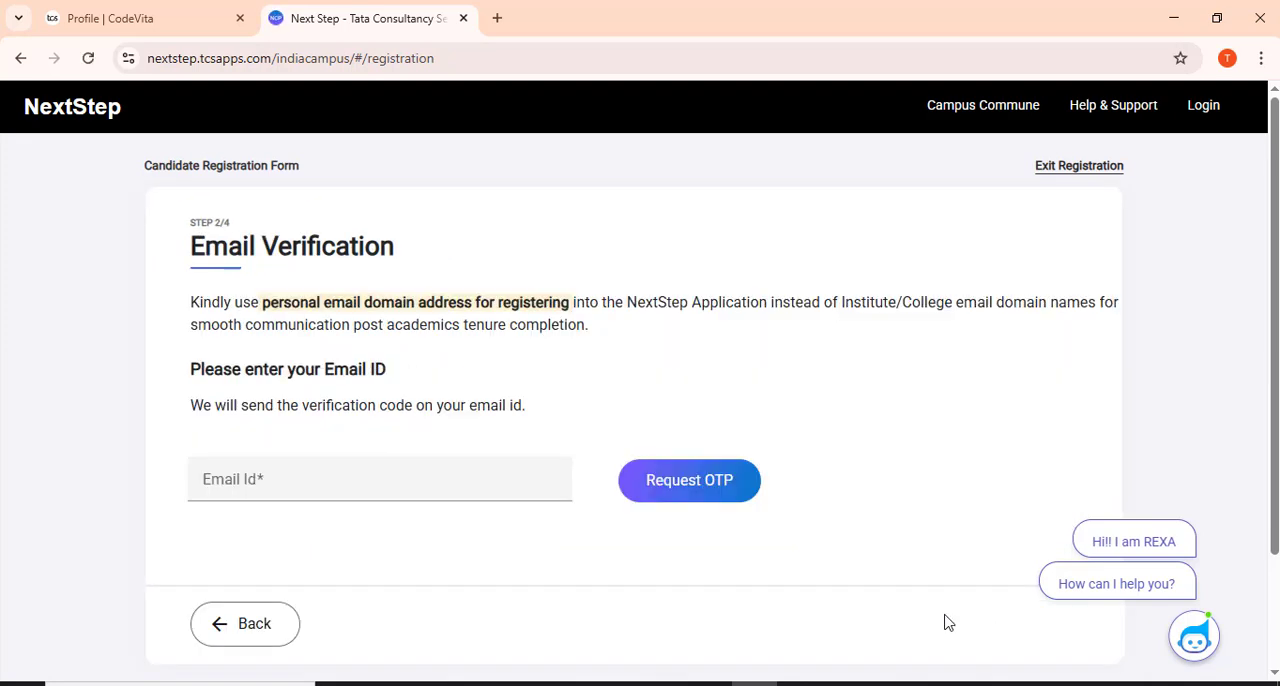
Enter the email ID and request a verification OTP
click(380, 480)
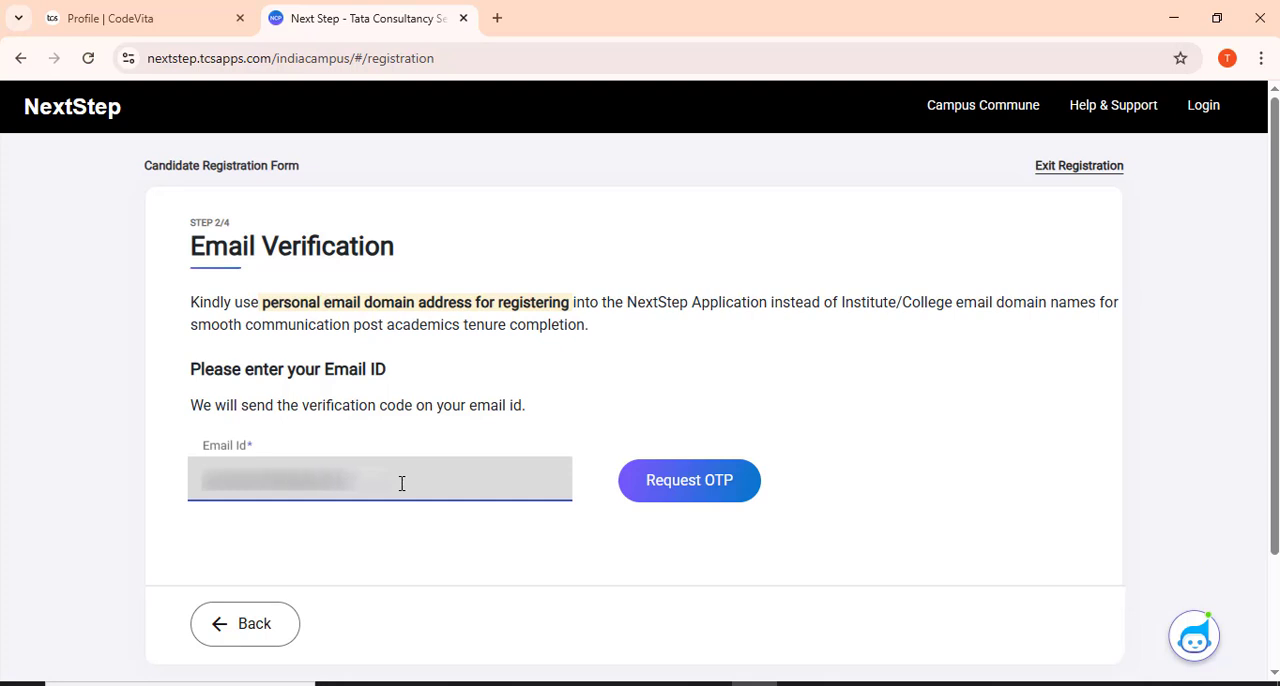
click(688, 480)
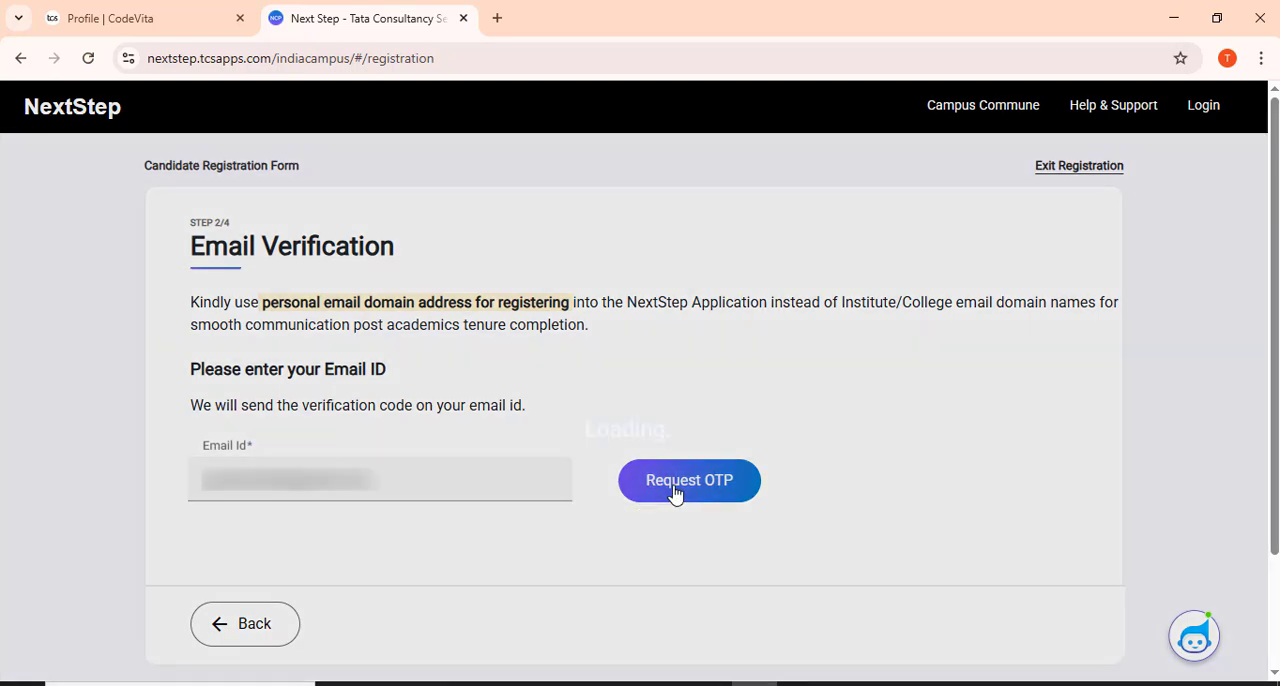
click(688, 480)
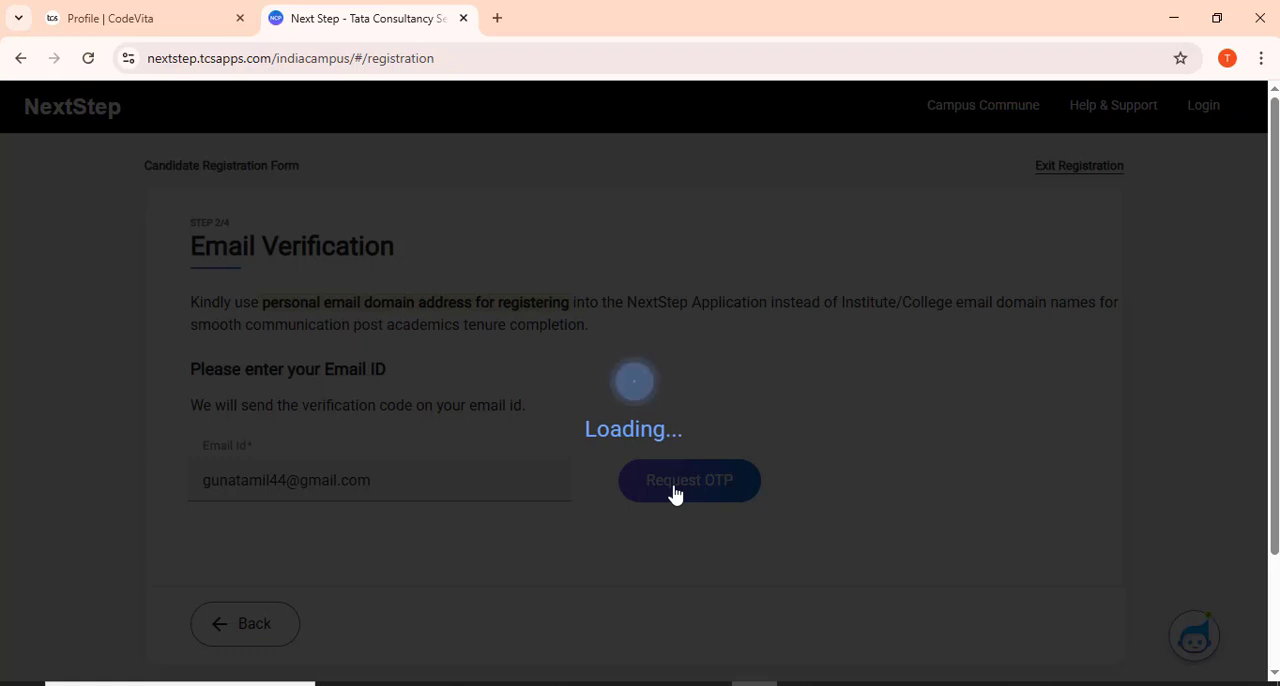
click(688, 480)
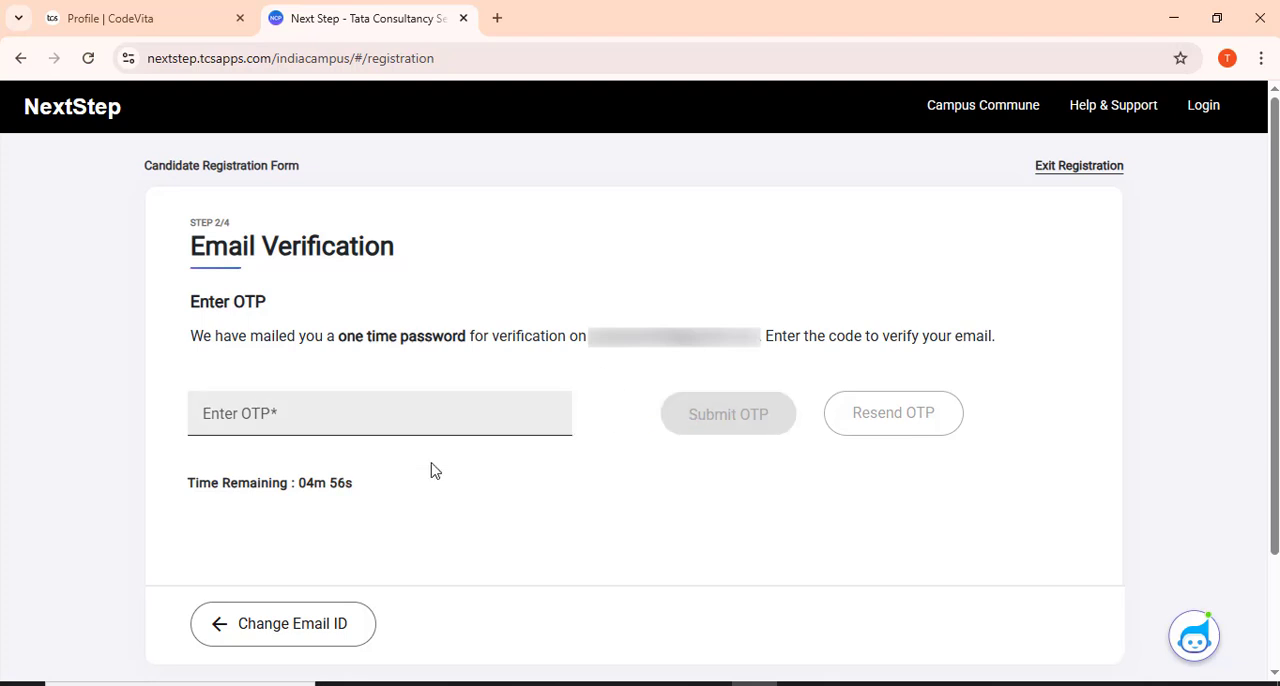
click(380, 412)
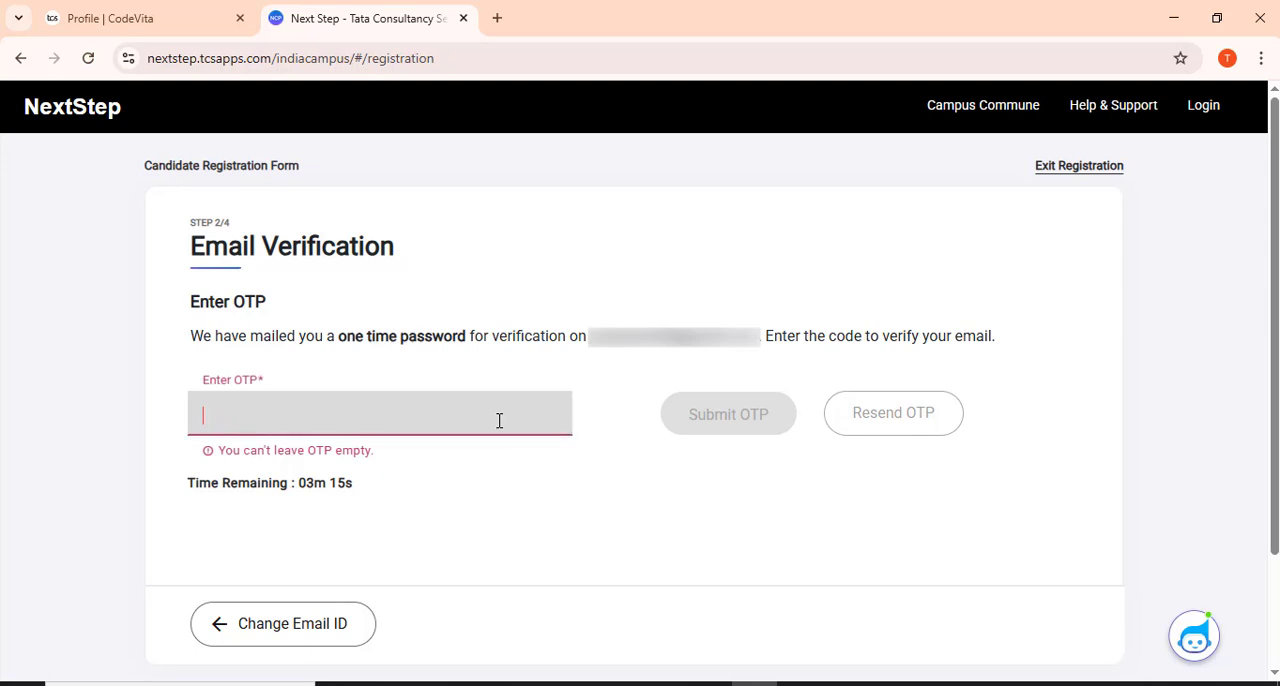
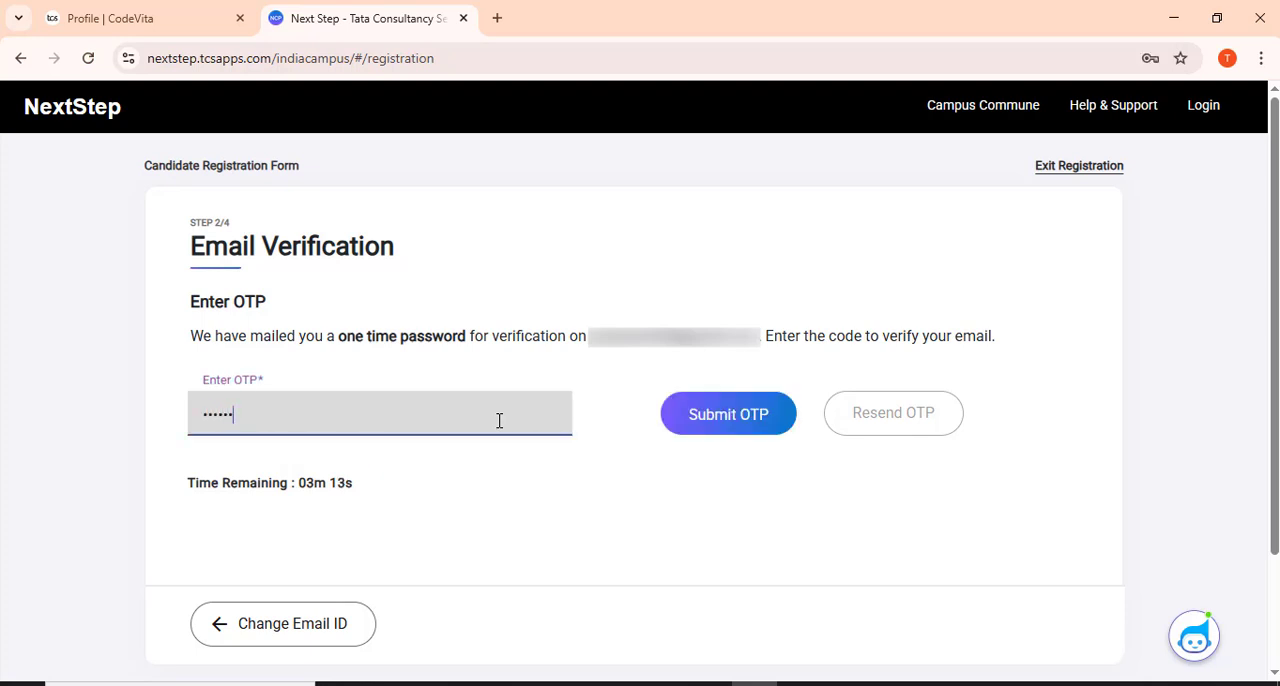
click(728, 412)
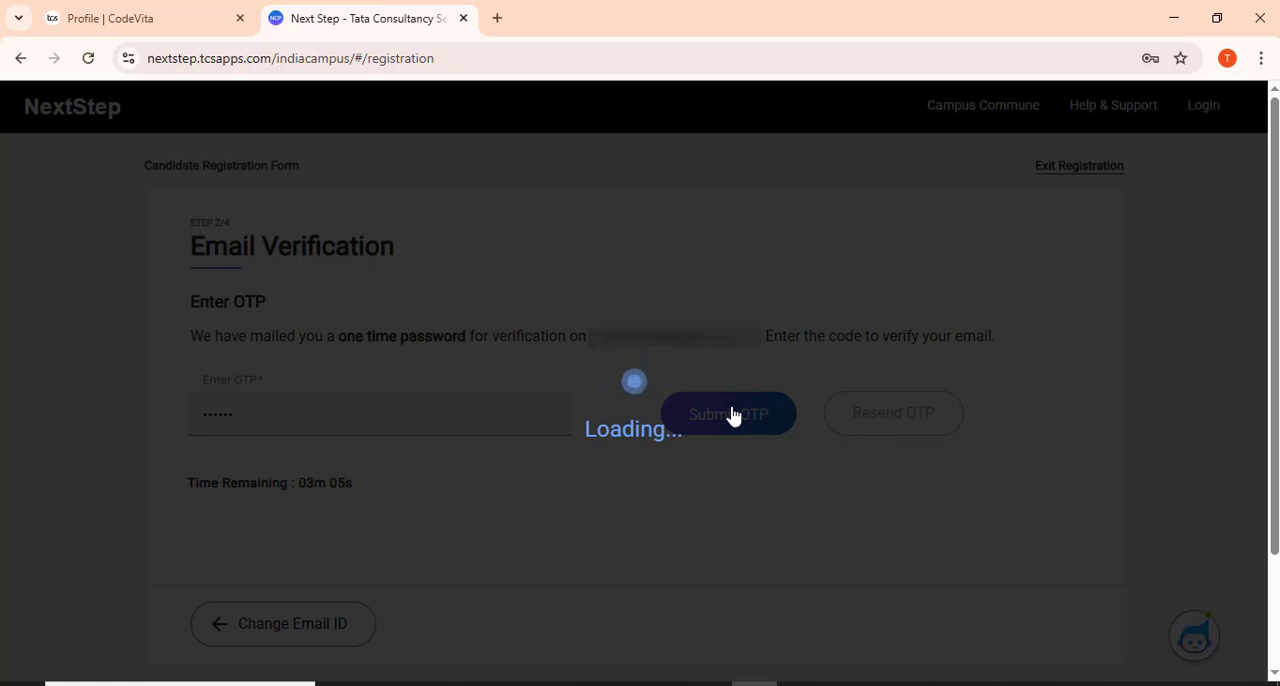
click(728, 412)
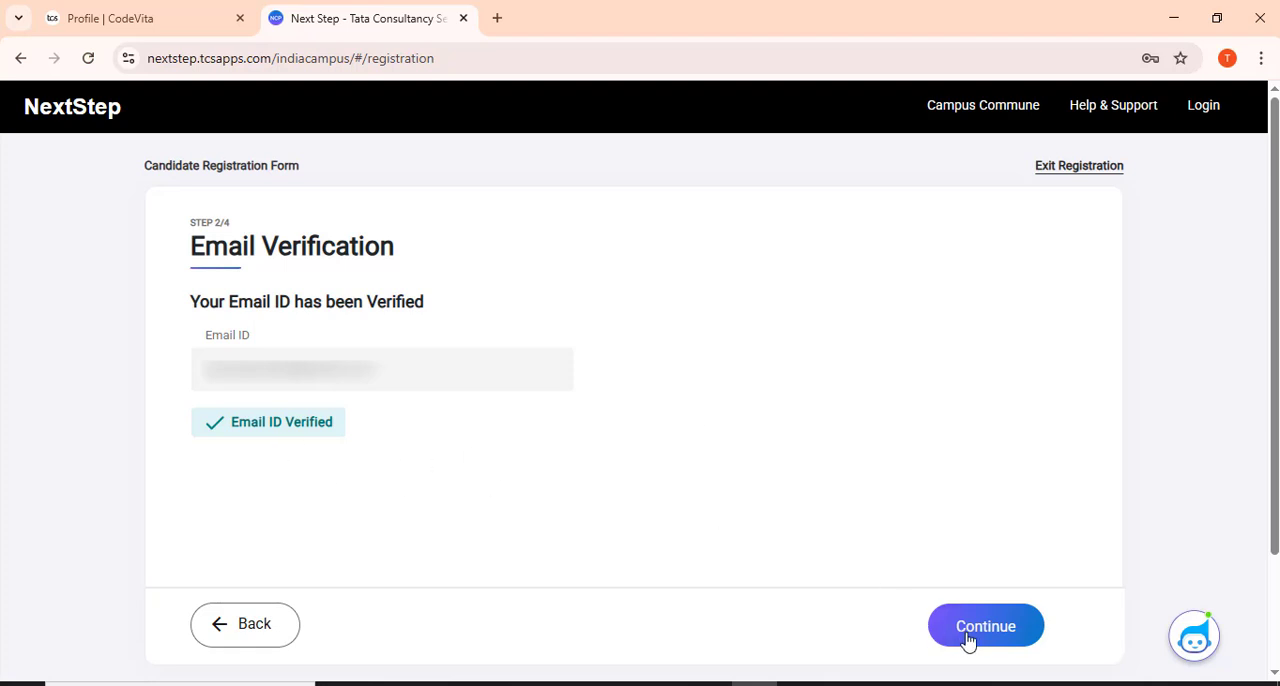
click(984, 624)
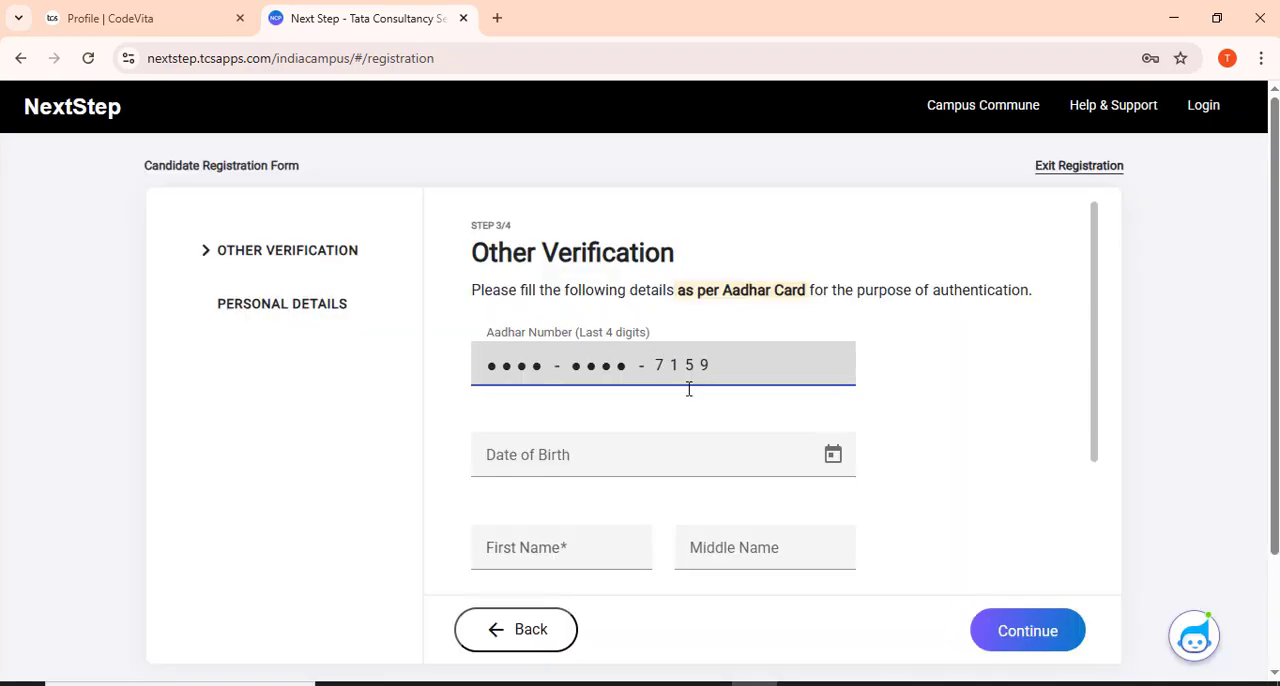
Pick the date of birth from the calendar and enter first and last name
click(832, 454)
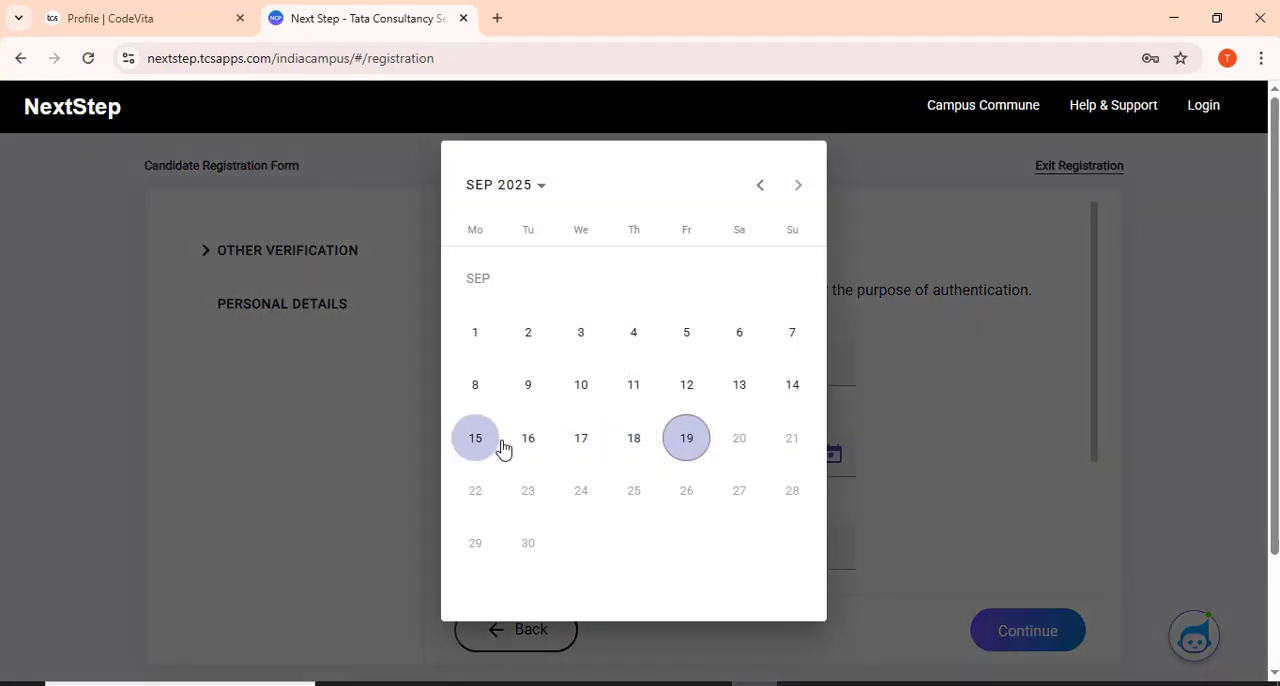
click(476, 436)
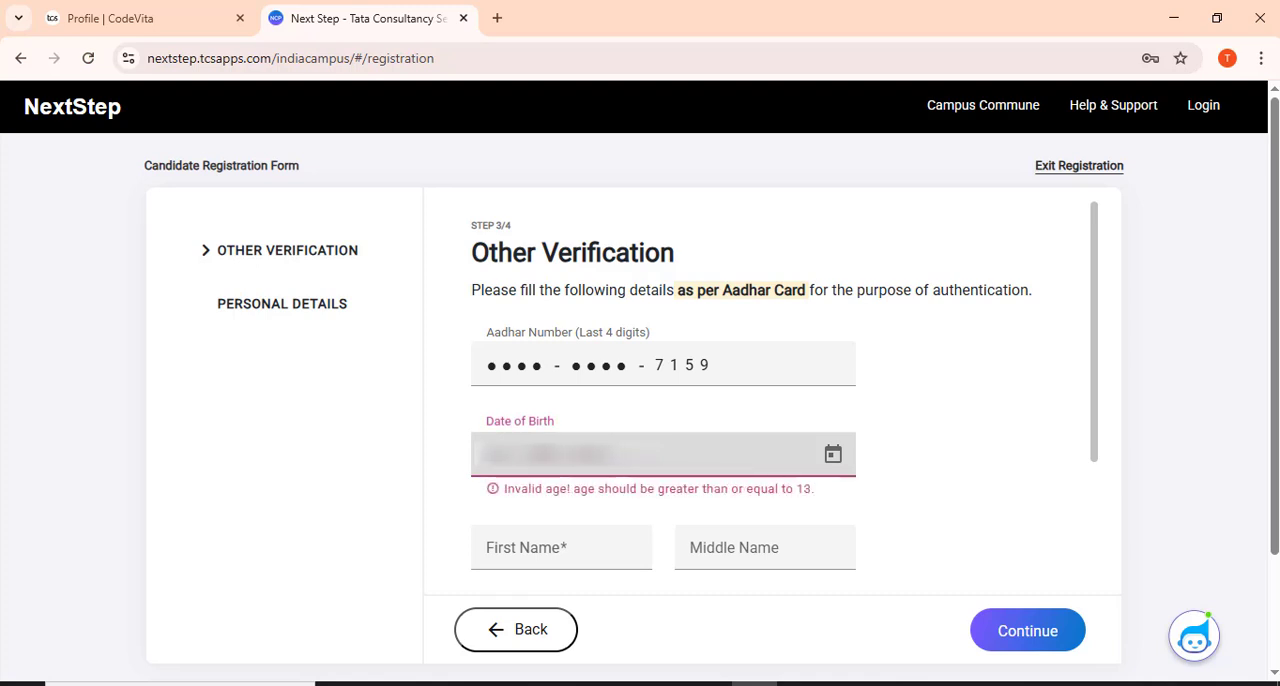
click(560, 548)
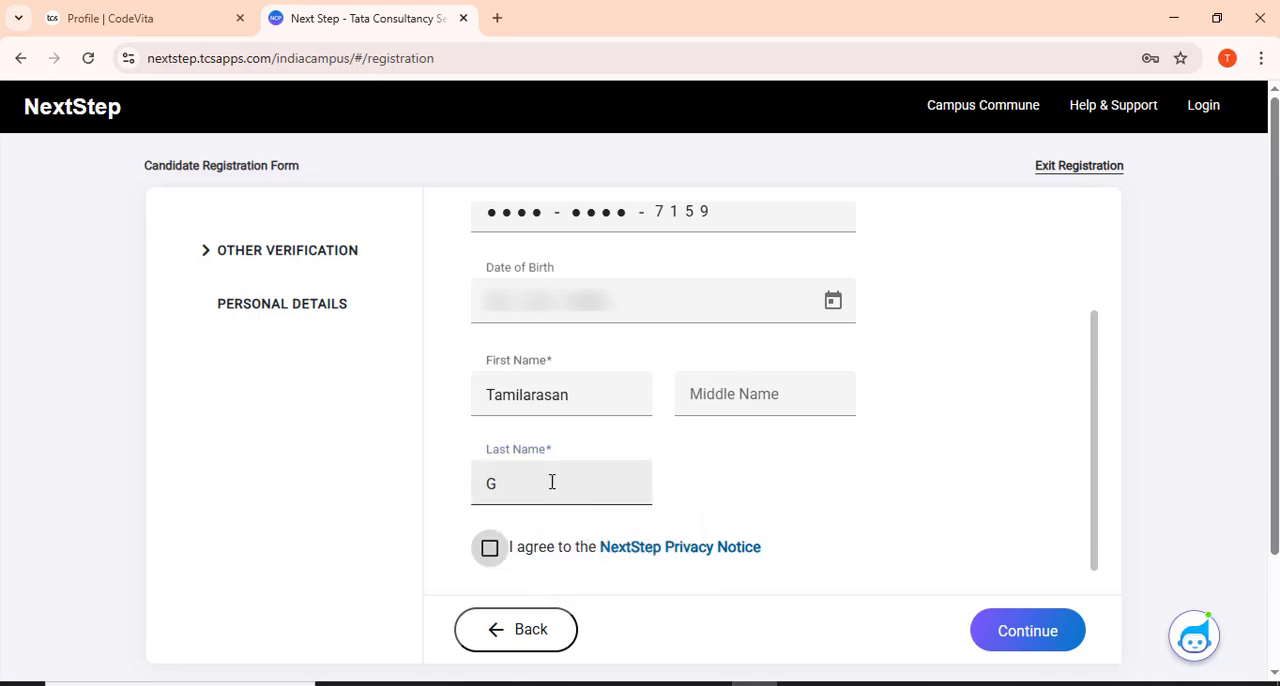
click(560, 484)
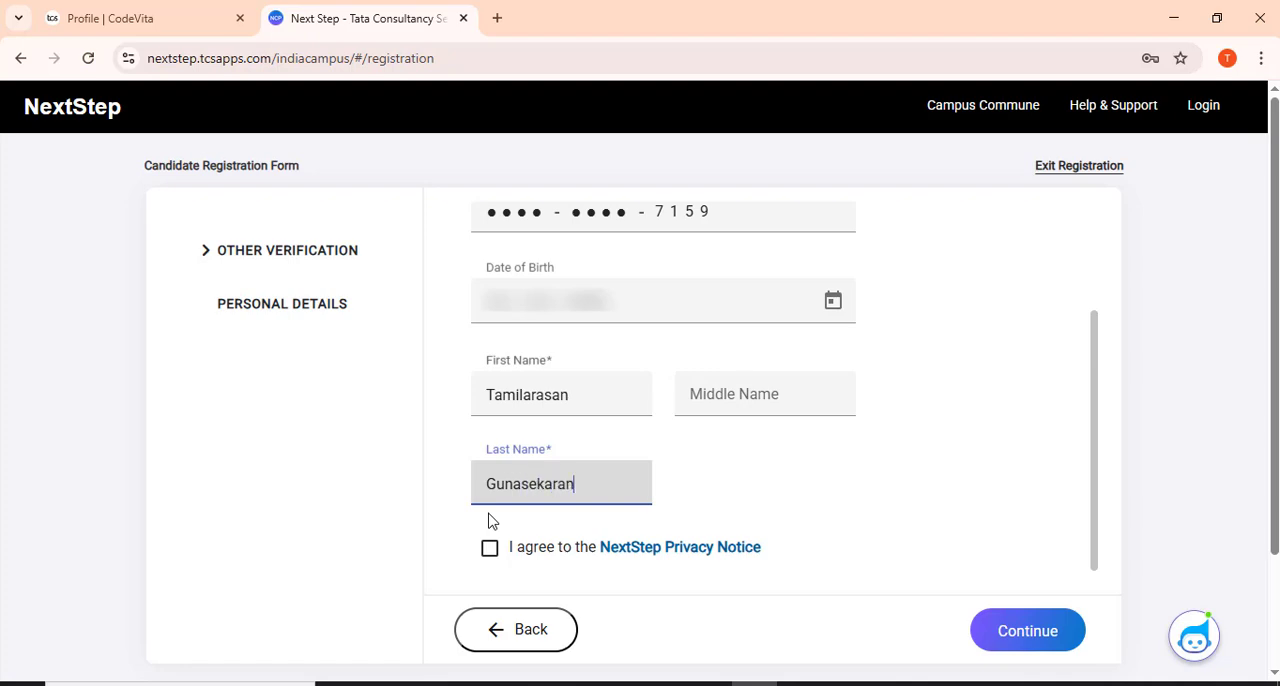
Agree to the NextStep Privacy Notice and continue to Personal Details
click(680, 548)
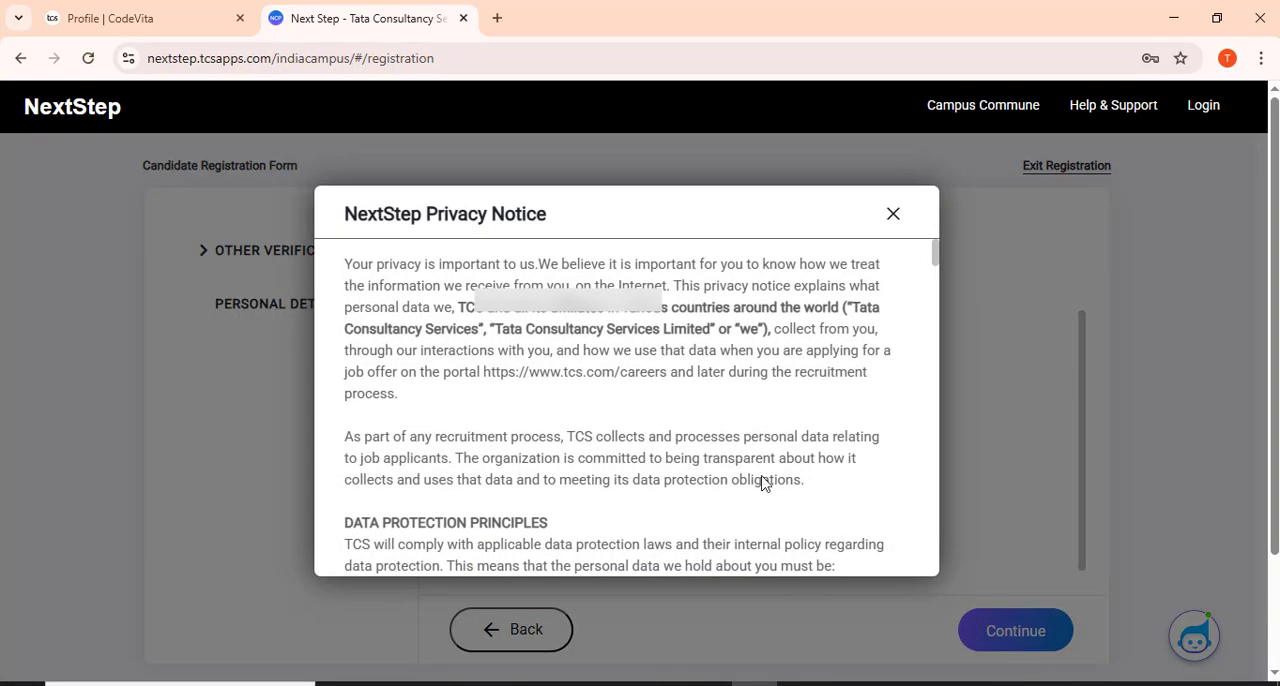
scroll(down, 3)
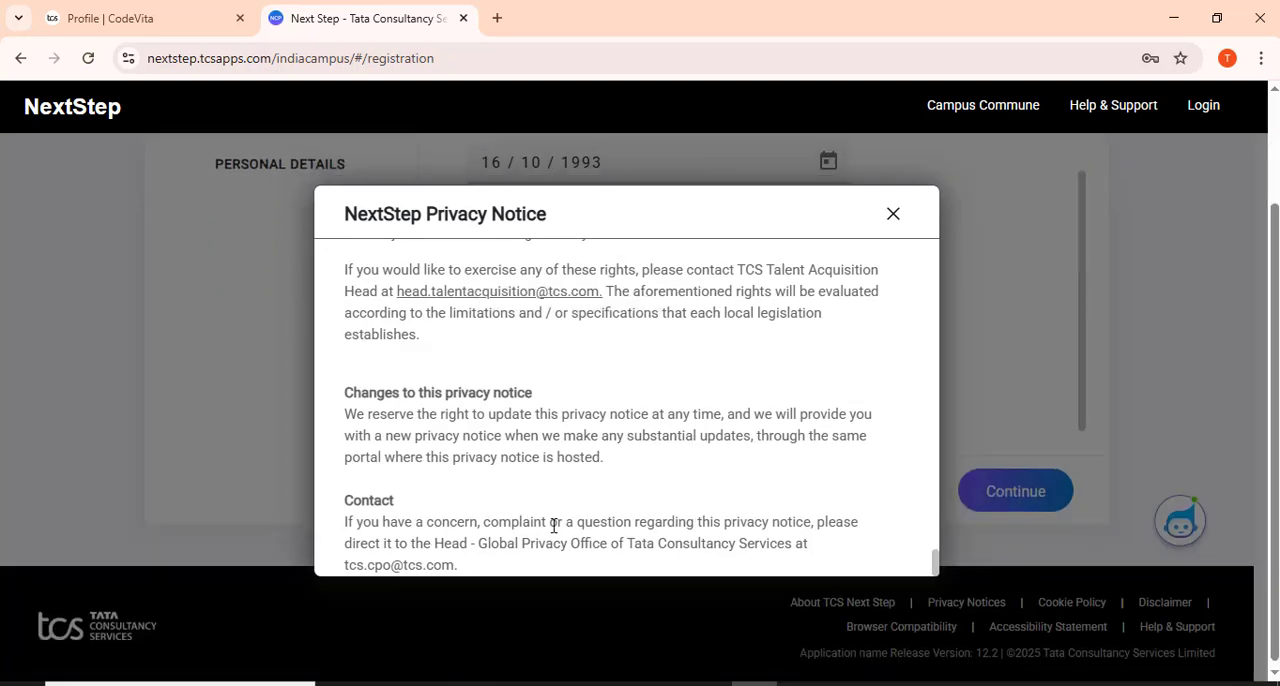
mouse_move(892, 214)
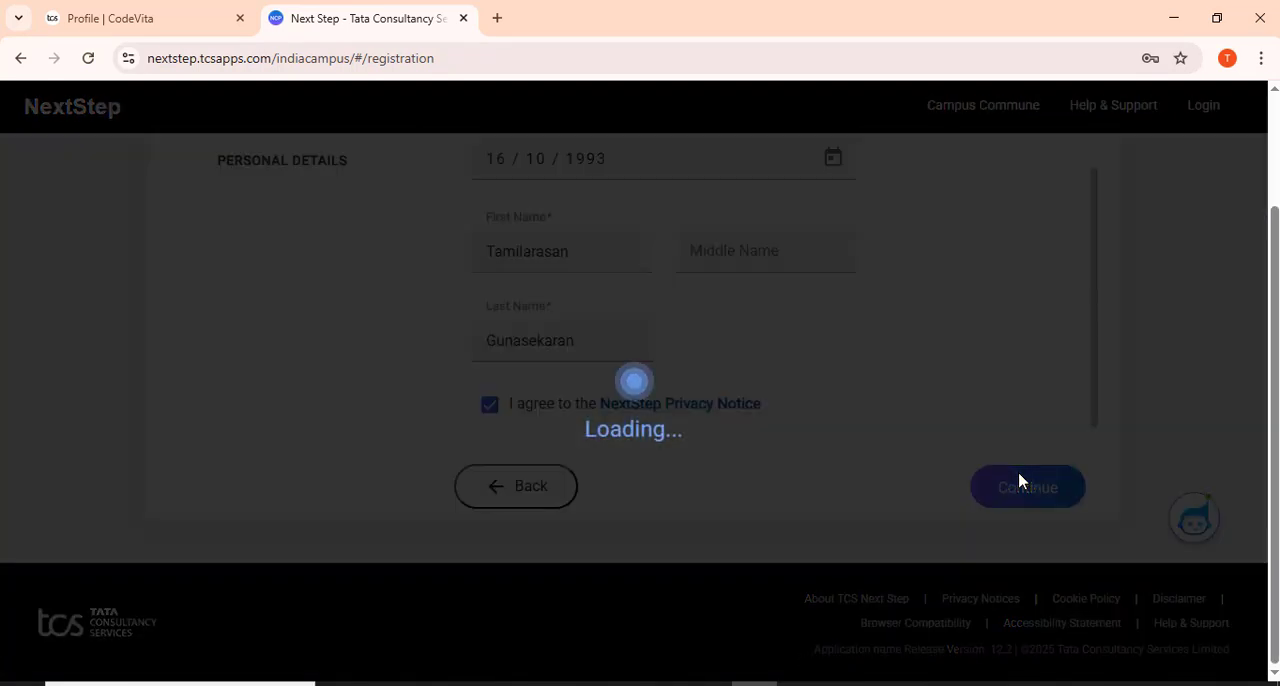
click(1028, 488)
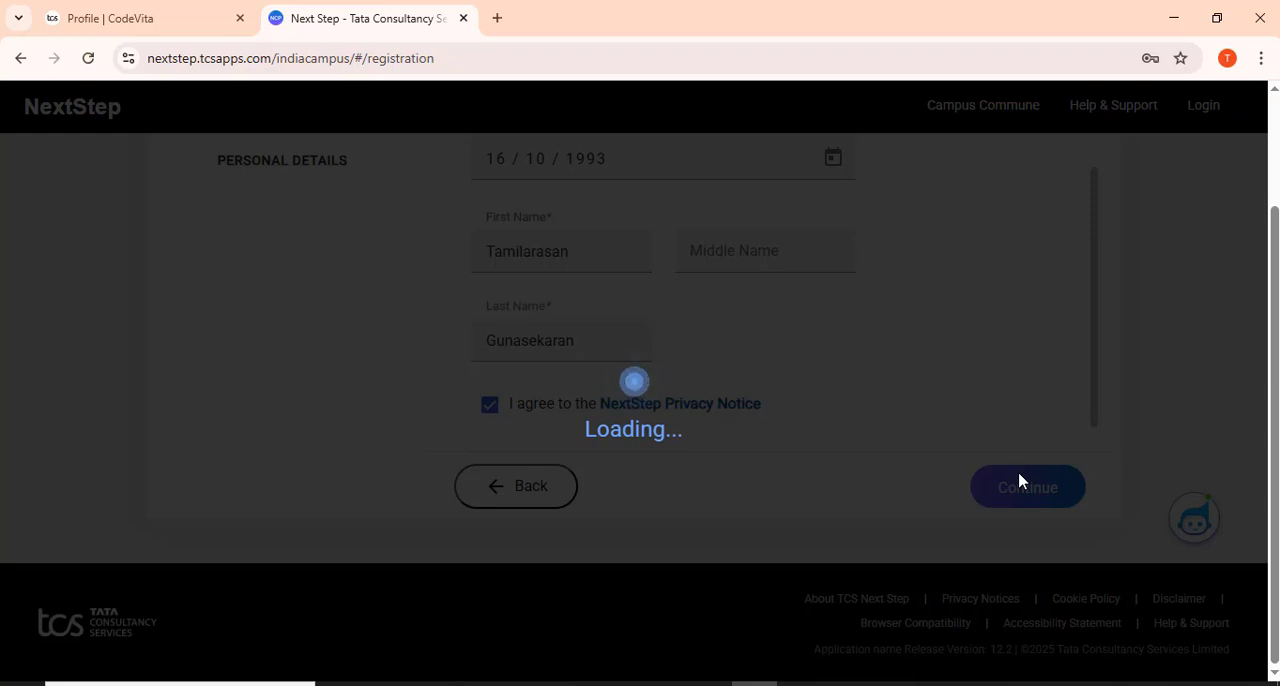
click(1028, 488)
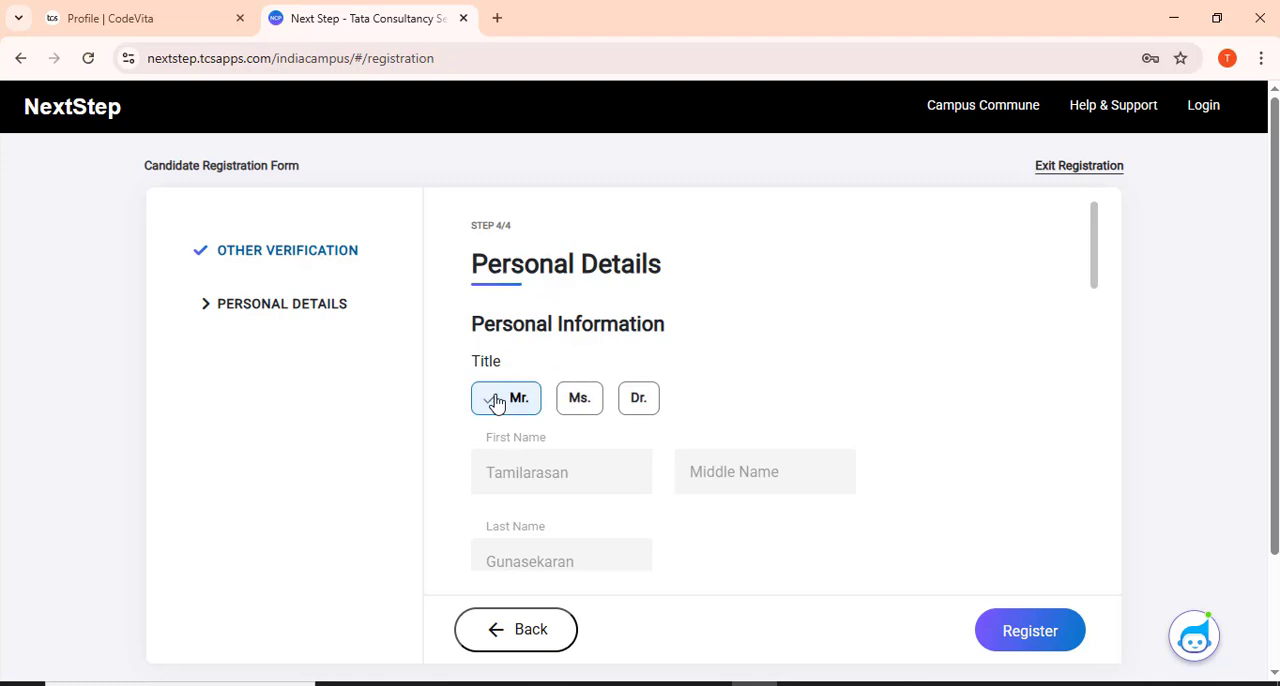
Enter the mobile number and set the nearest TCS office to Delhi via the 'tc' suggestion
click(1028, 630)
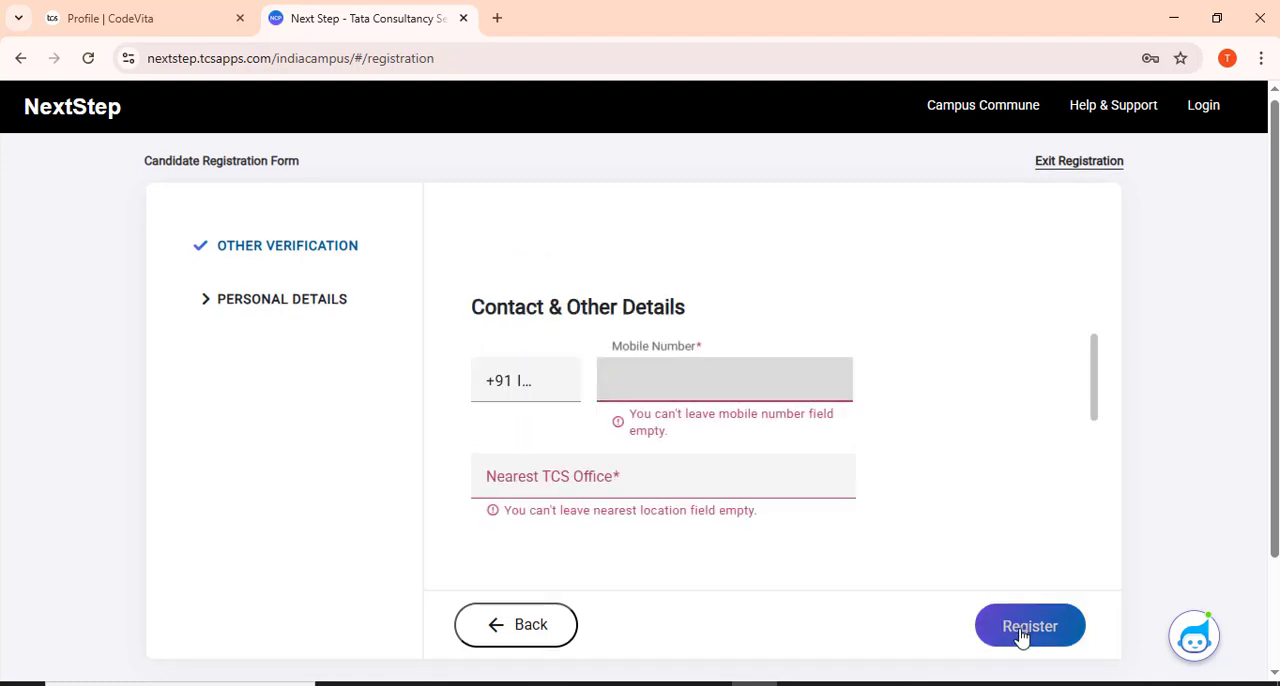
mouse_move(868, 560)
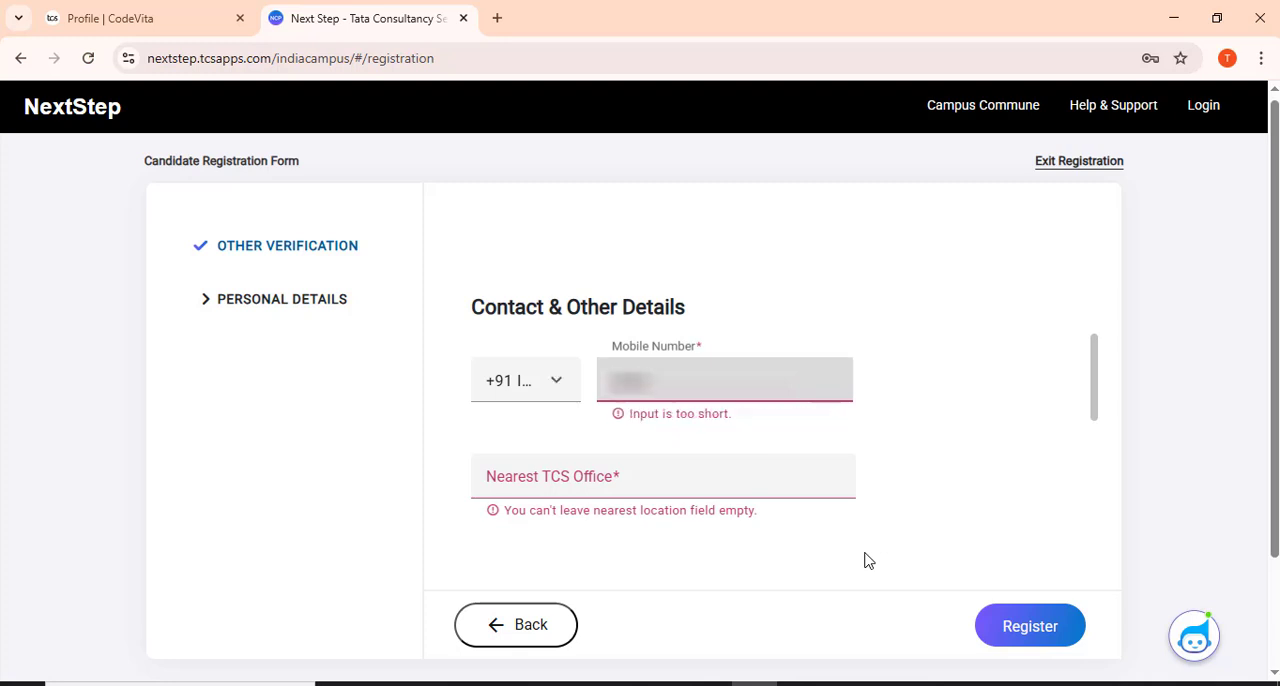
click(724, 380)
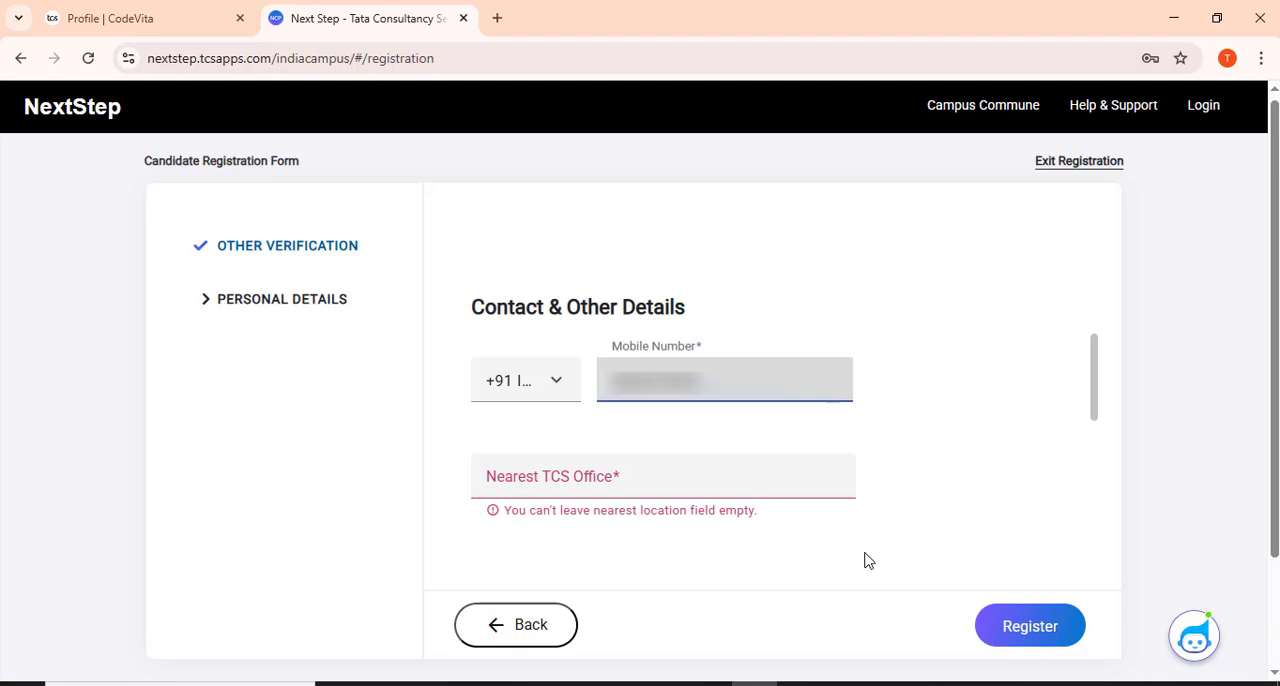
click(664, 476)
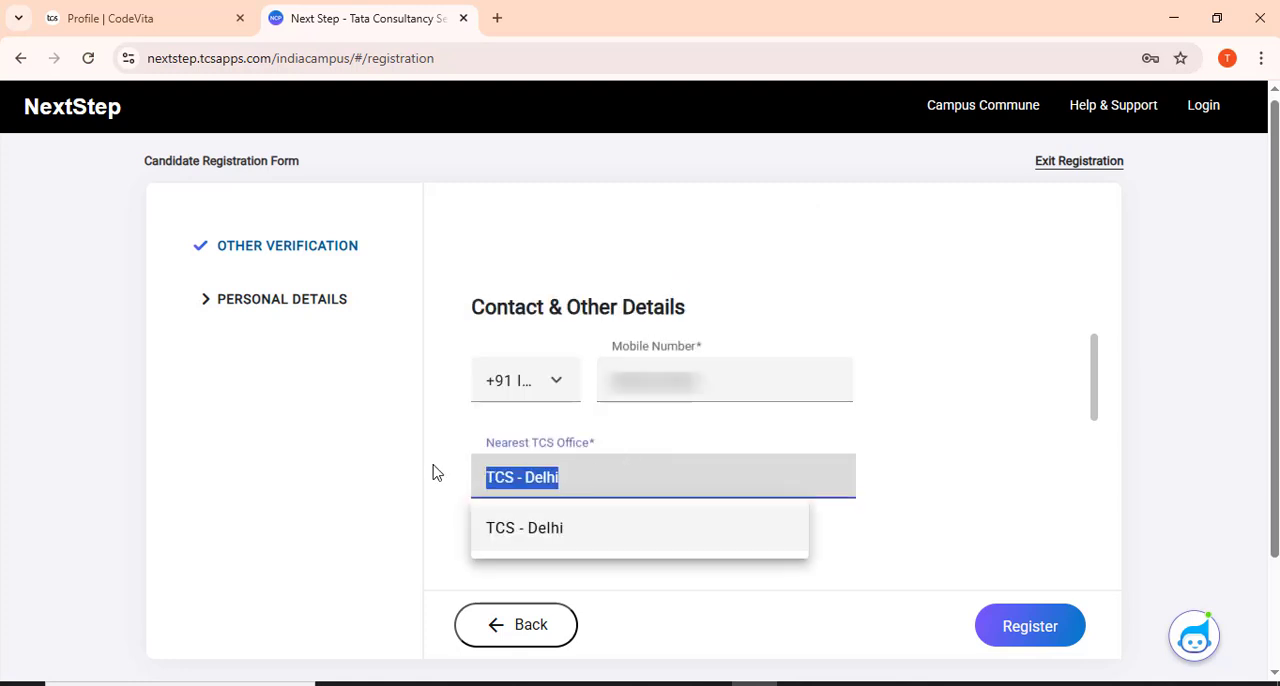
text(tc)
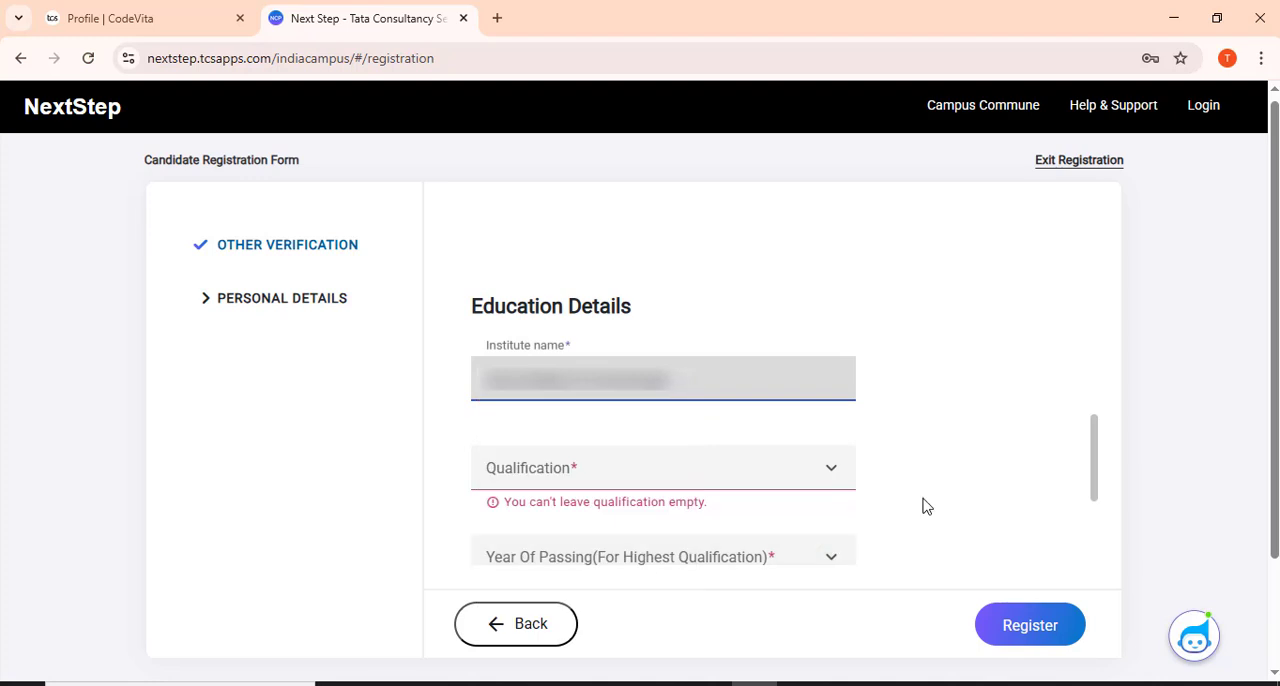
Set qualification to BACHELOR OF TECHNOLOGY and year of passing to 2026
click(662, 468)
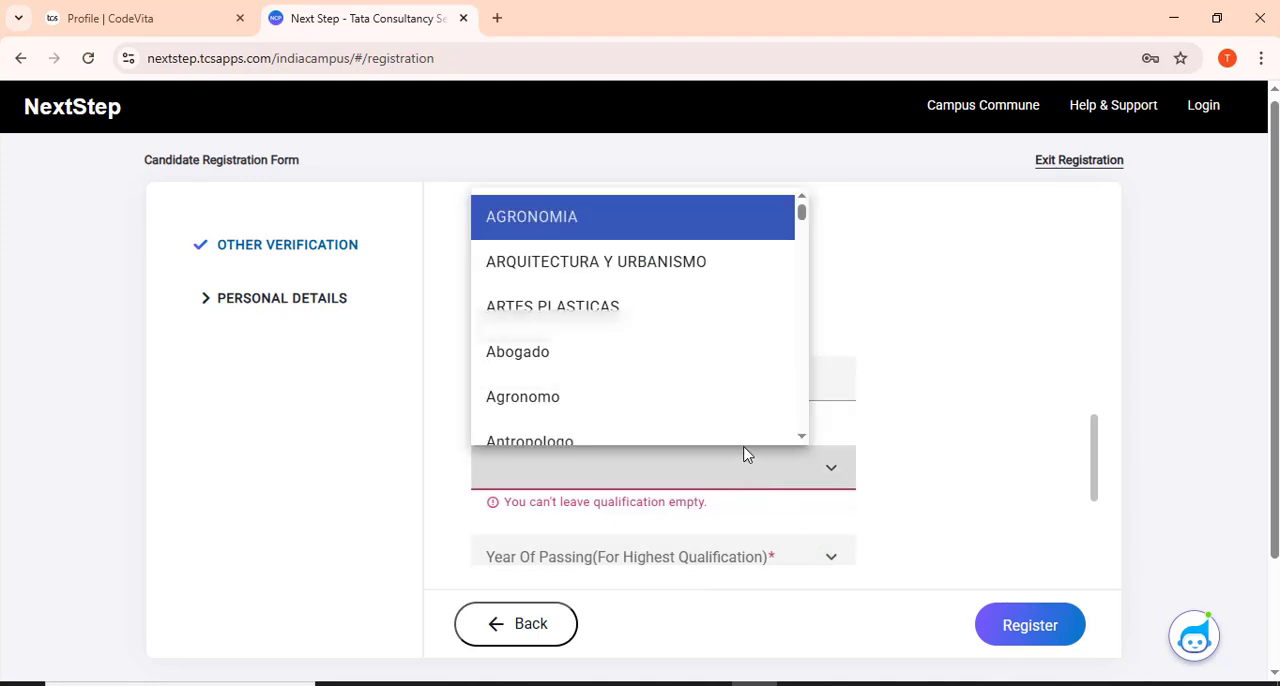
click(516, 350)
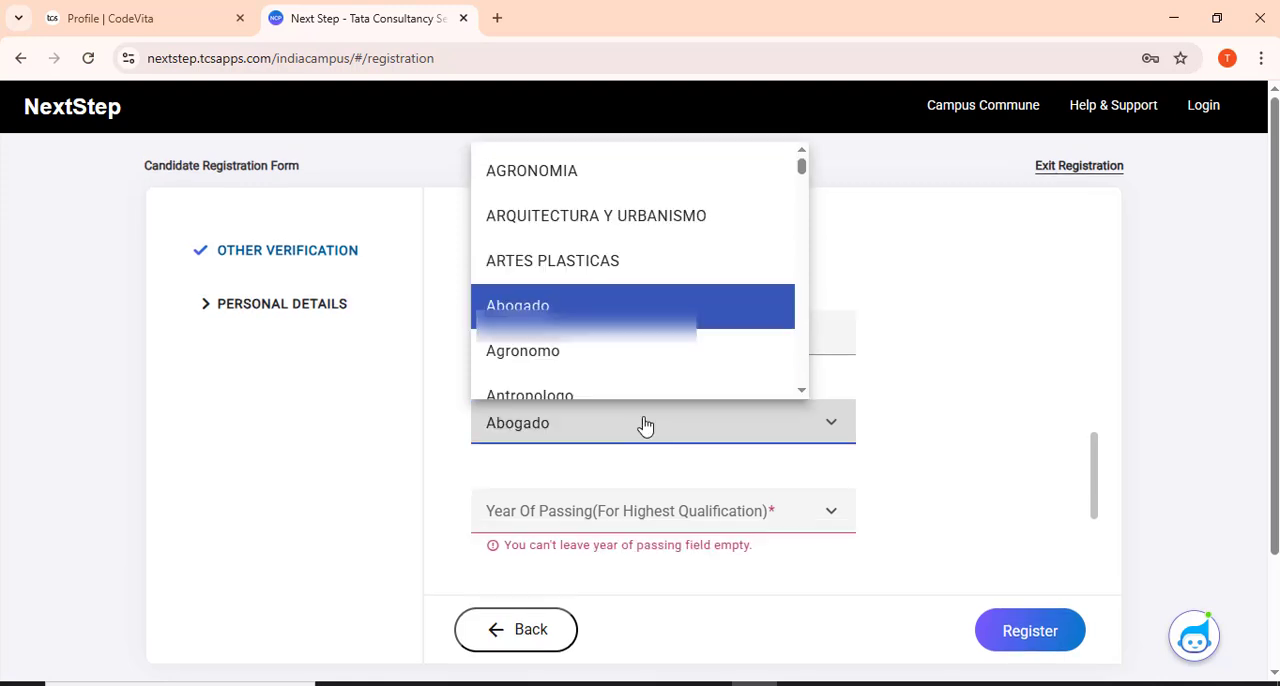
click(516, 304)
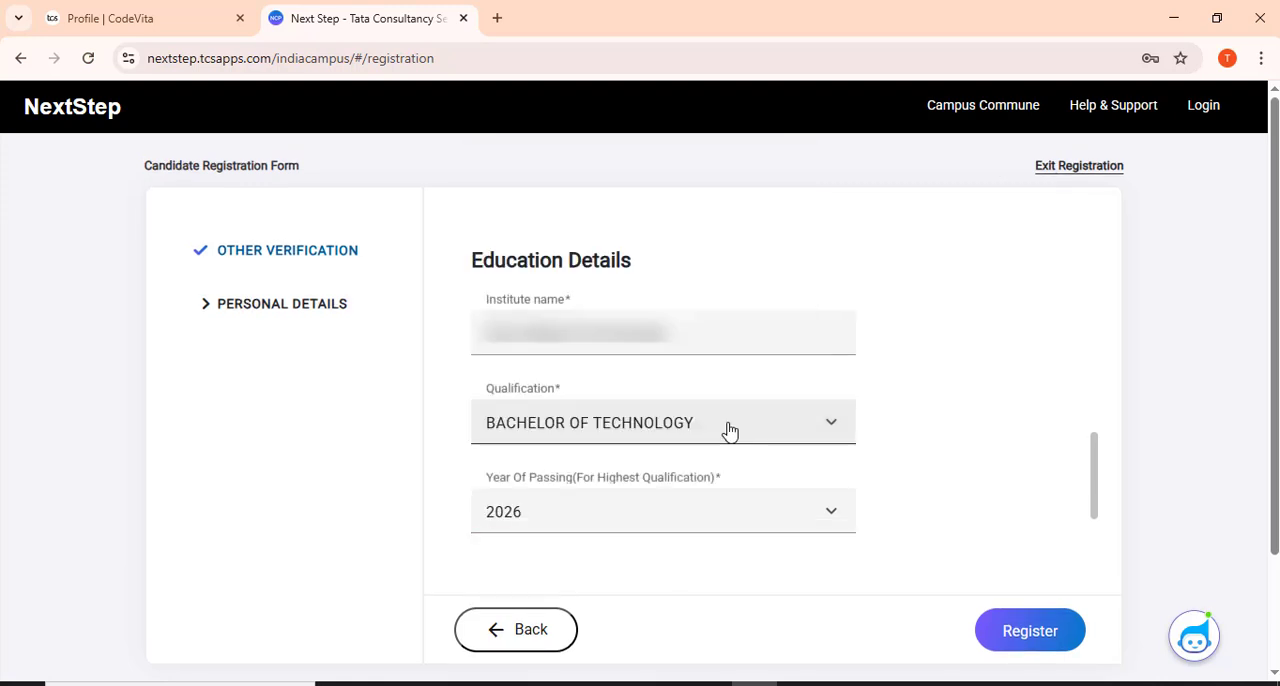
click(664, 422)
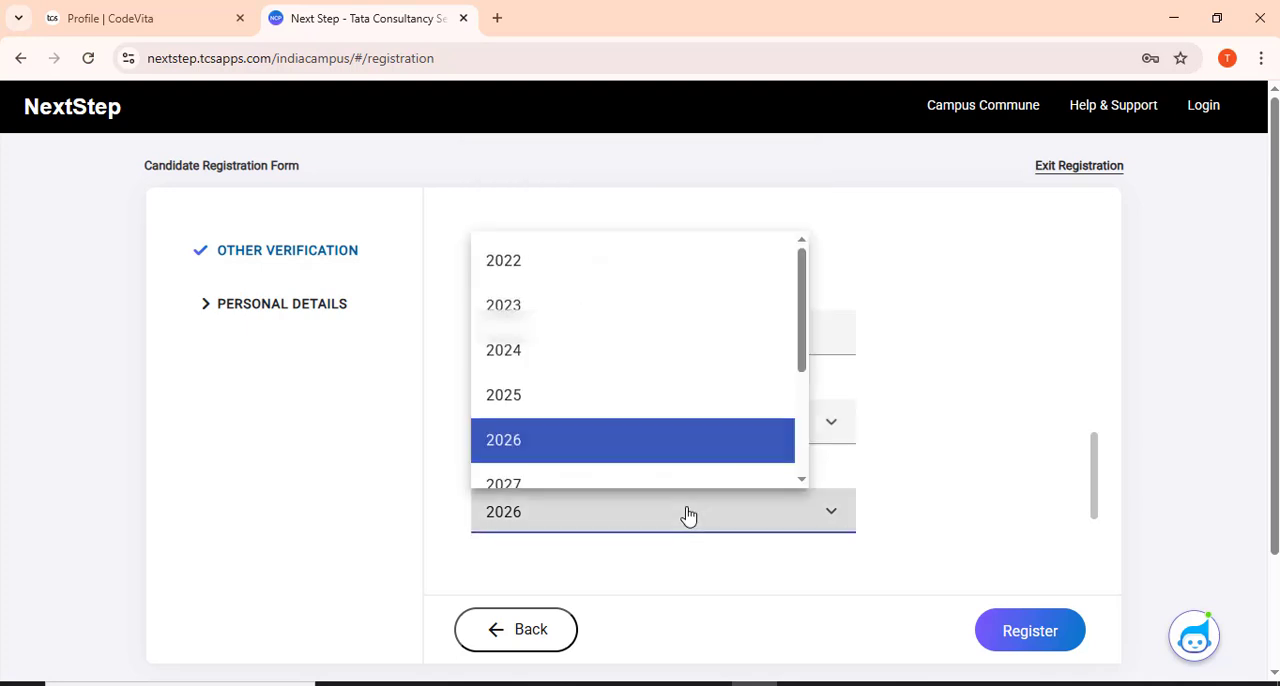
click(504, 440)
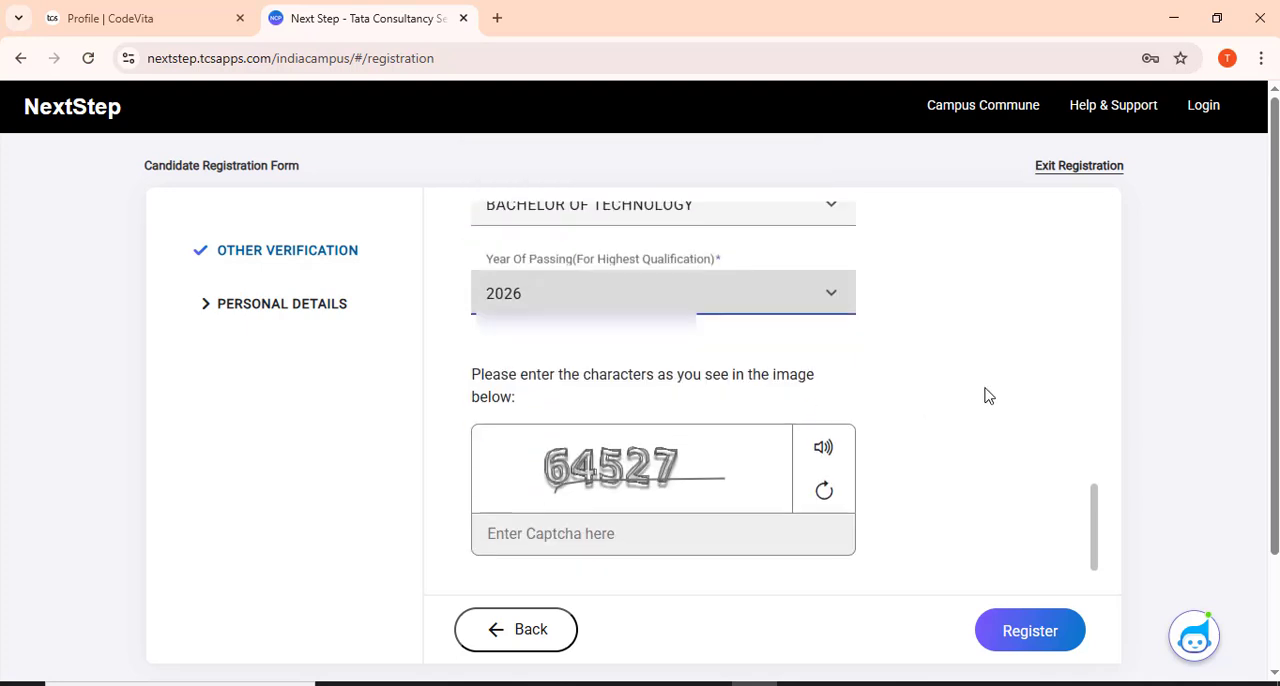
Enter captcha 64527, register and confirm the details to get the DT reference ID
click(640, 532)
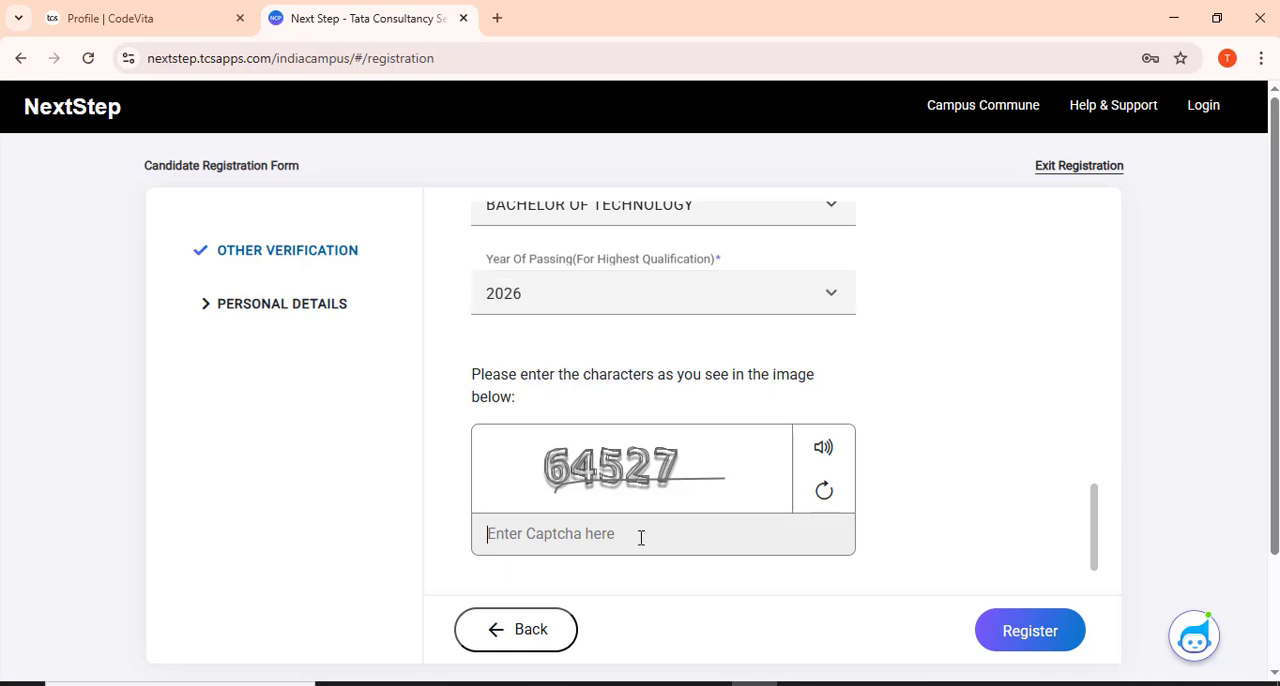
text(645)
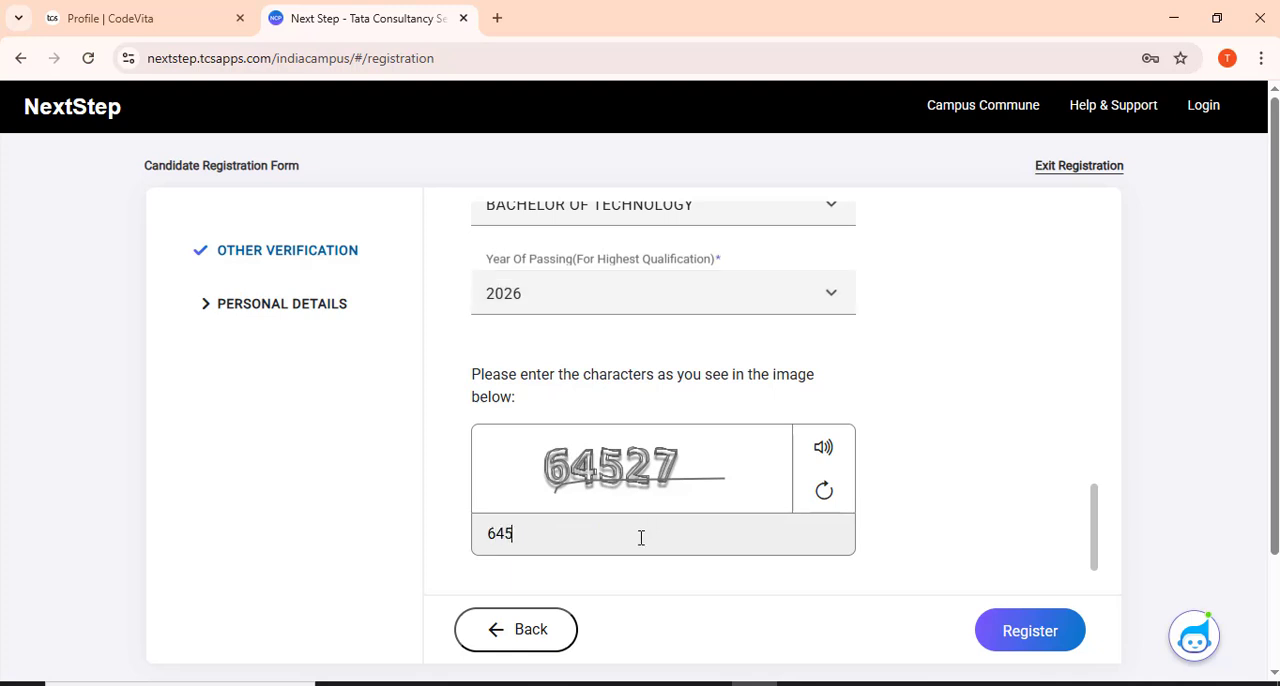
text(27)
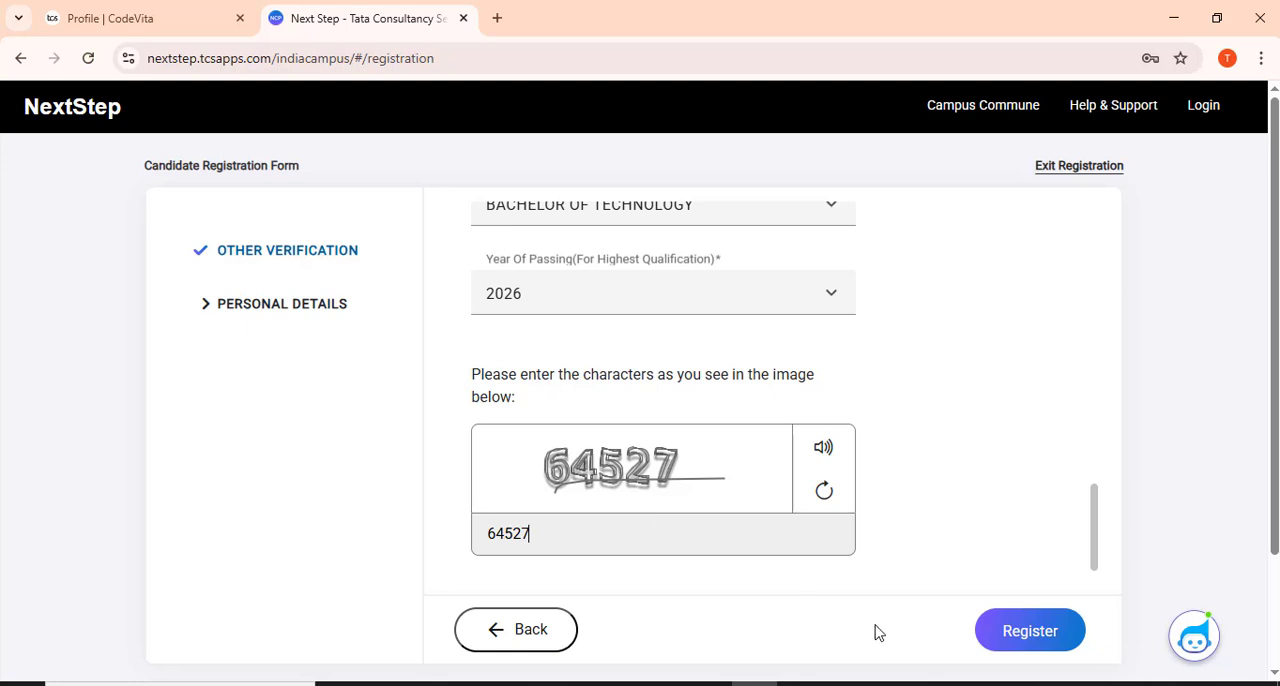
click(1028, 630)
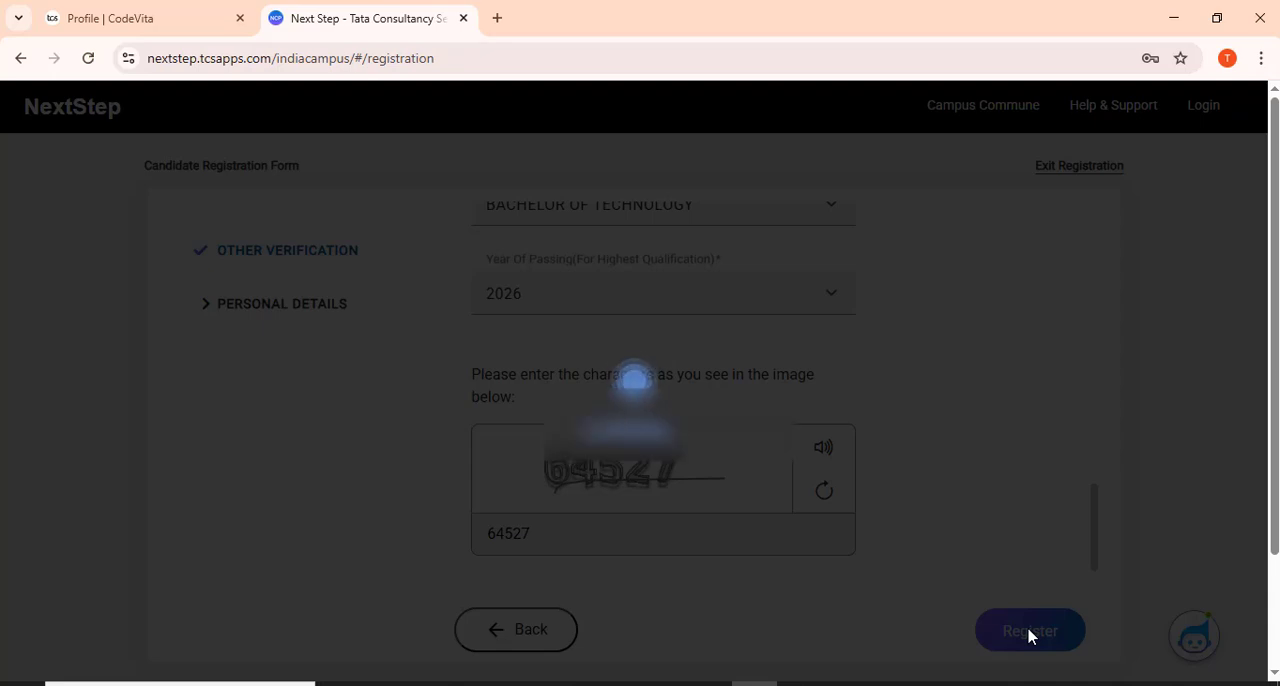
click(1028, 630)
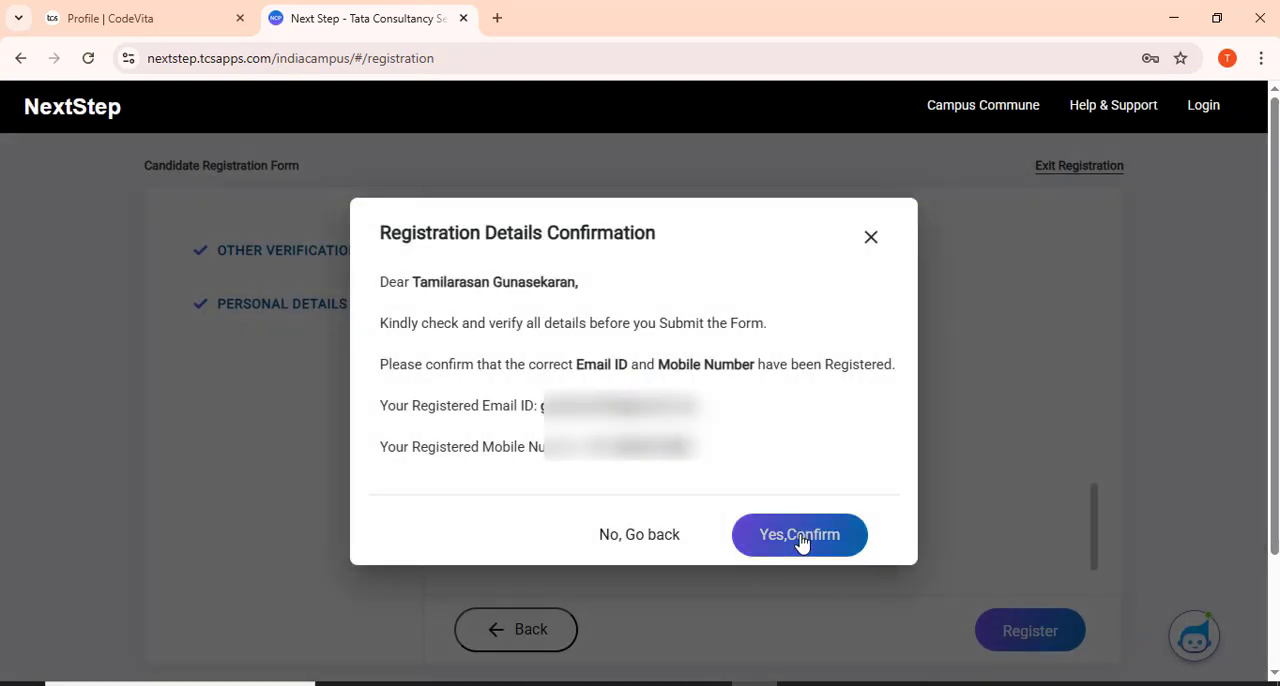
click(798, 534)
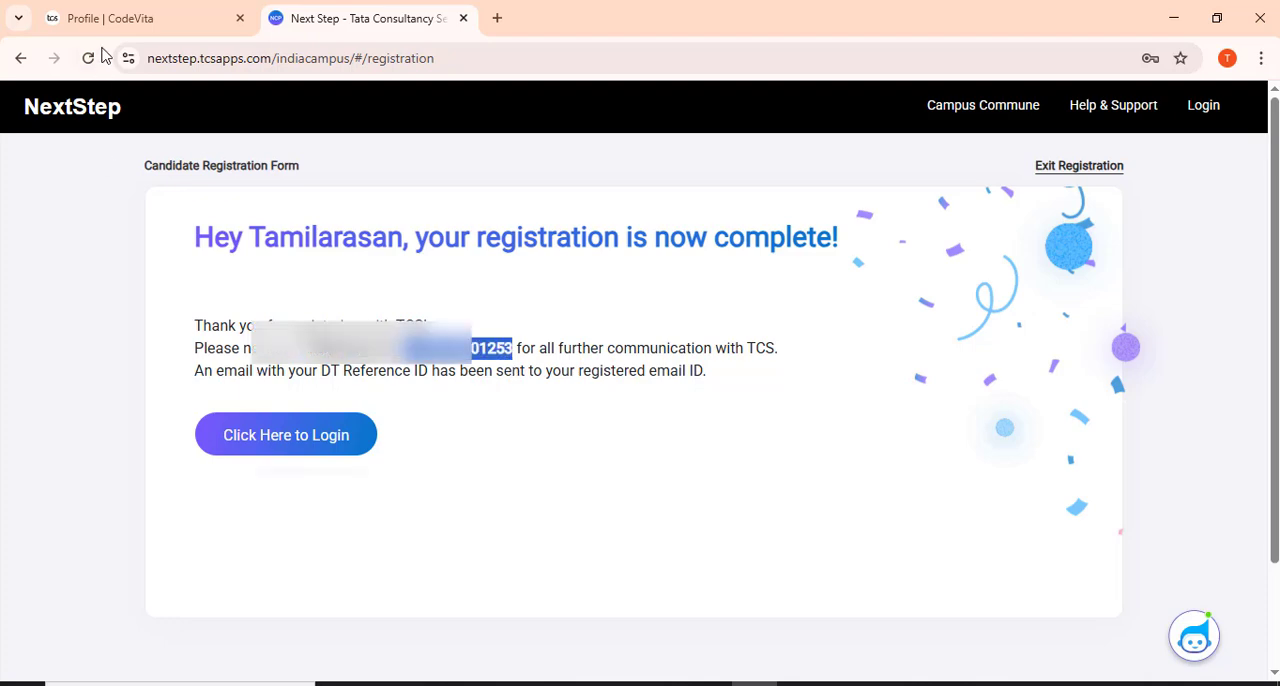
Save the CodeVita profile with the NextStep CT/DT reference ID, keeping it 100% complete
click(120, 18)
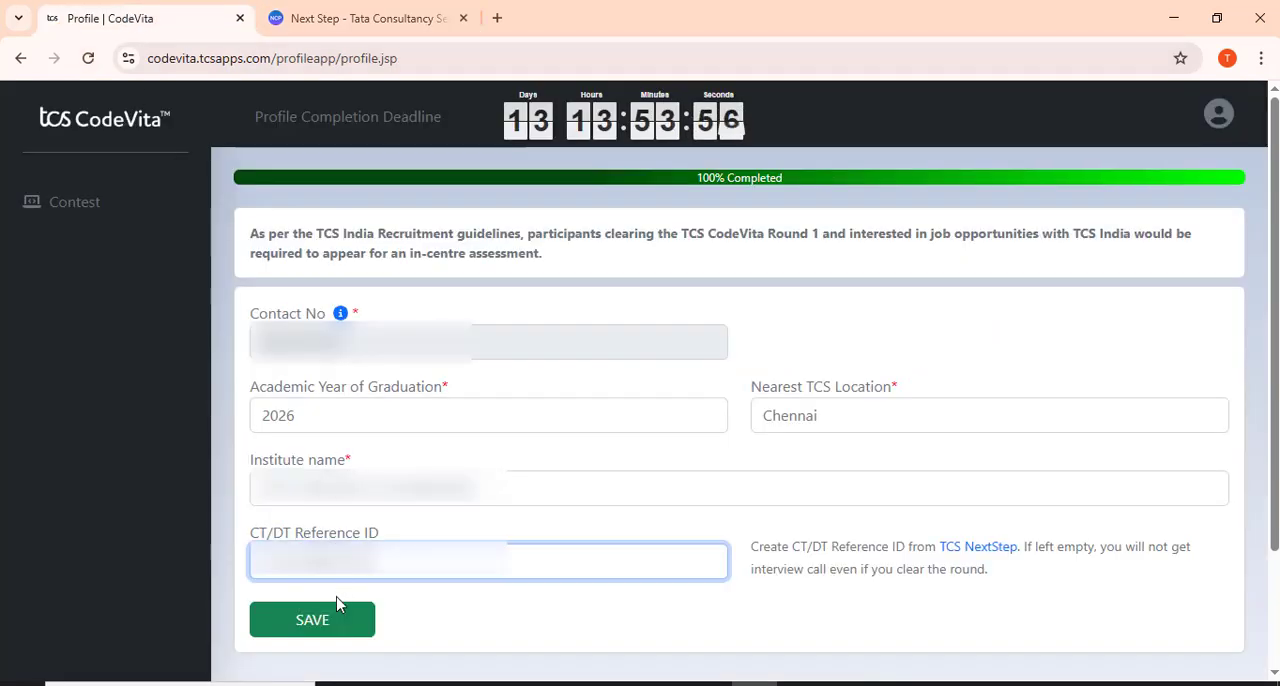
click(312, 620)
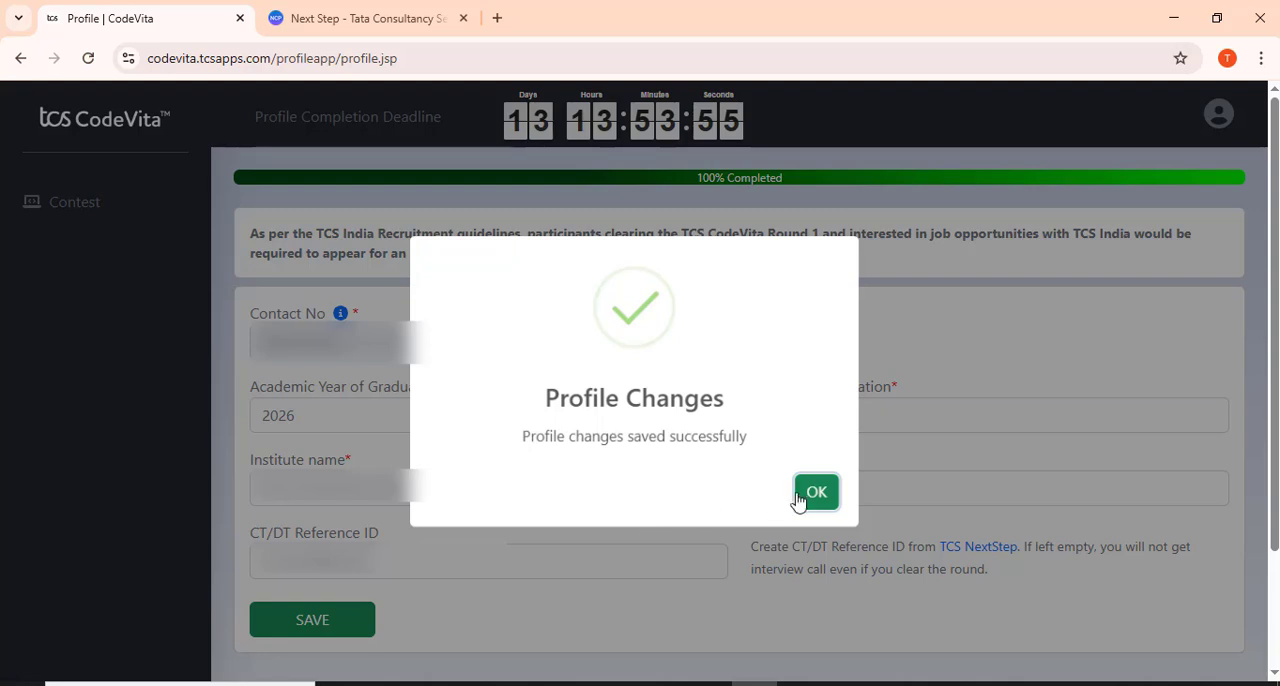
click(816, 492)
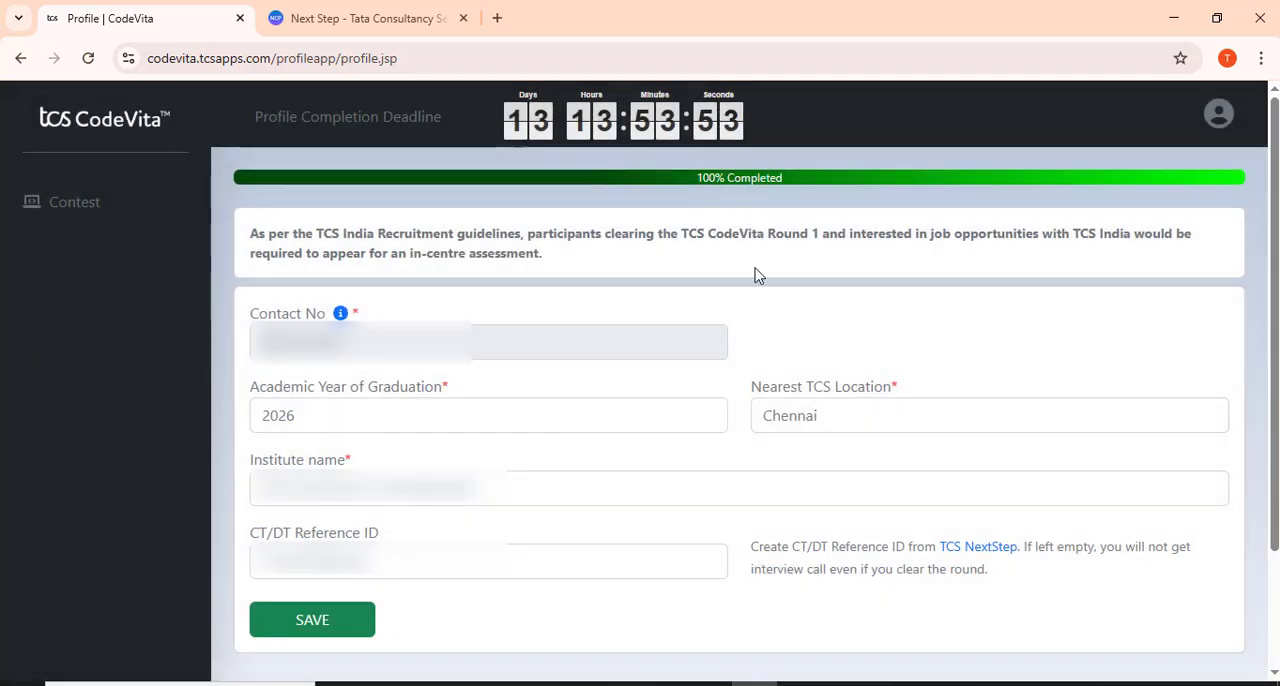
mouse_move(628, 462)
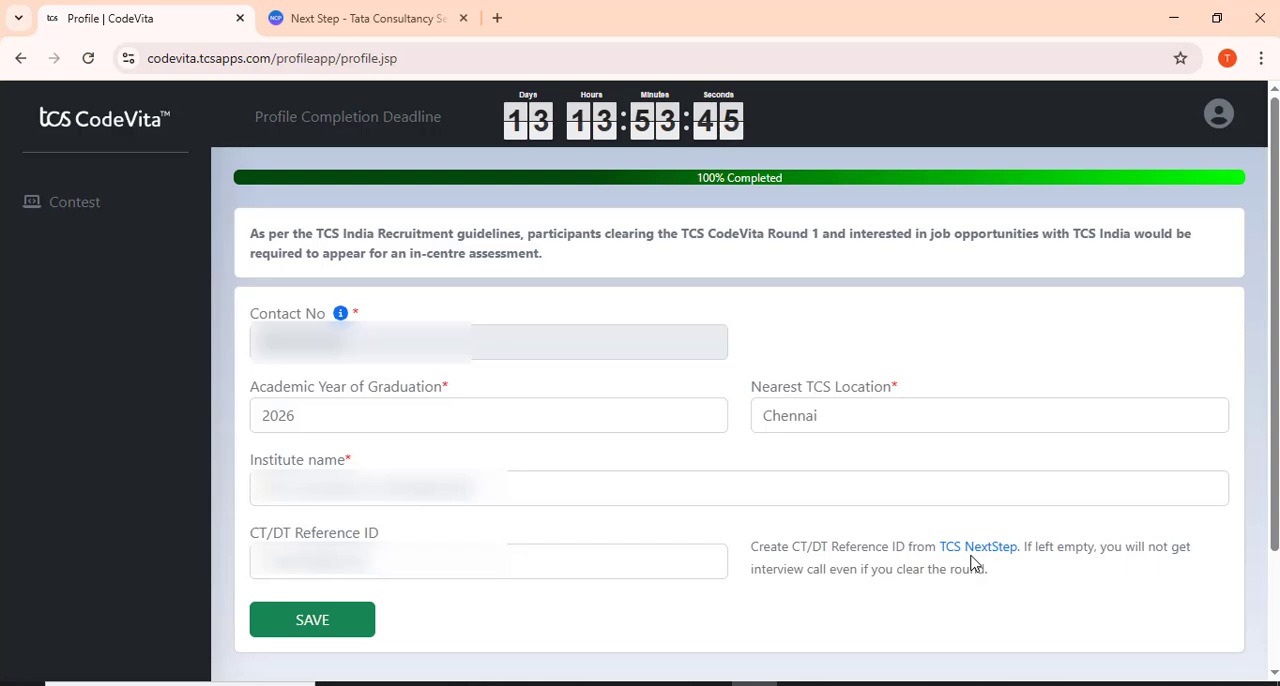
mouse_move(320, 590)
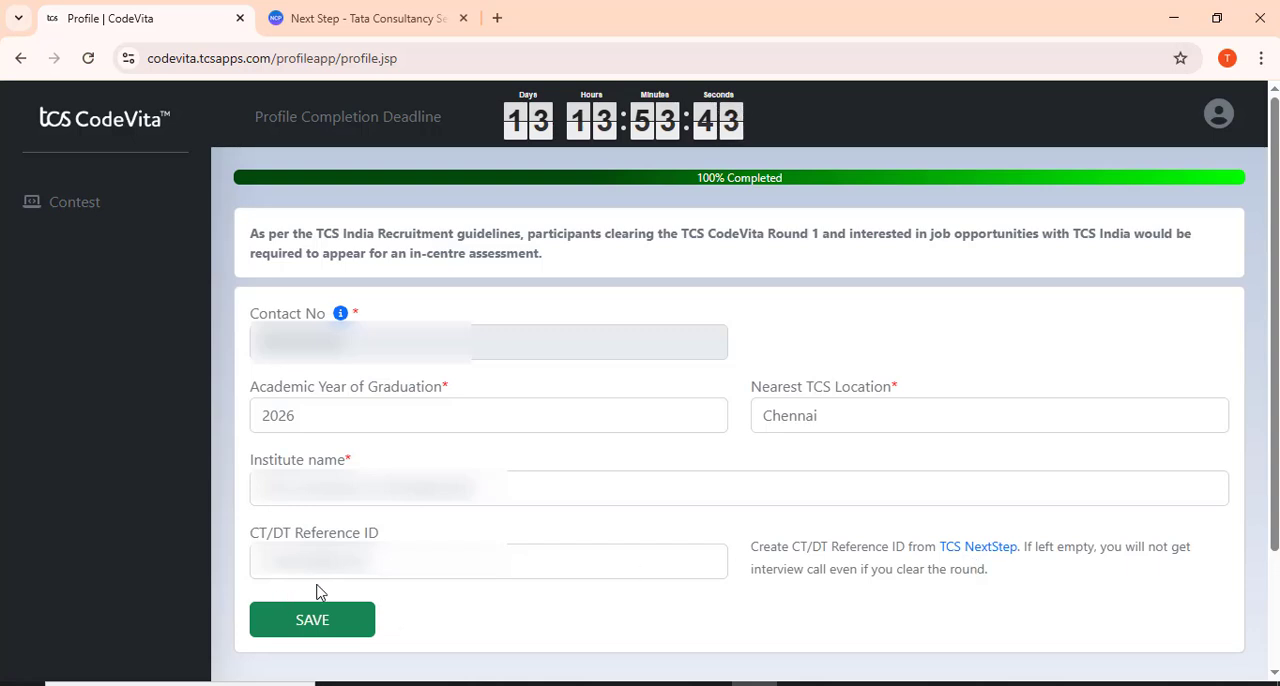
mouse_move(818, 560)
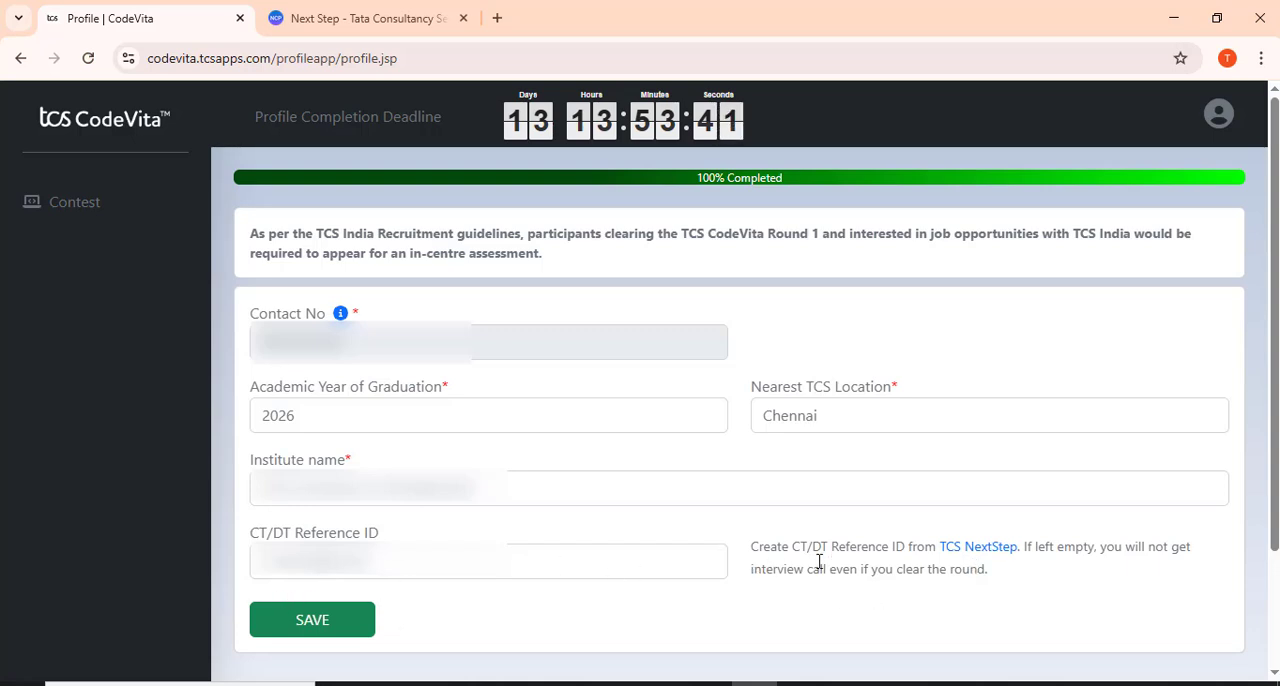